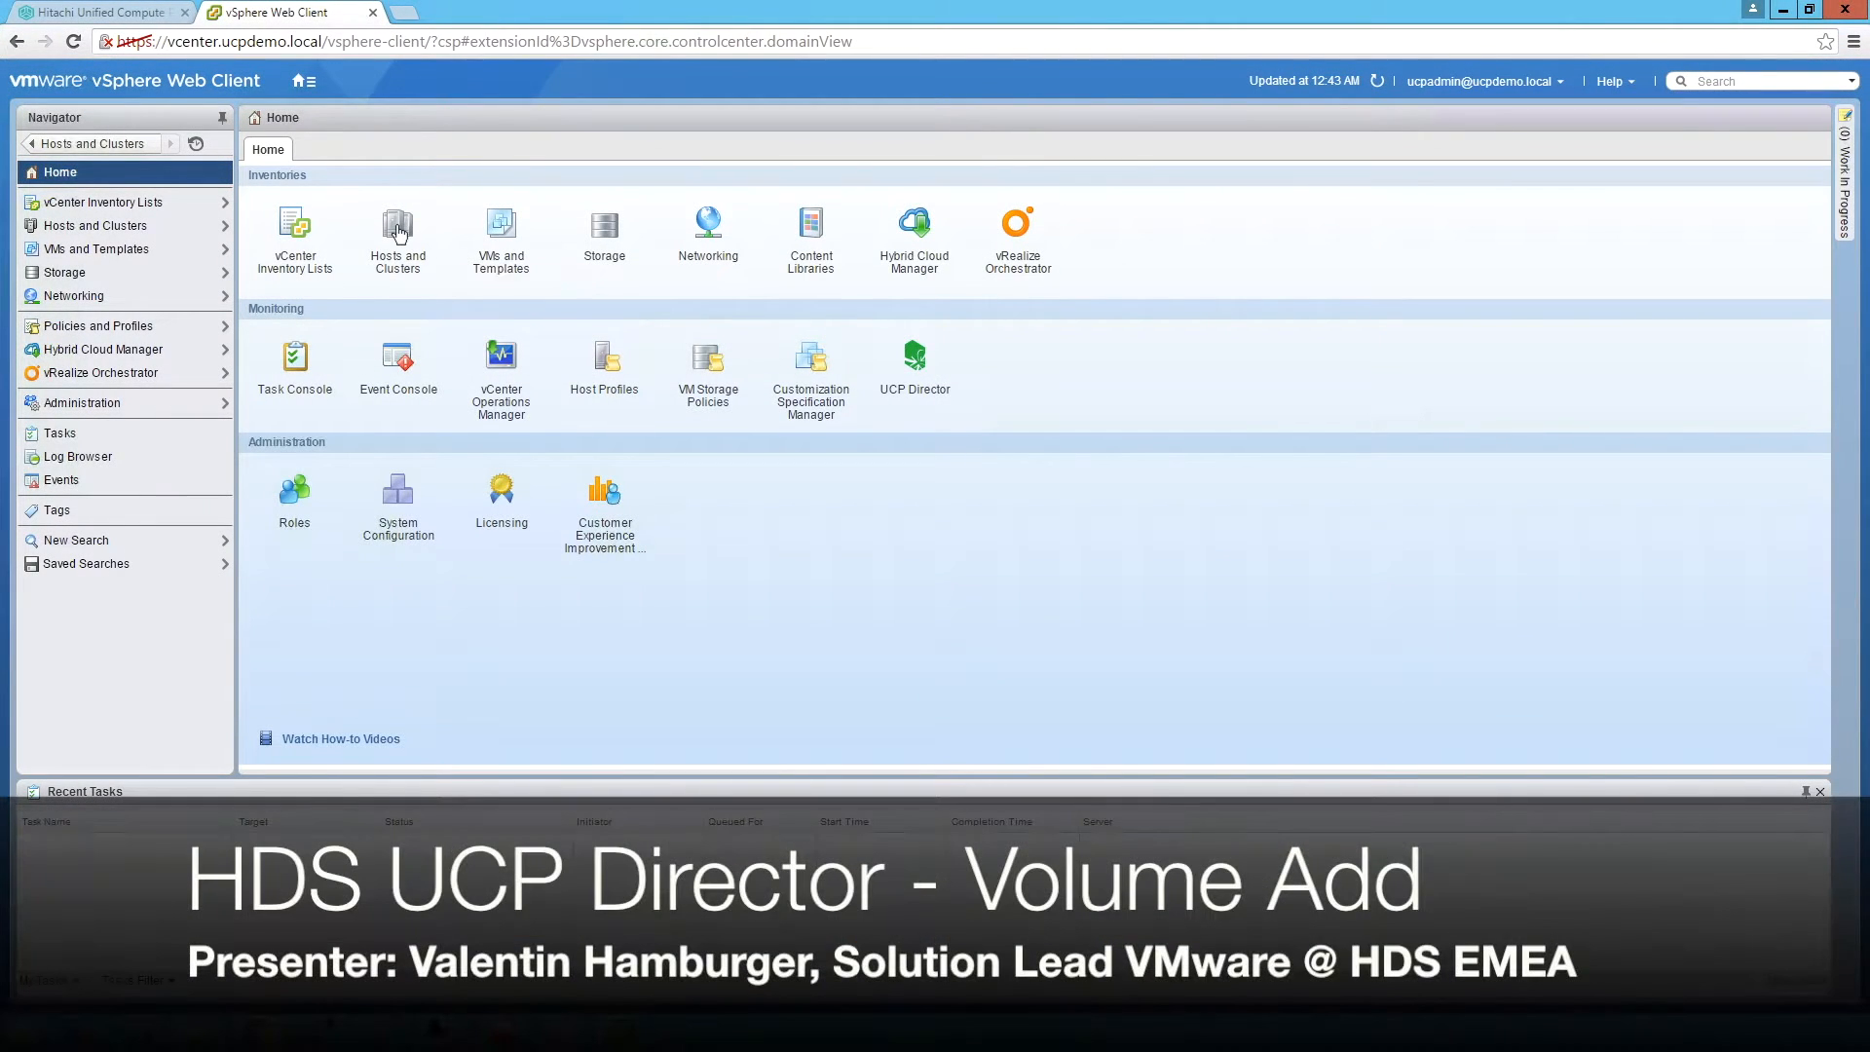
# - Open Hosts and Clusters to show the Payload cluster's three hosts under UCP Compute
pyautogui.click(398, 226)
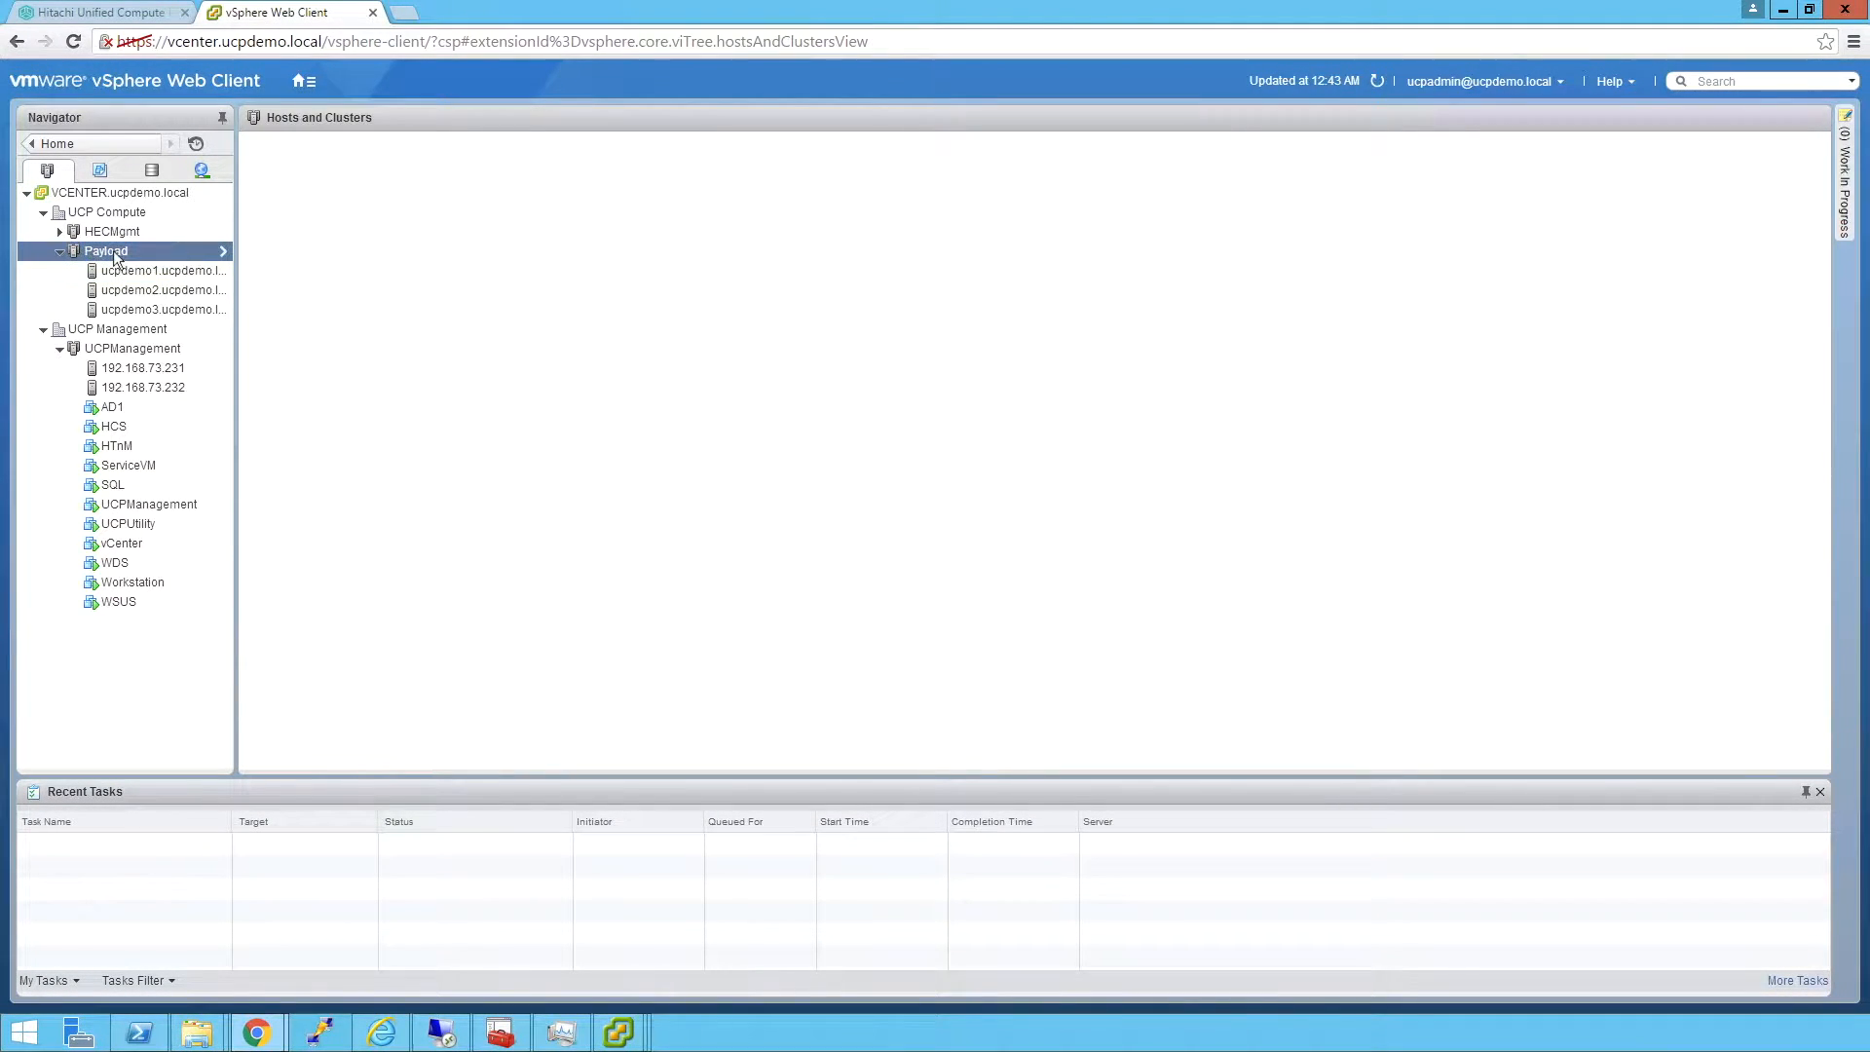
# - Start Configure Cluster Storage on the Payload cluster with Create New Volume selected
pyautogui.rightClick(103, 251)
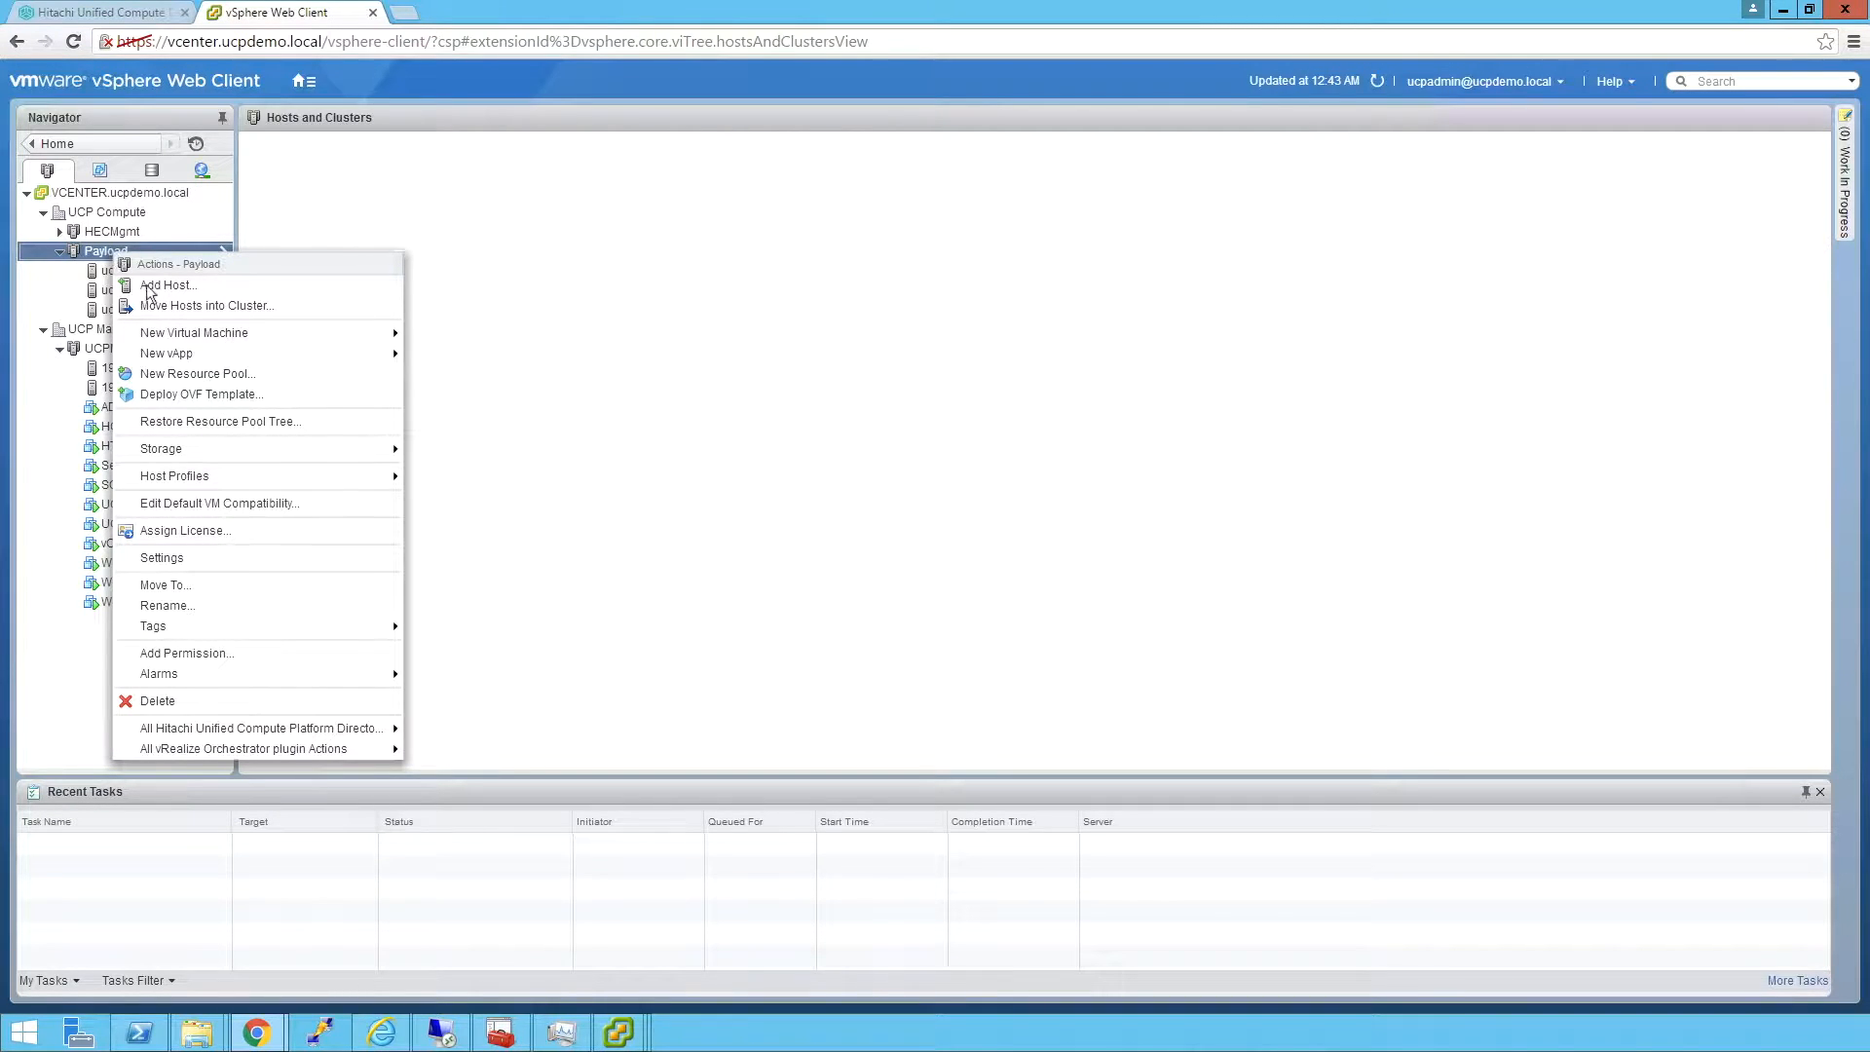
pyautogui.moveTo(195, 589)
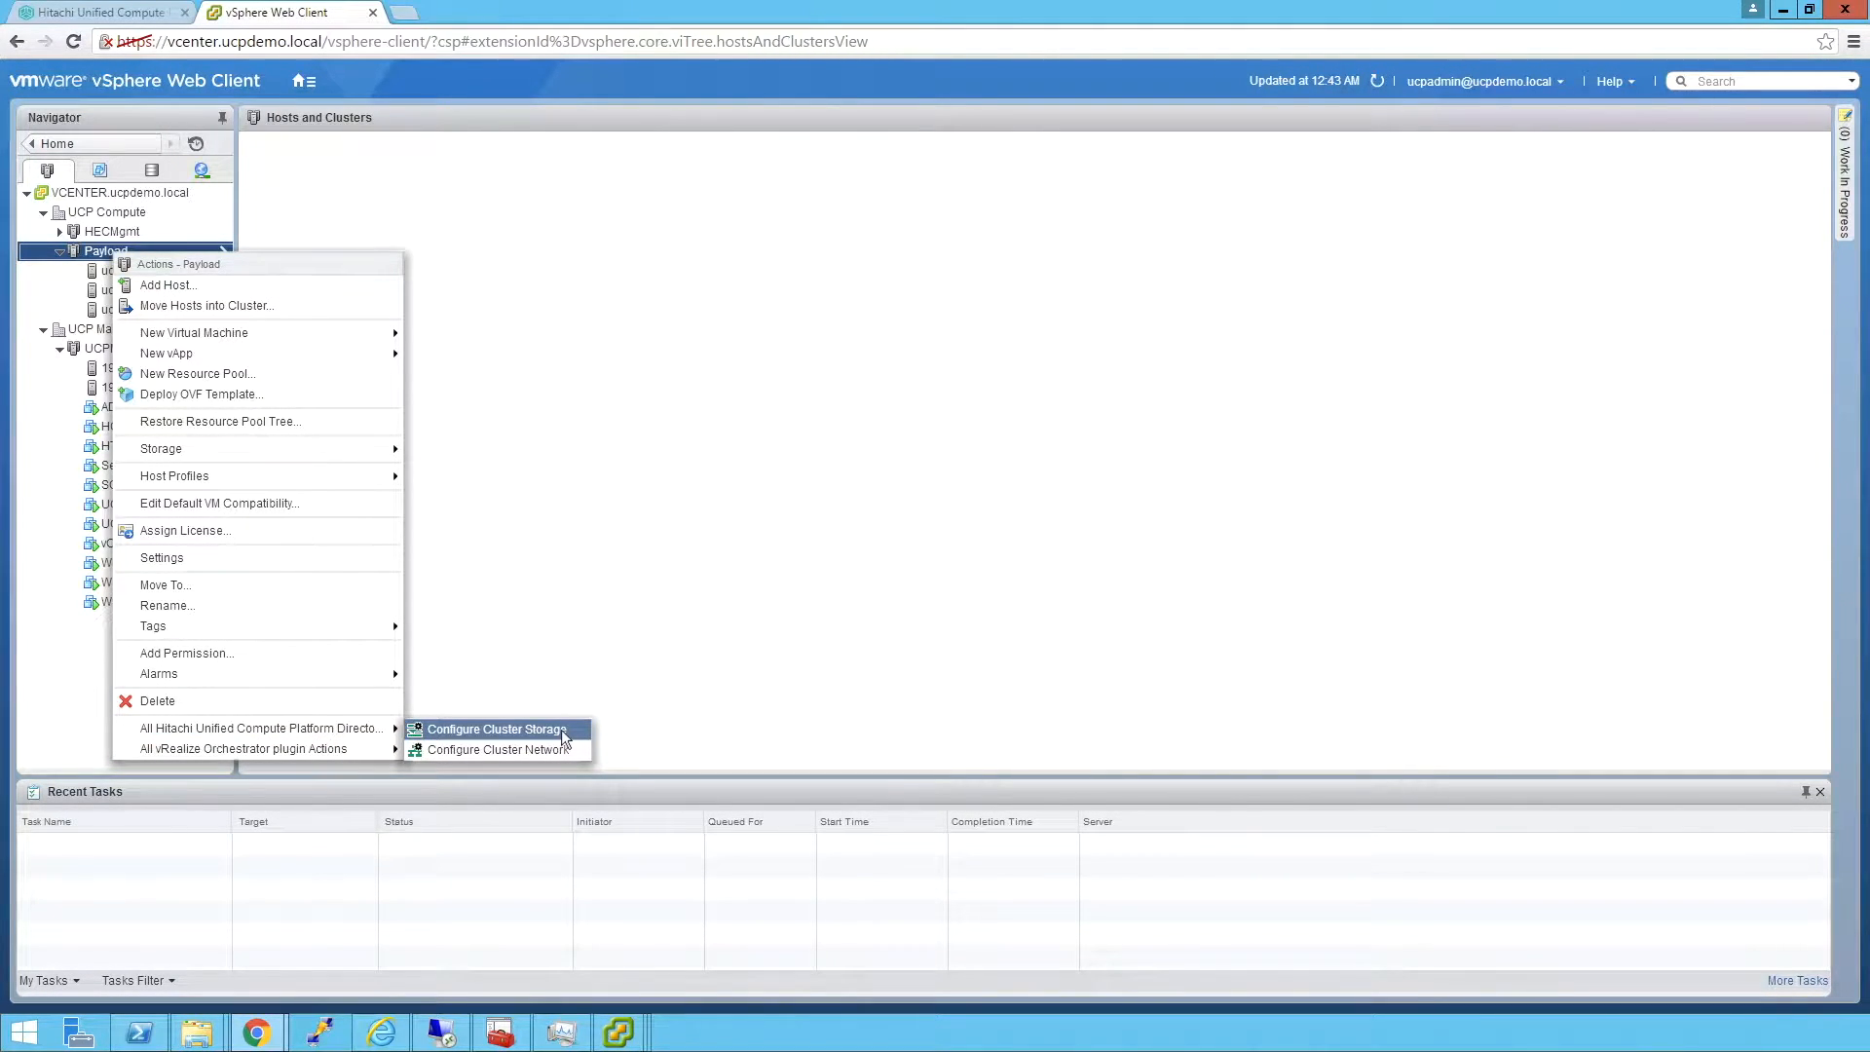
pyautogui.click(492, 729)
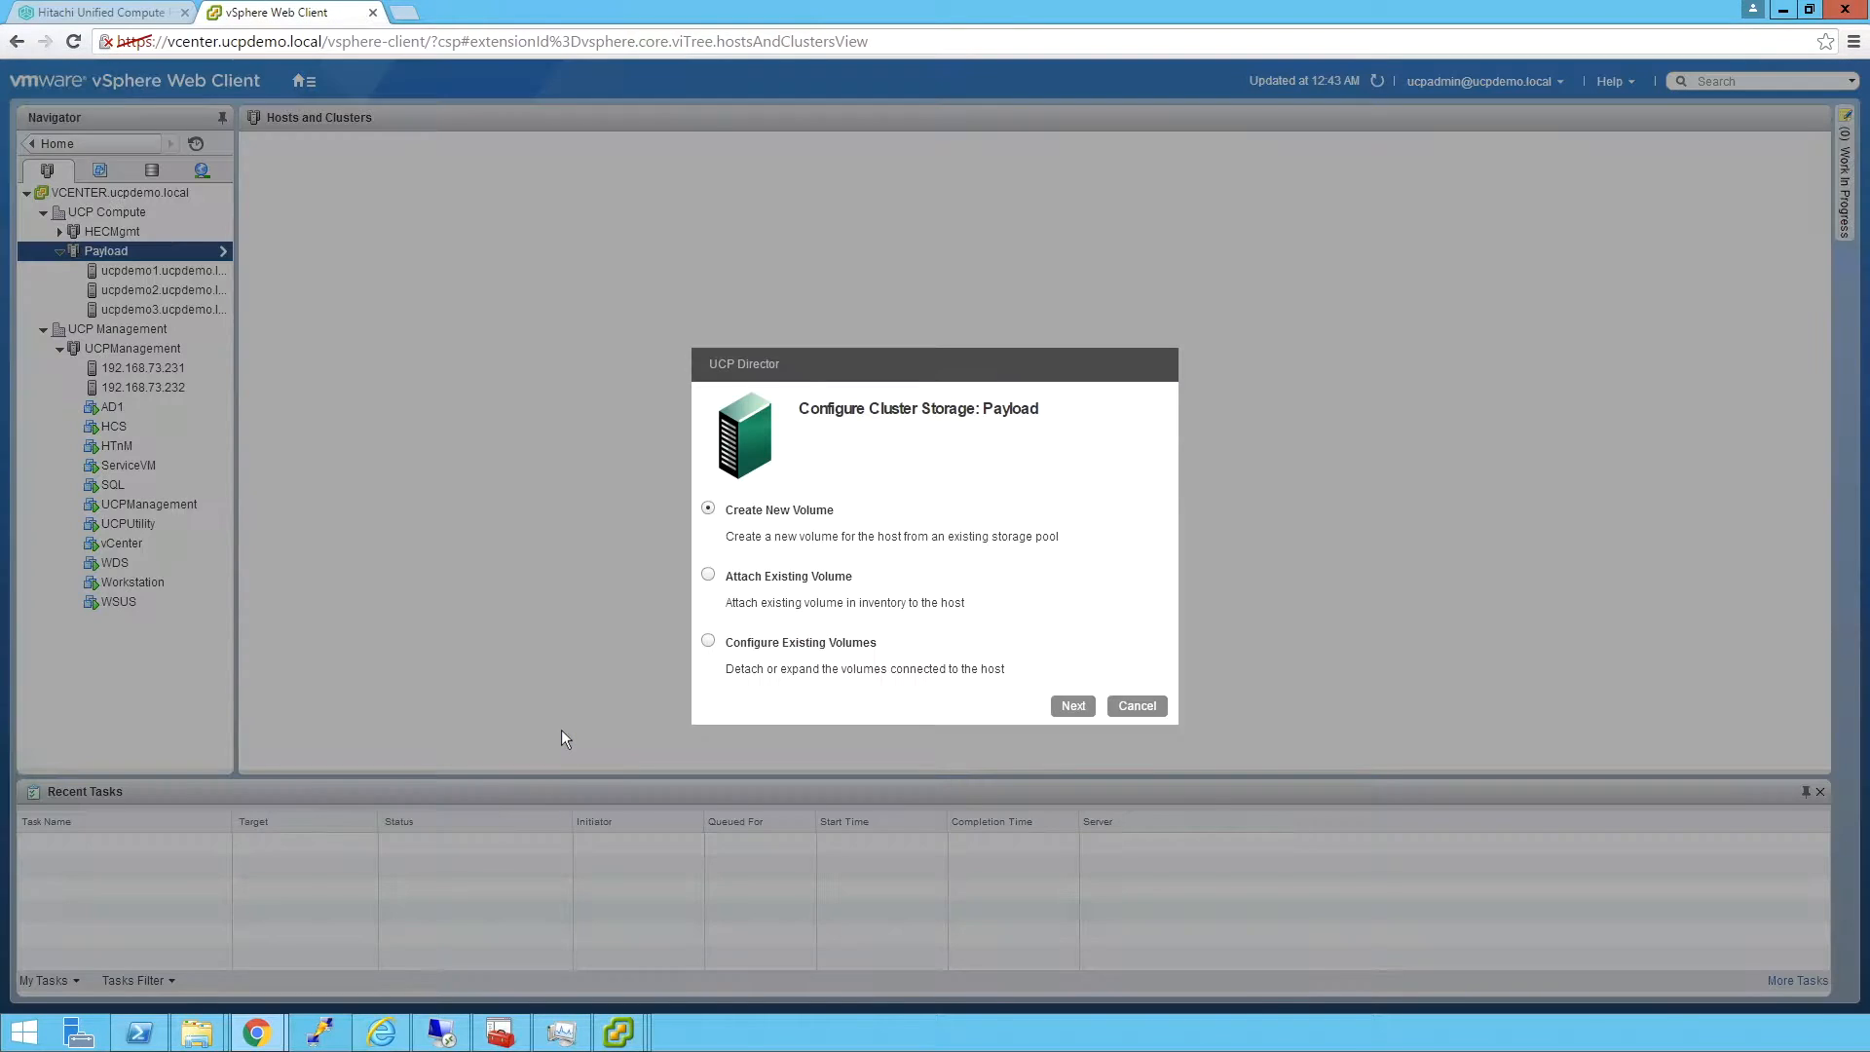
pyautogui.moveTo(819, 530)
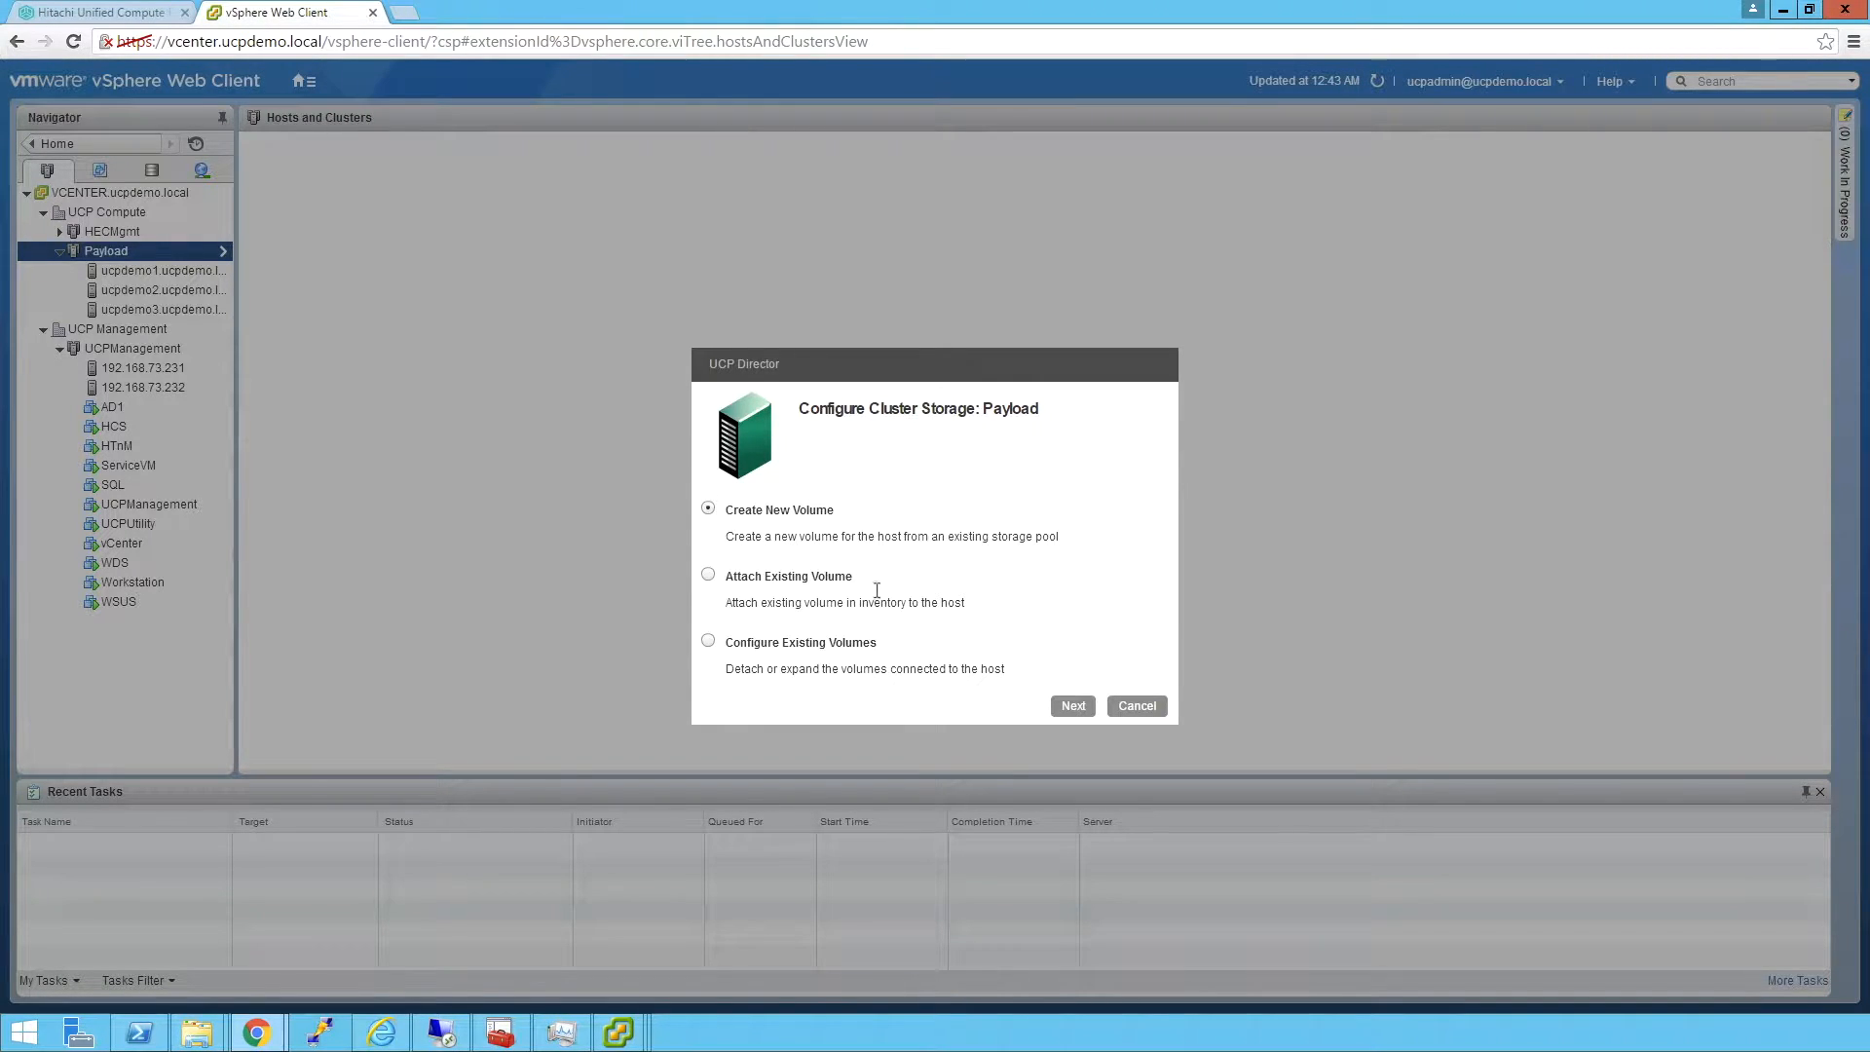
pyautogui.click(1073, 705)
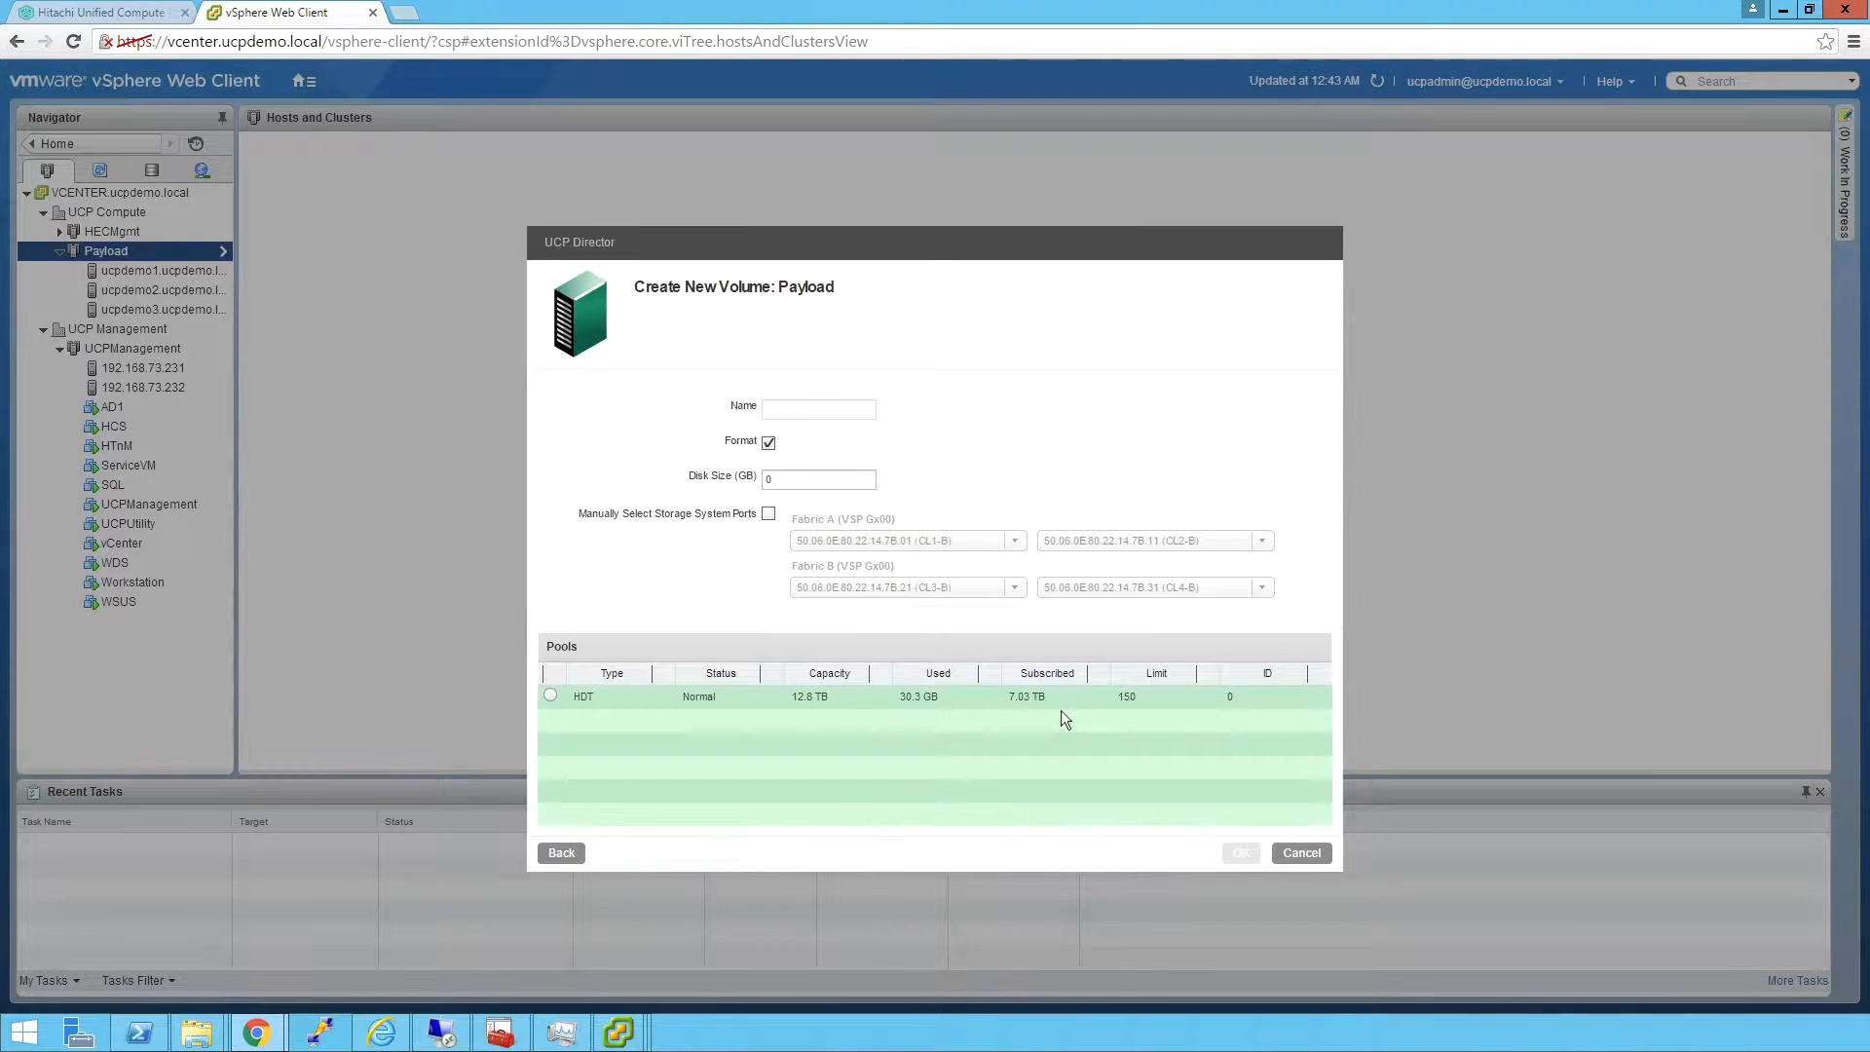
# - Submit a formatted volume named 'New Volume', 500 GB, on the HDT pool
pyautogui.click(768, 443)
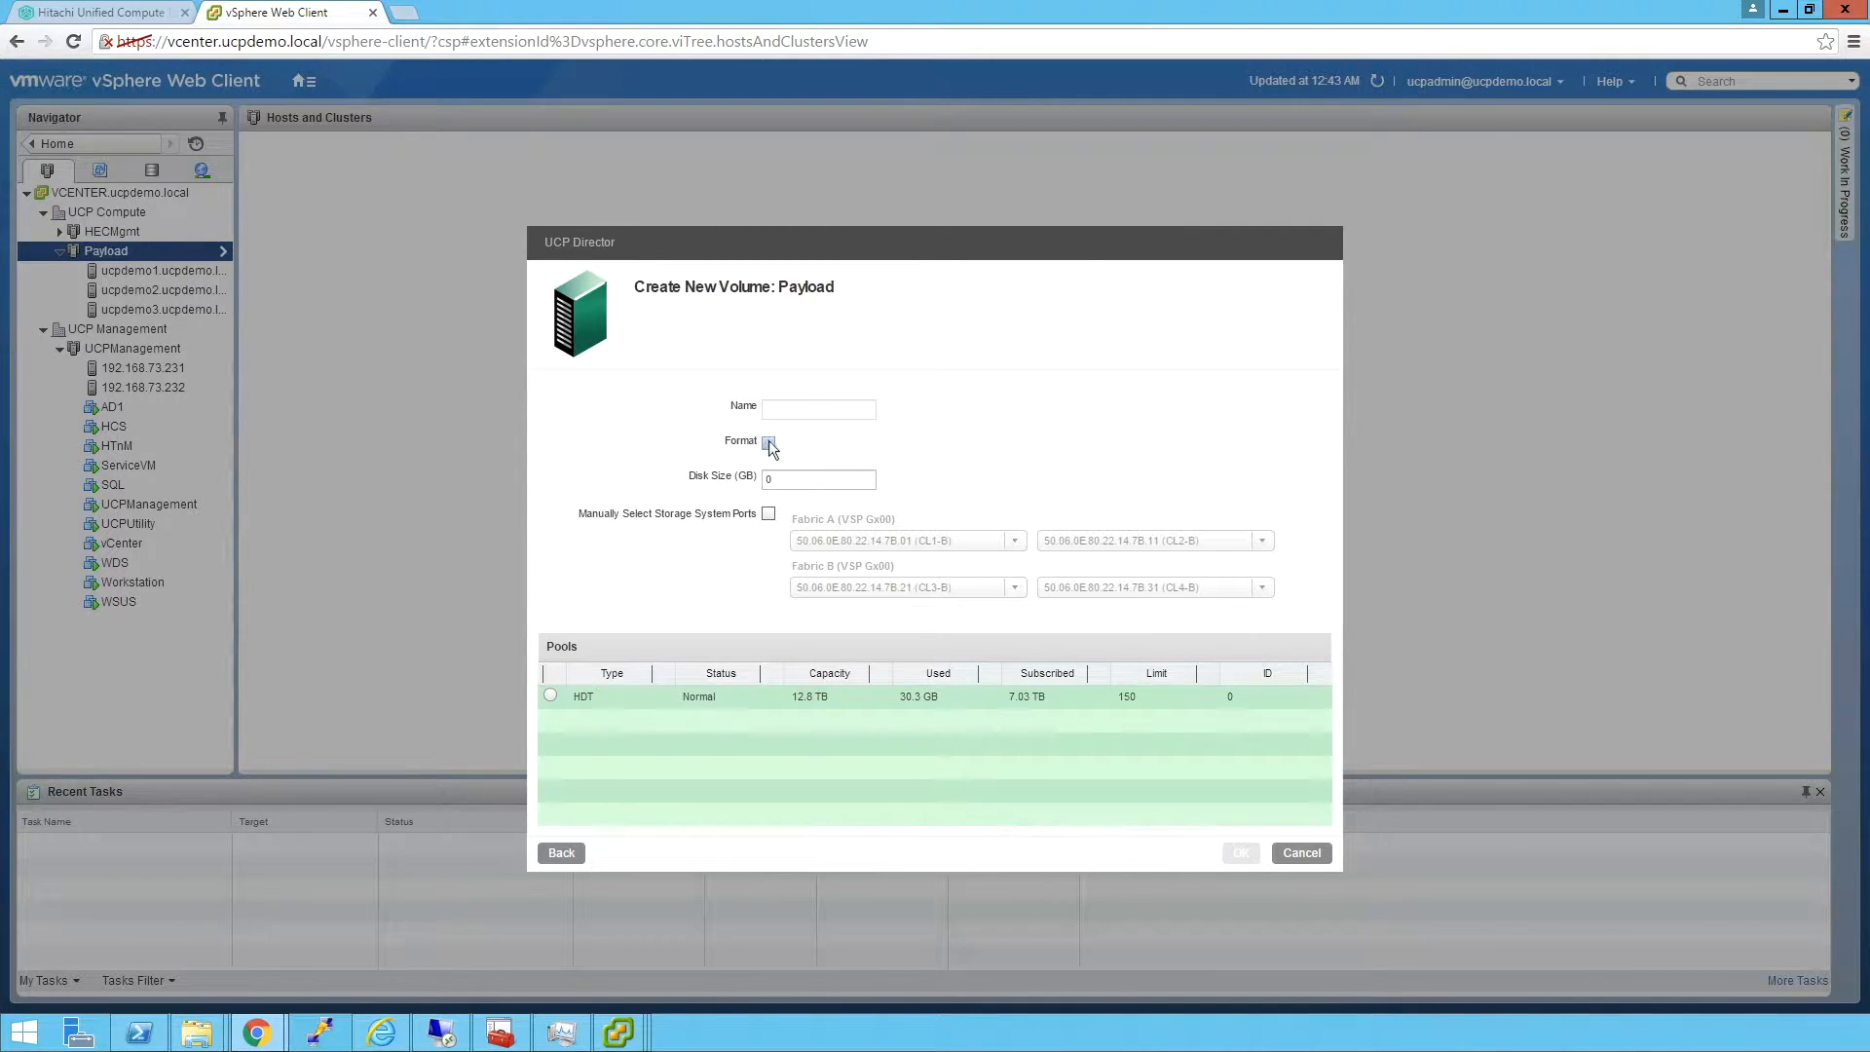
pyautogui.click(769, 441)
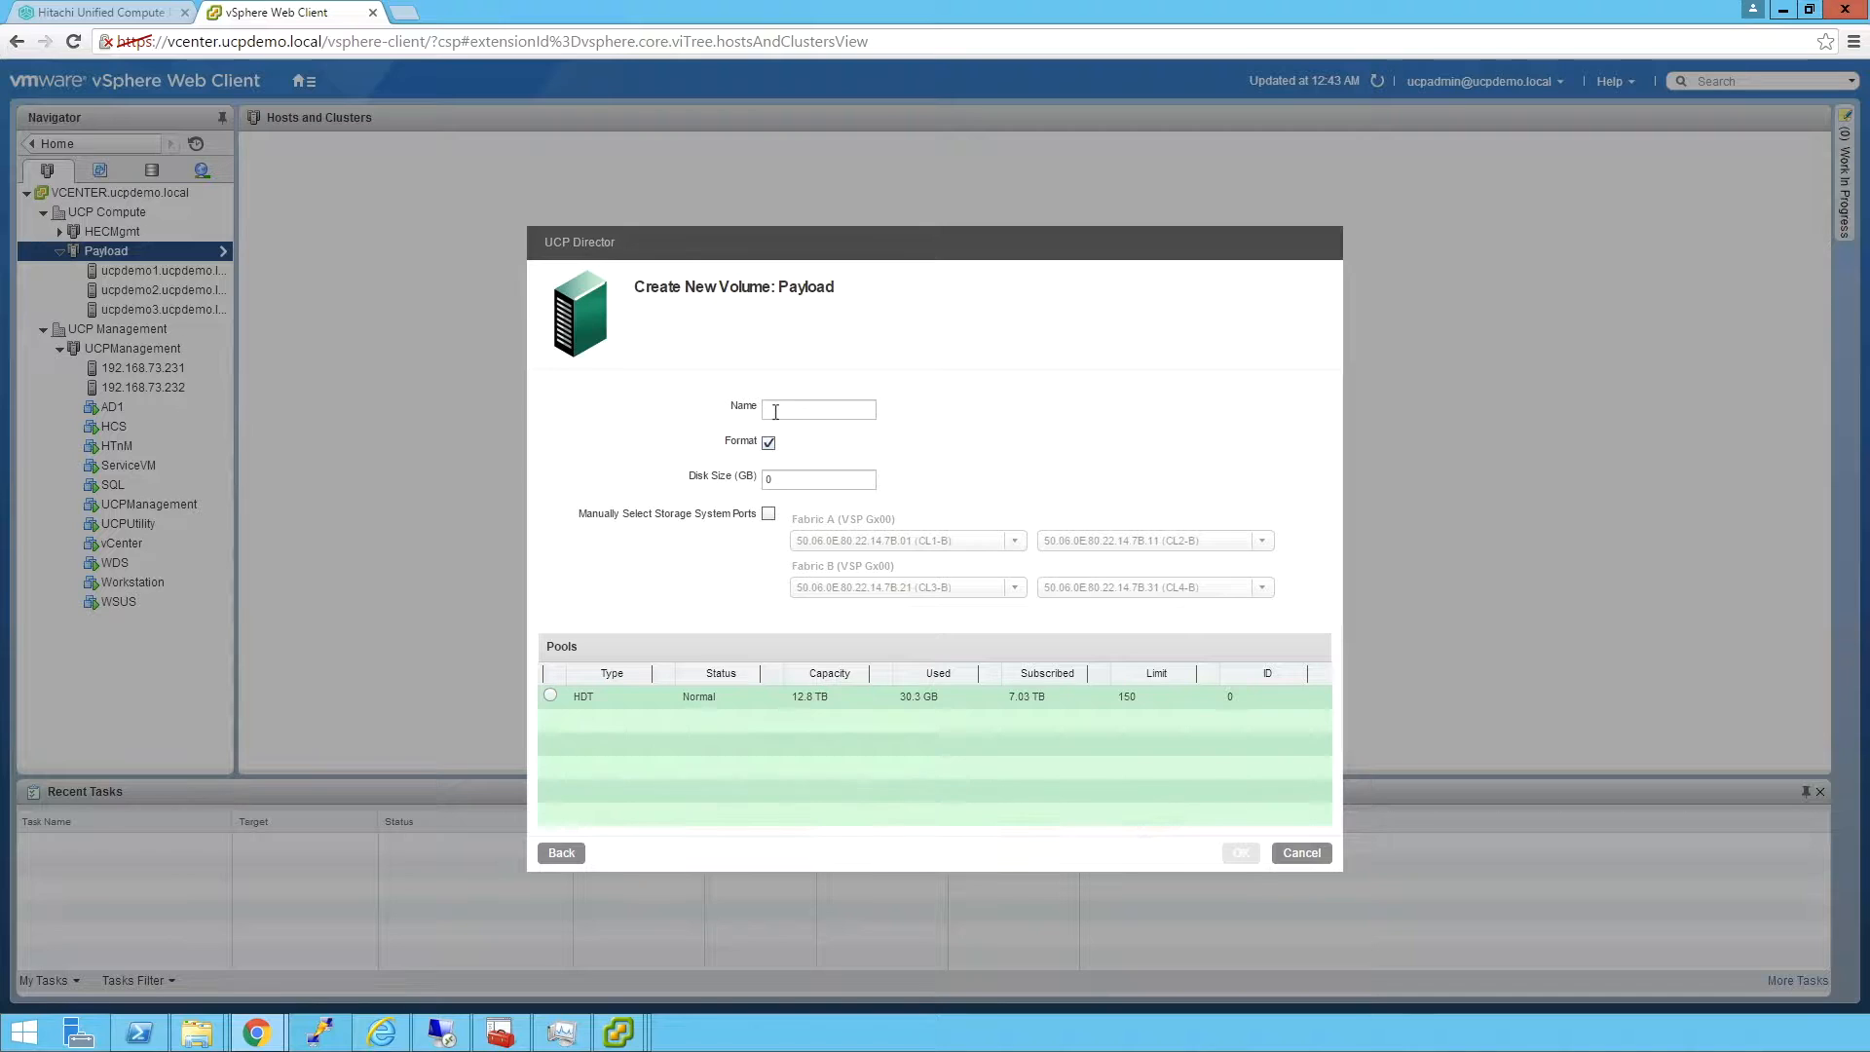
pyautogui.click(819, 409)
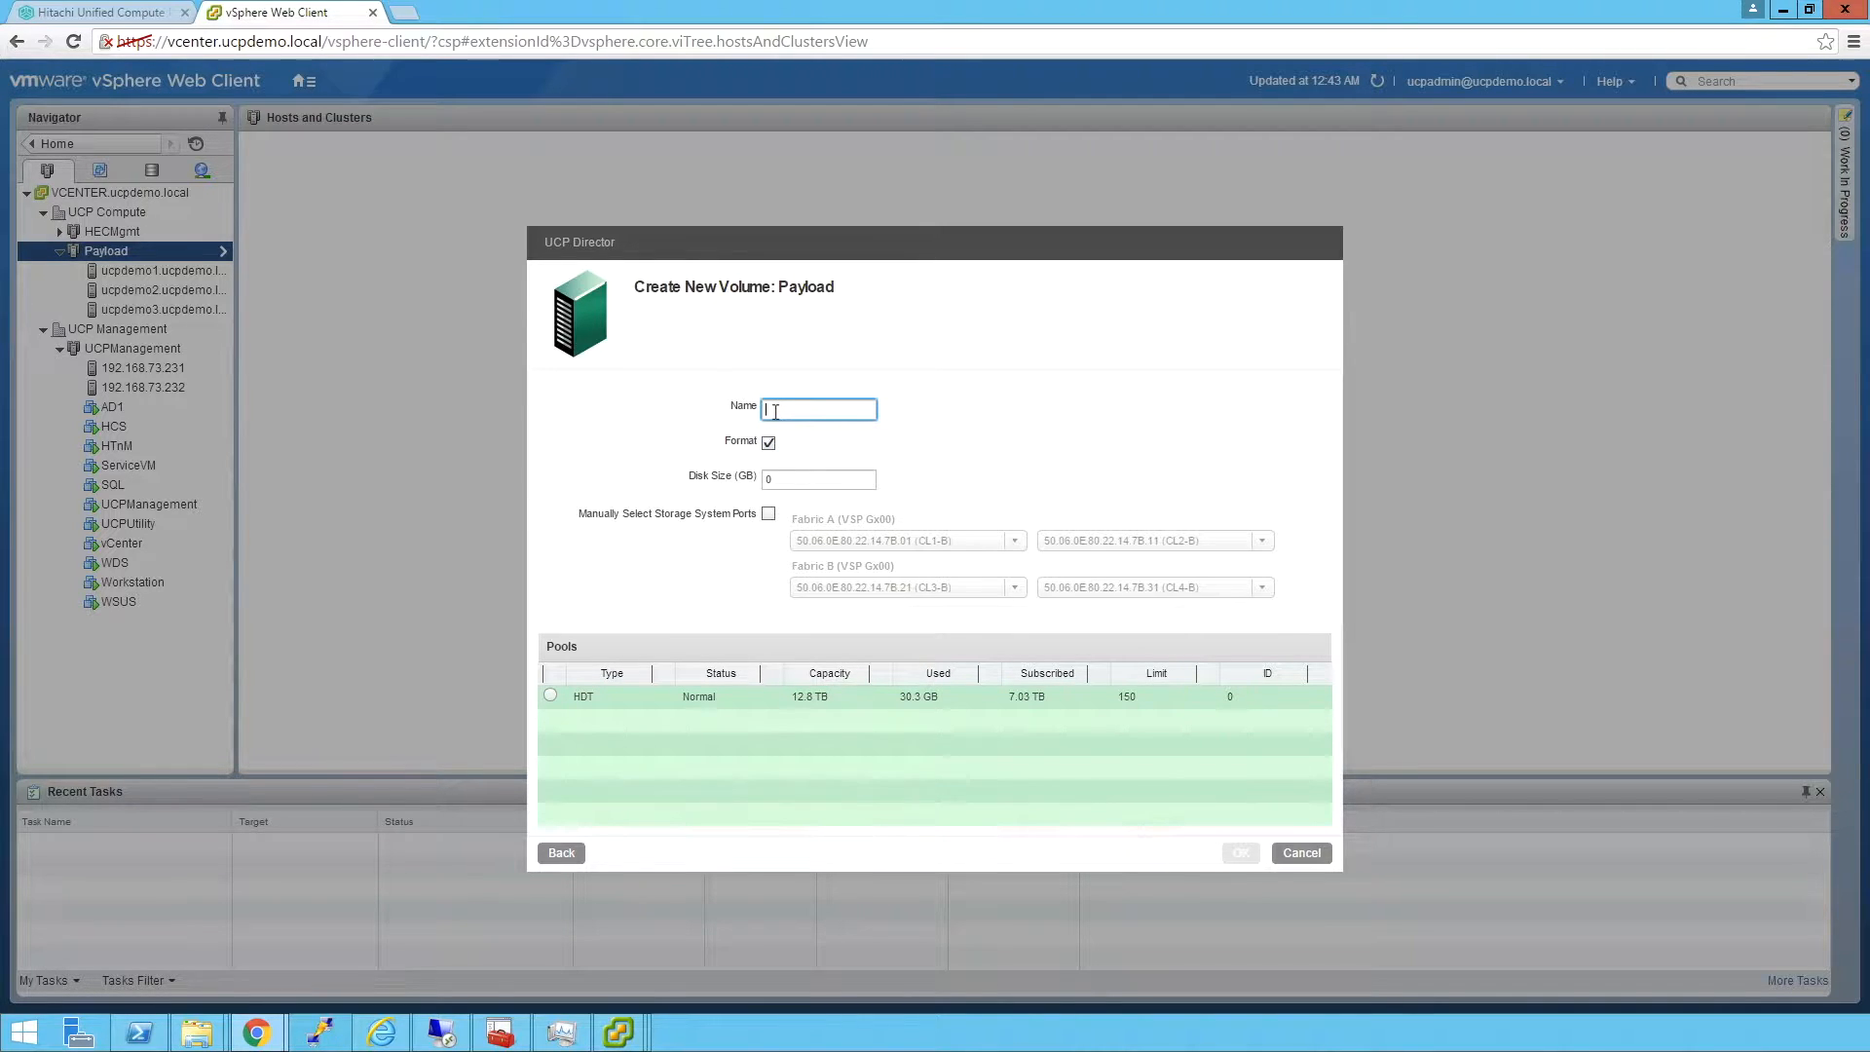
pyautogui.write('New Volume')
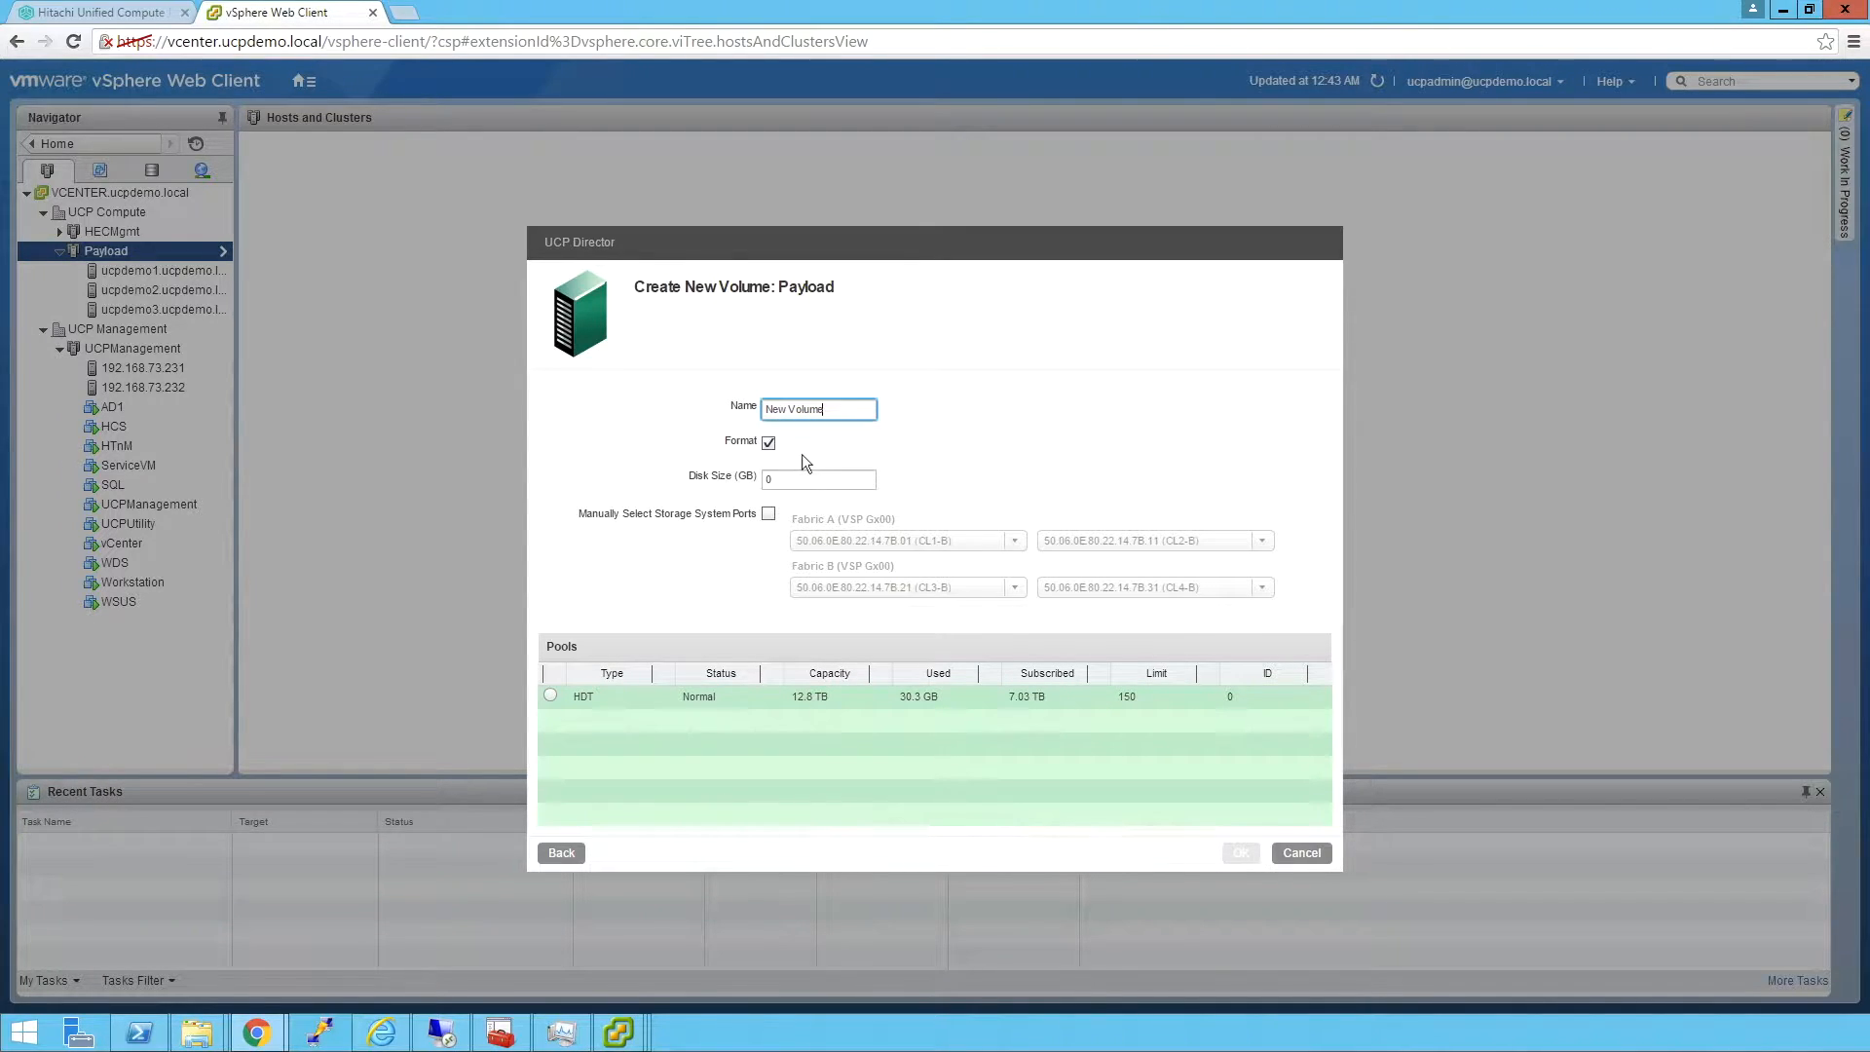
pyautogui.click(818, 480)
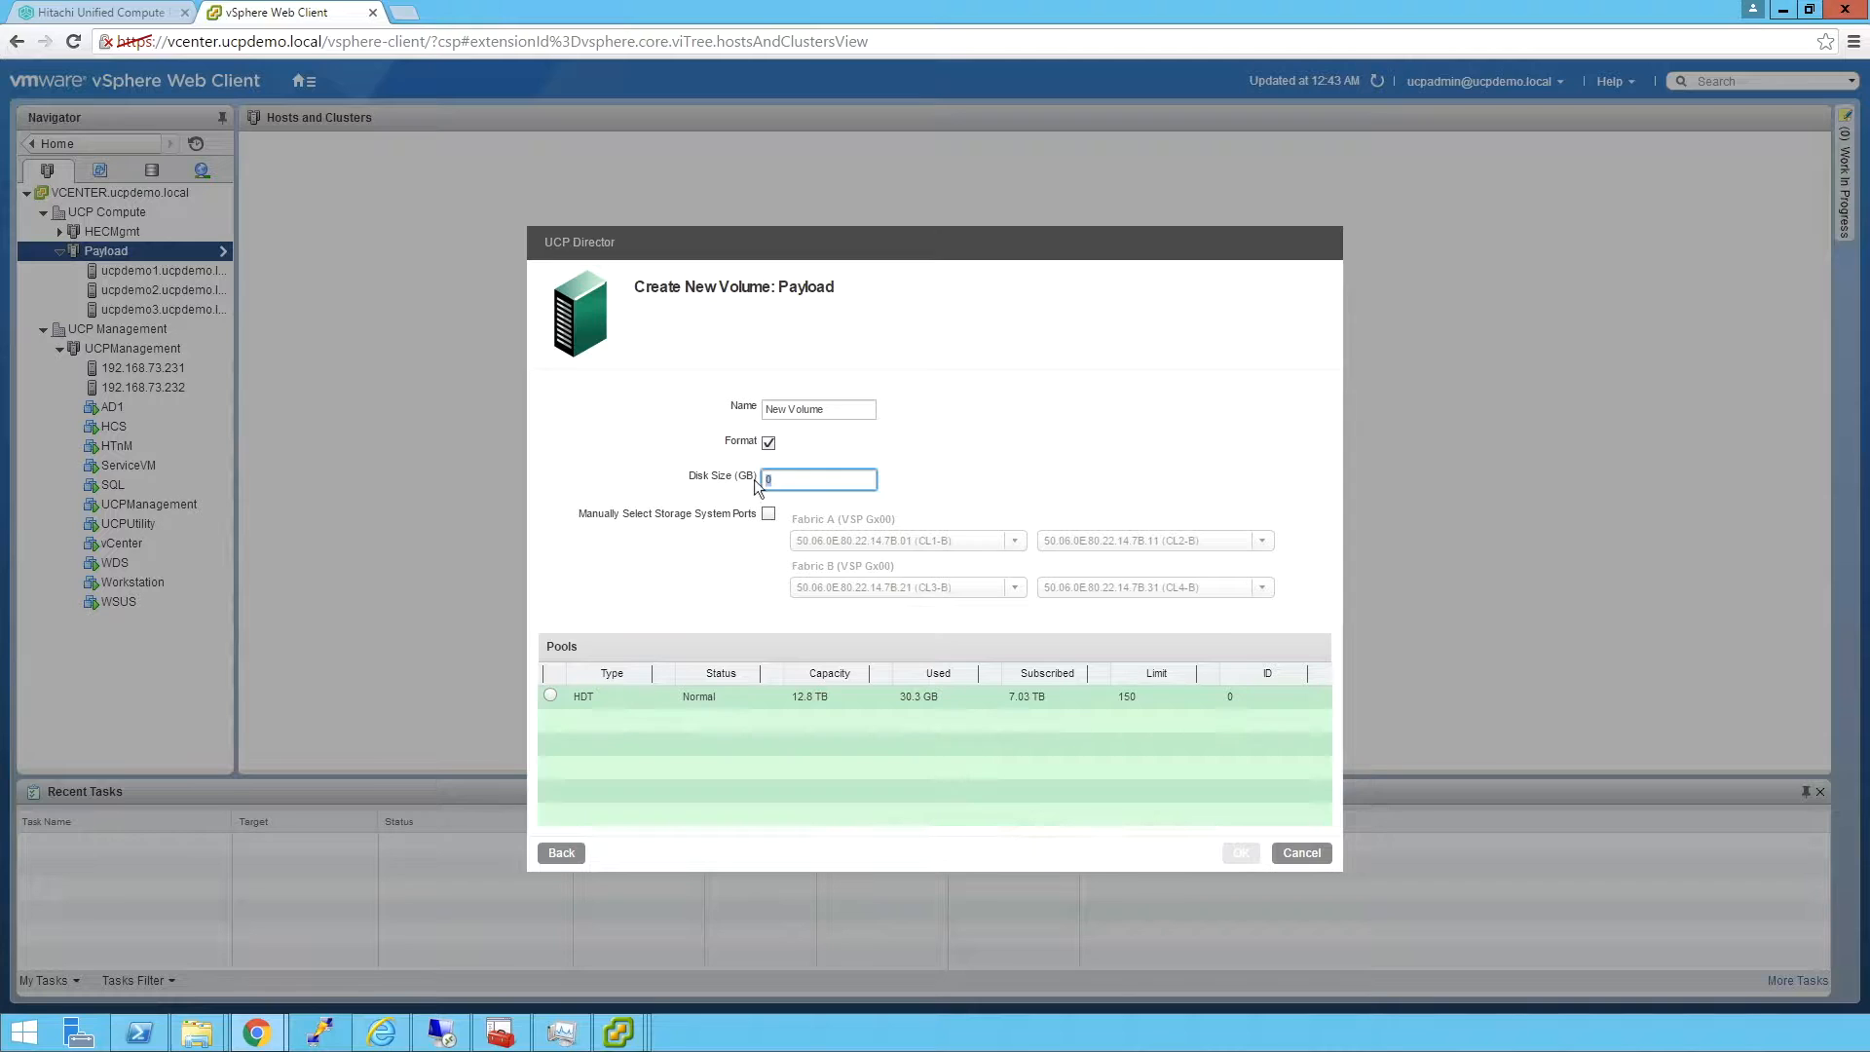
pyautogui.write('500')
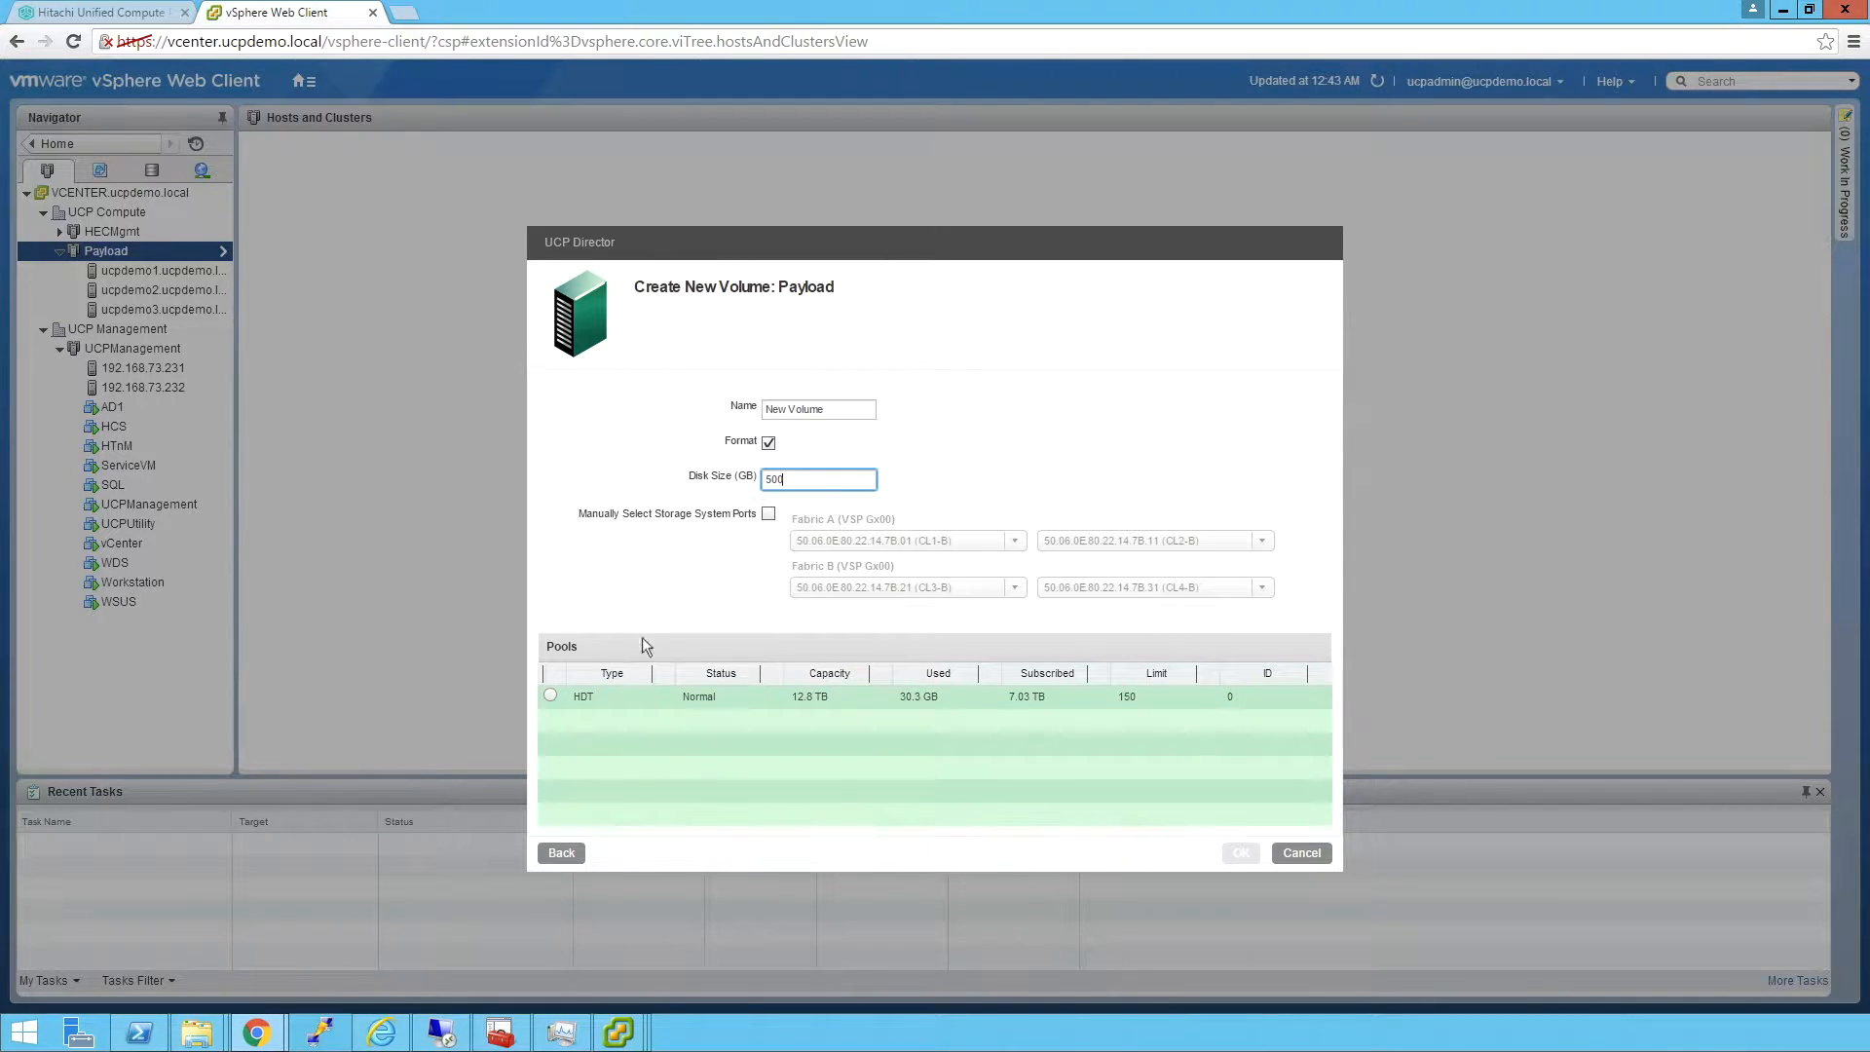
pyautogui.click(550, 695)
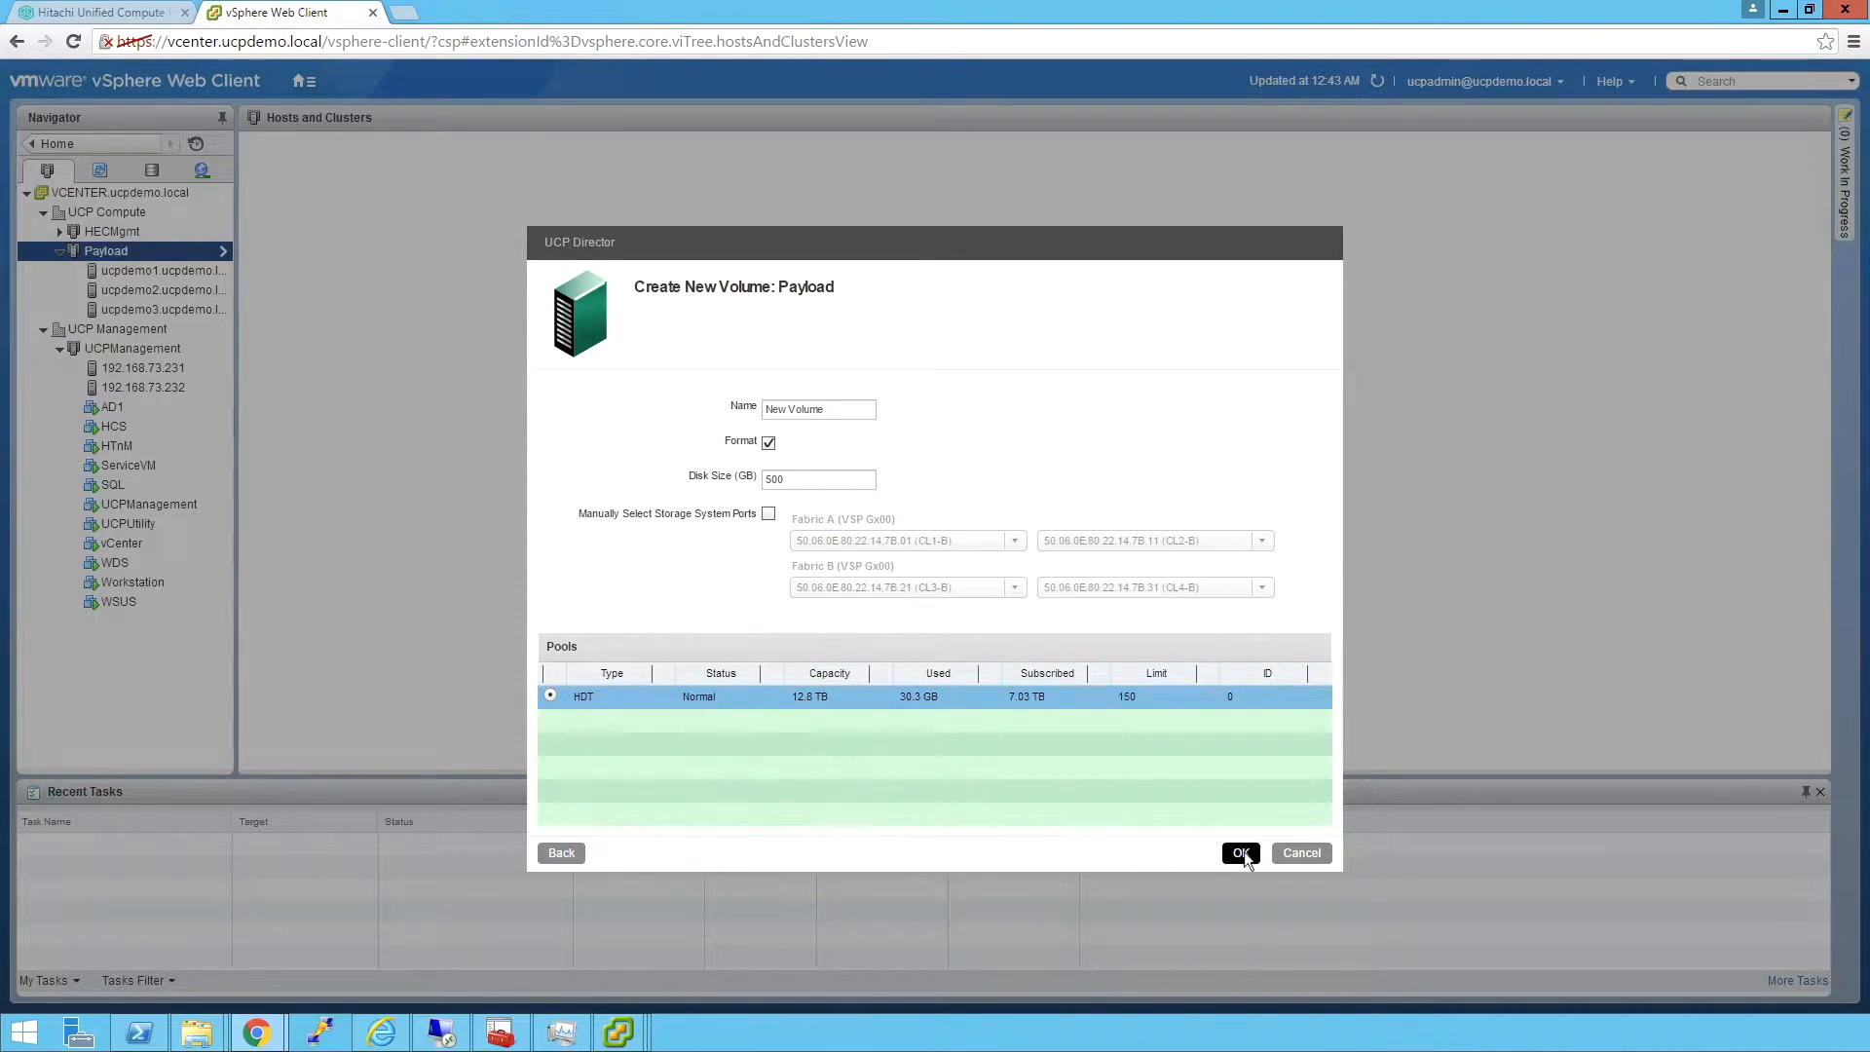
pyautogui.click(1241, 853)
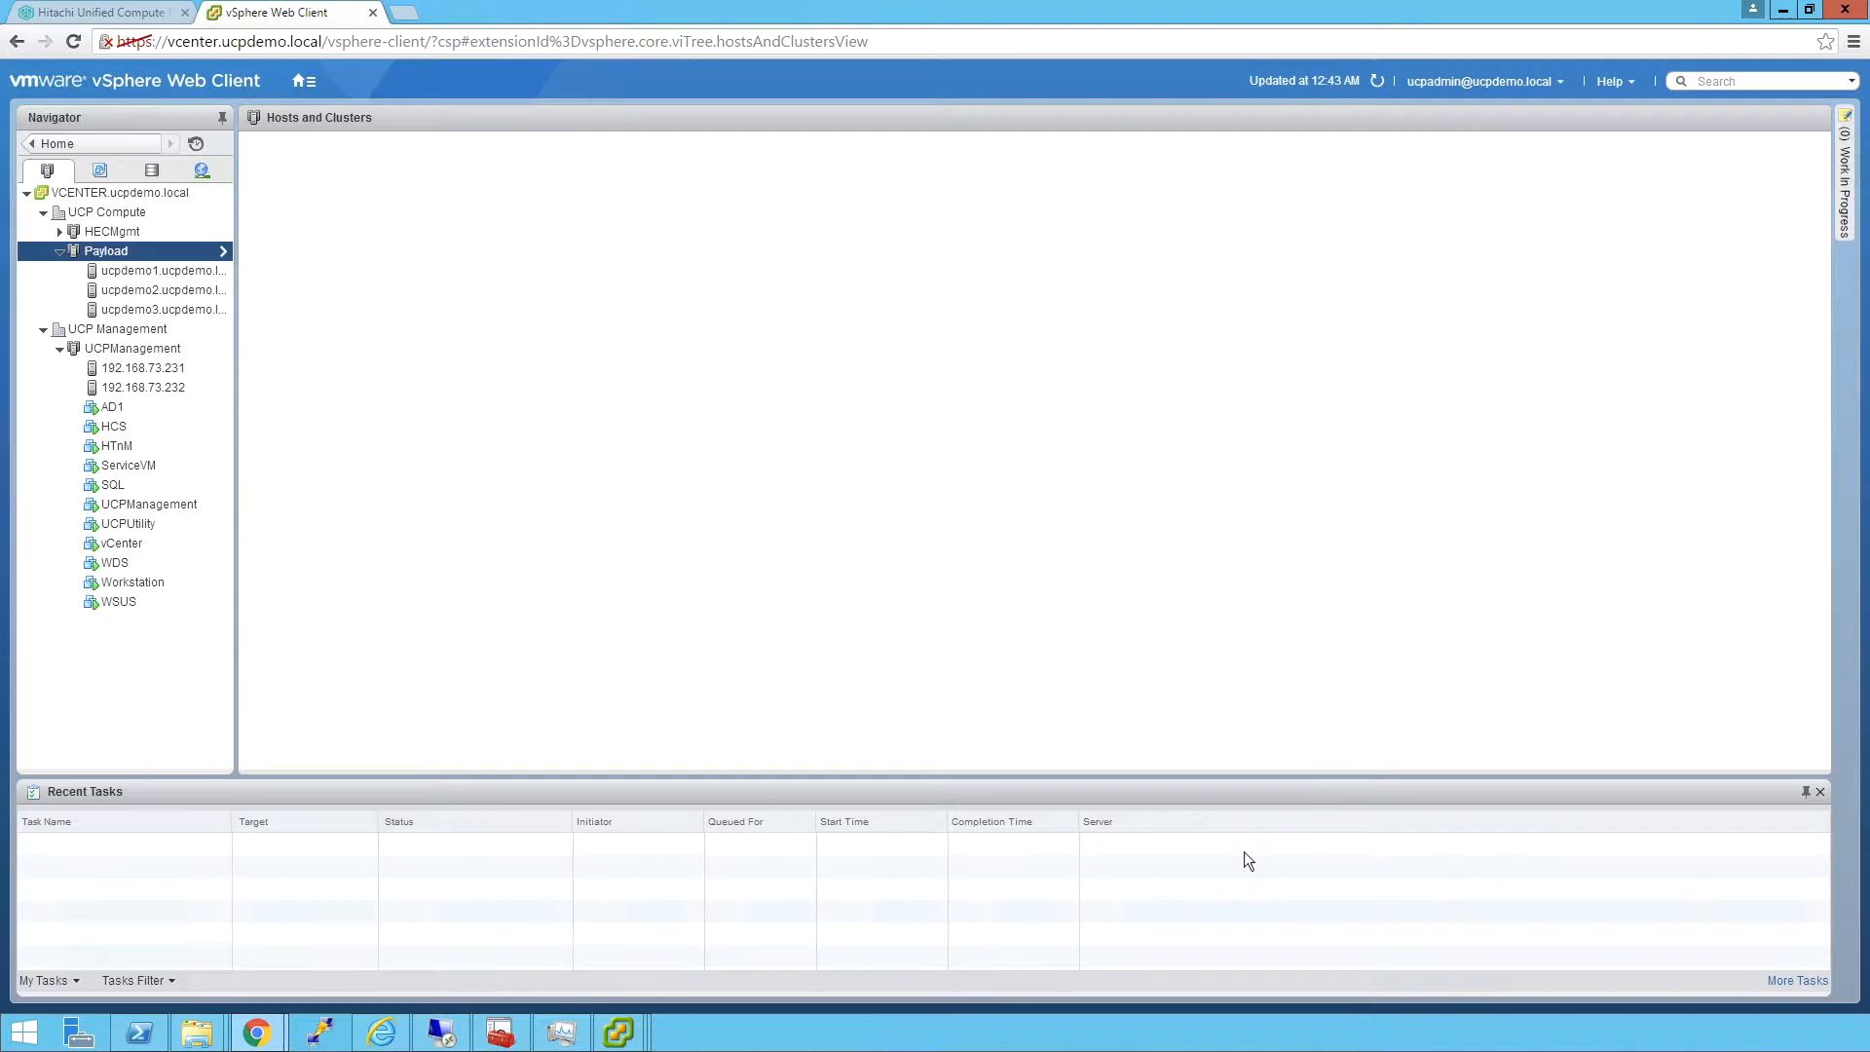
pyautogui.moveTo(1137, 677)
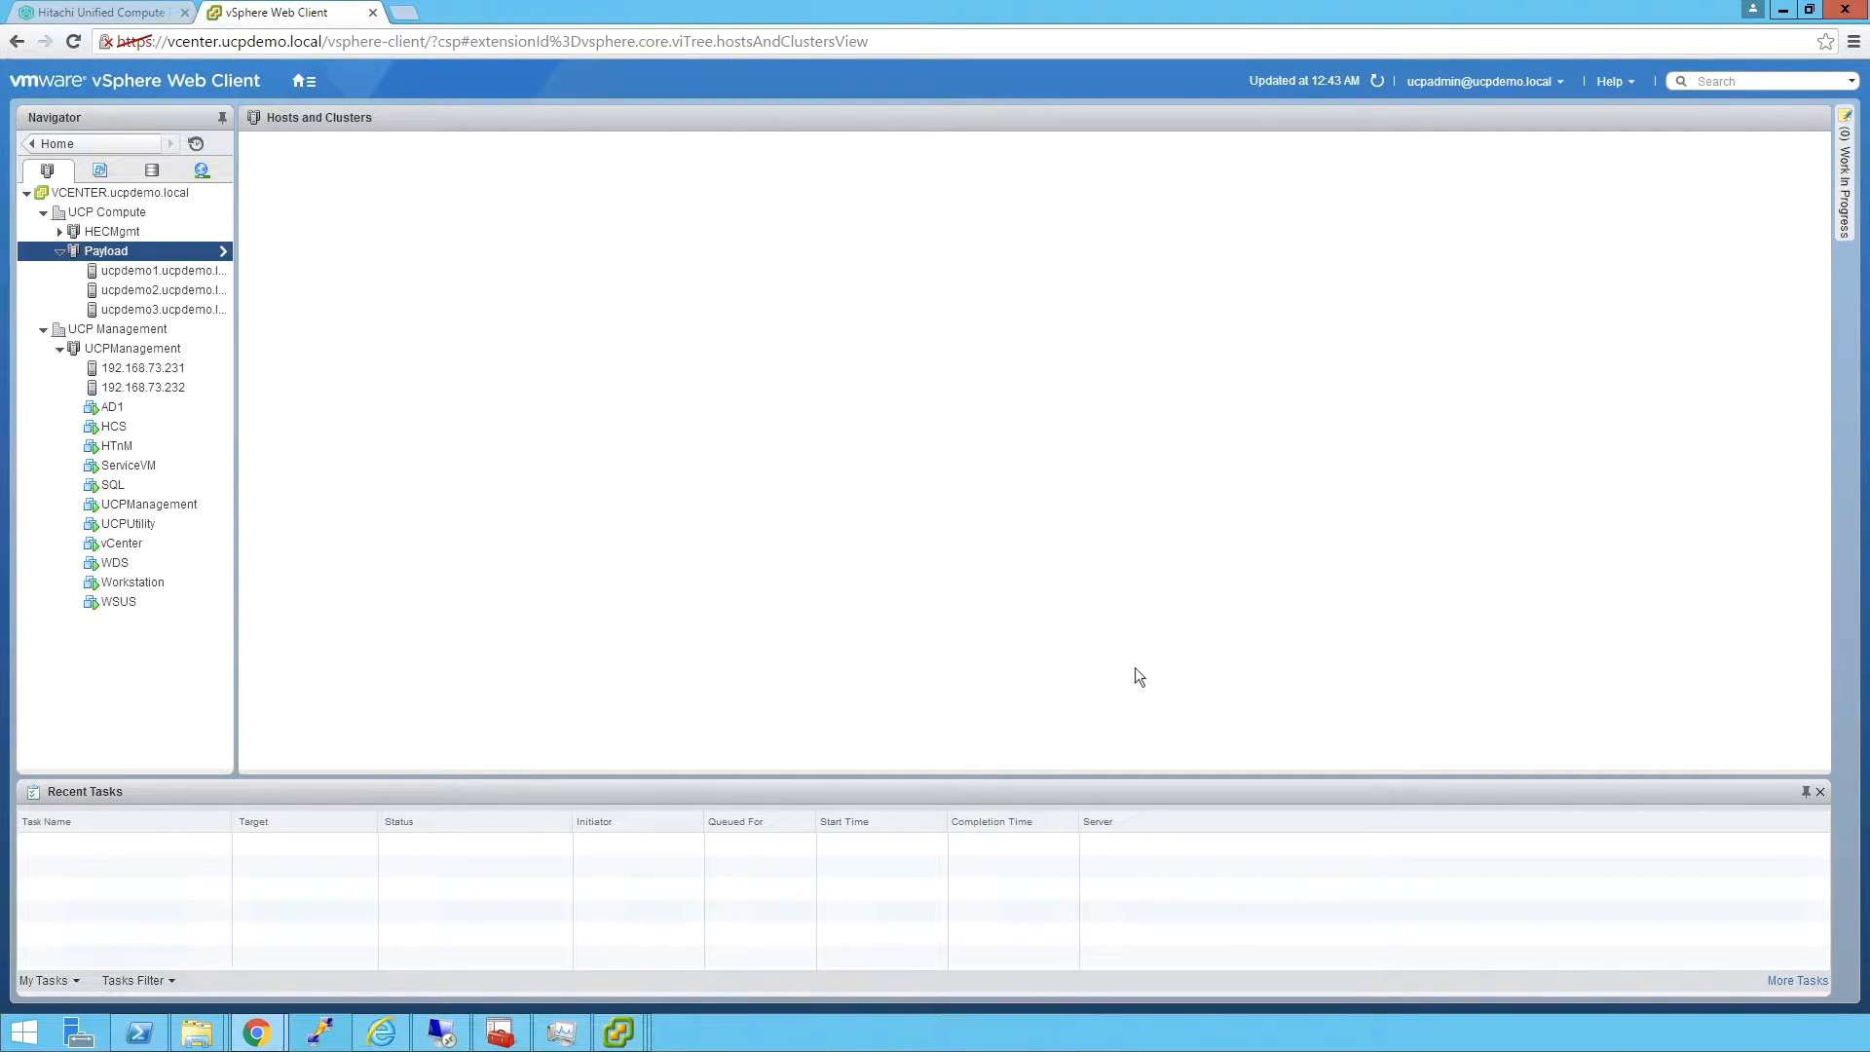
pyautogui.moveTo(1475, 226)
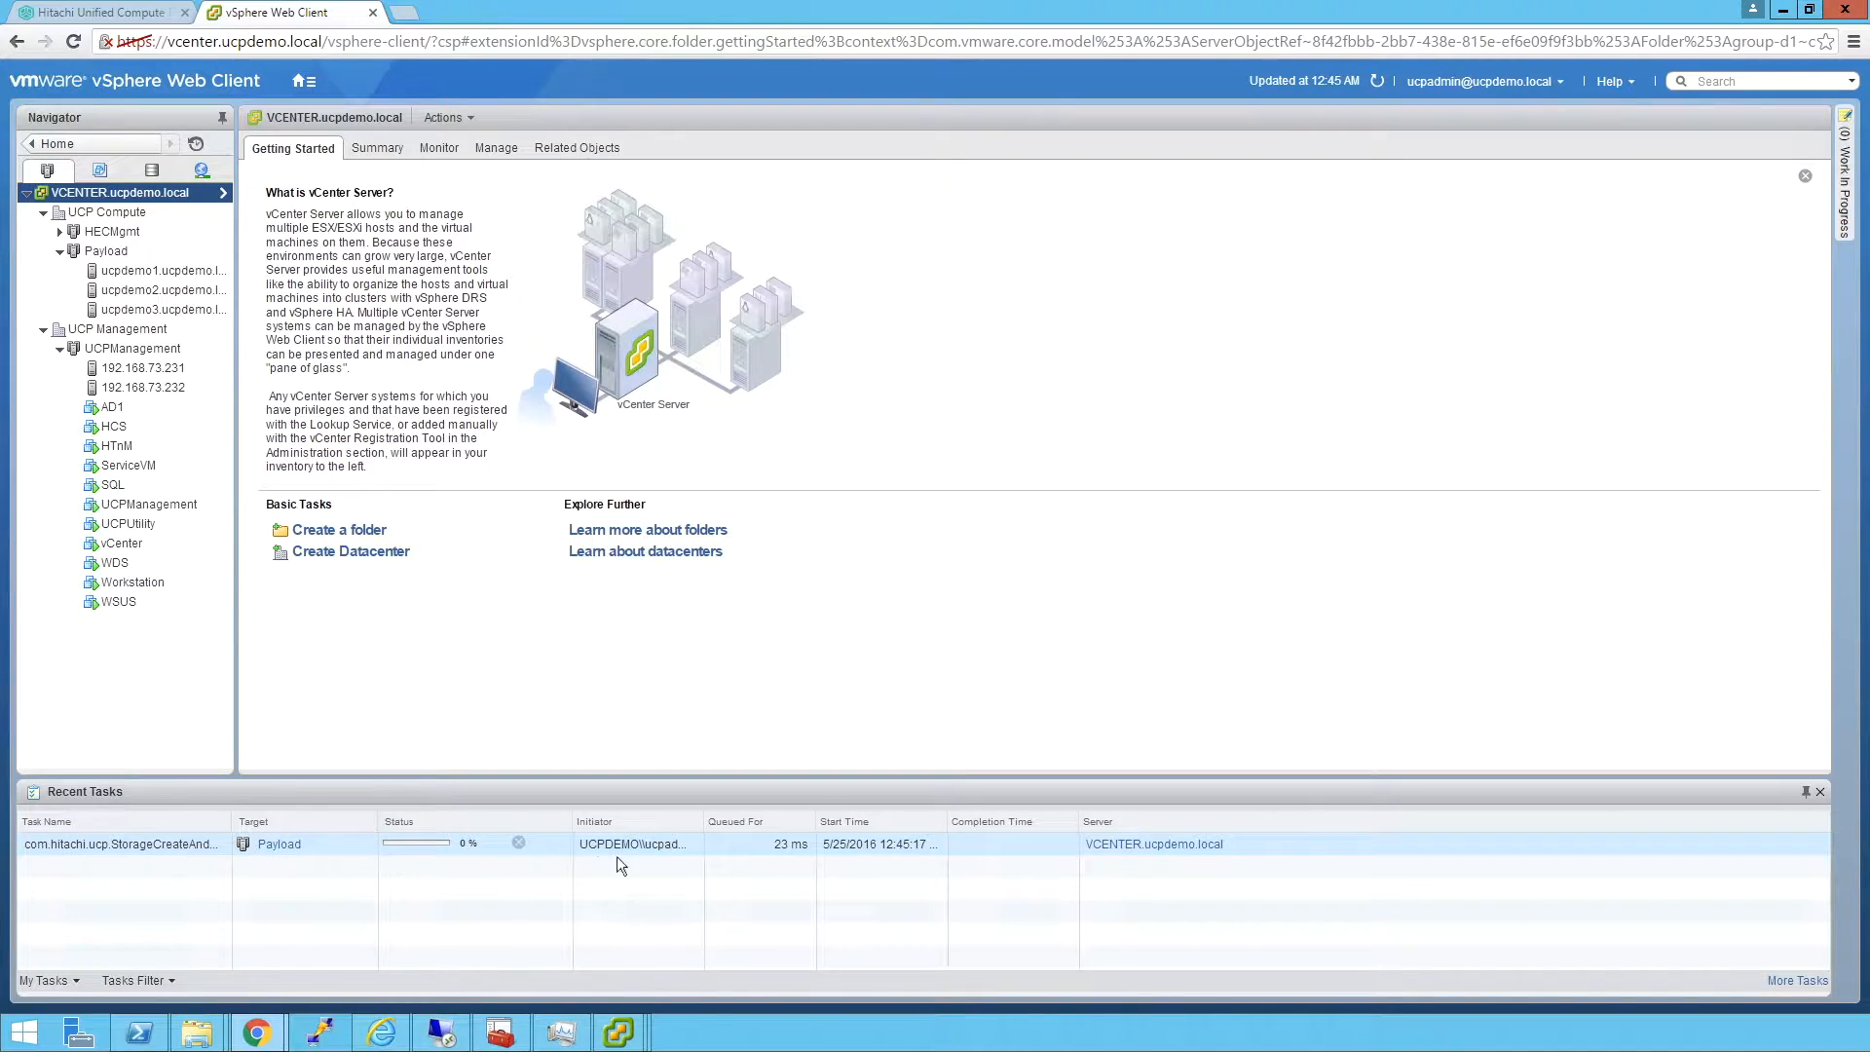
pyautogui.moveTo(1154, 862)
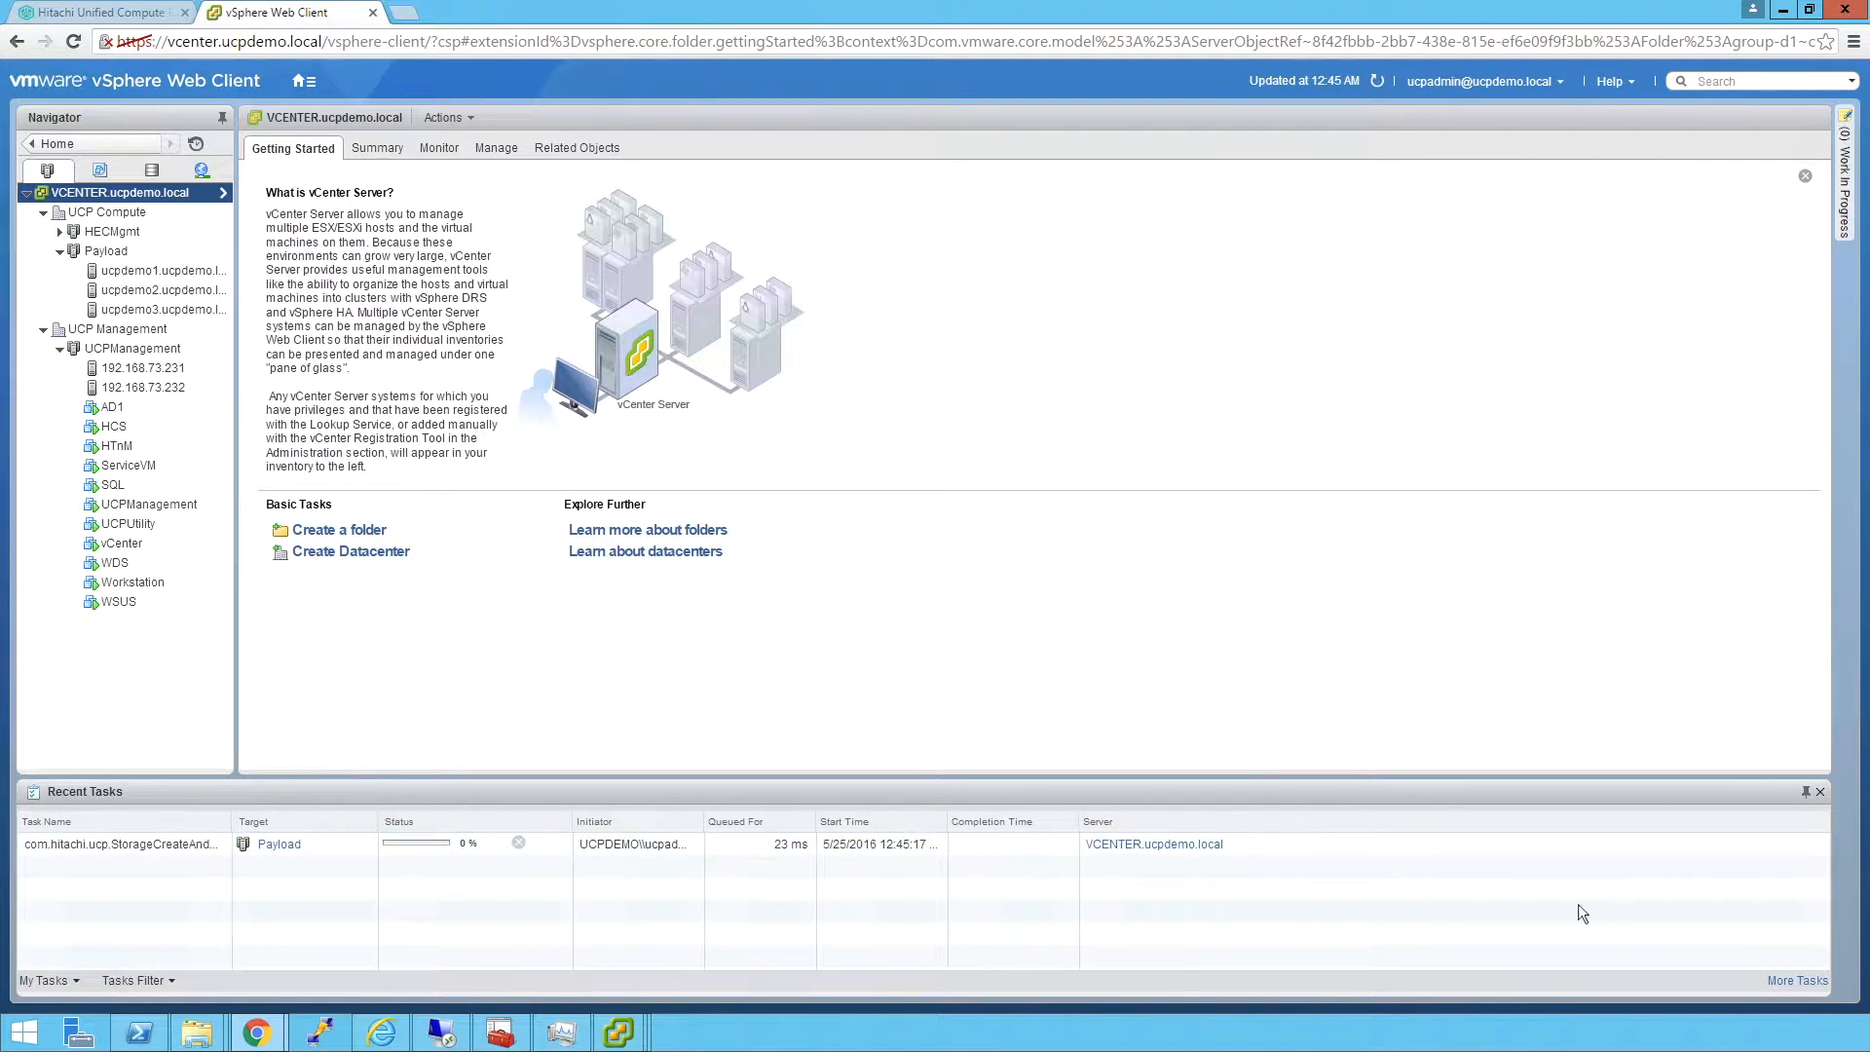
pyautogui.moveTo(1768, 986)
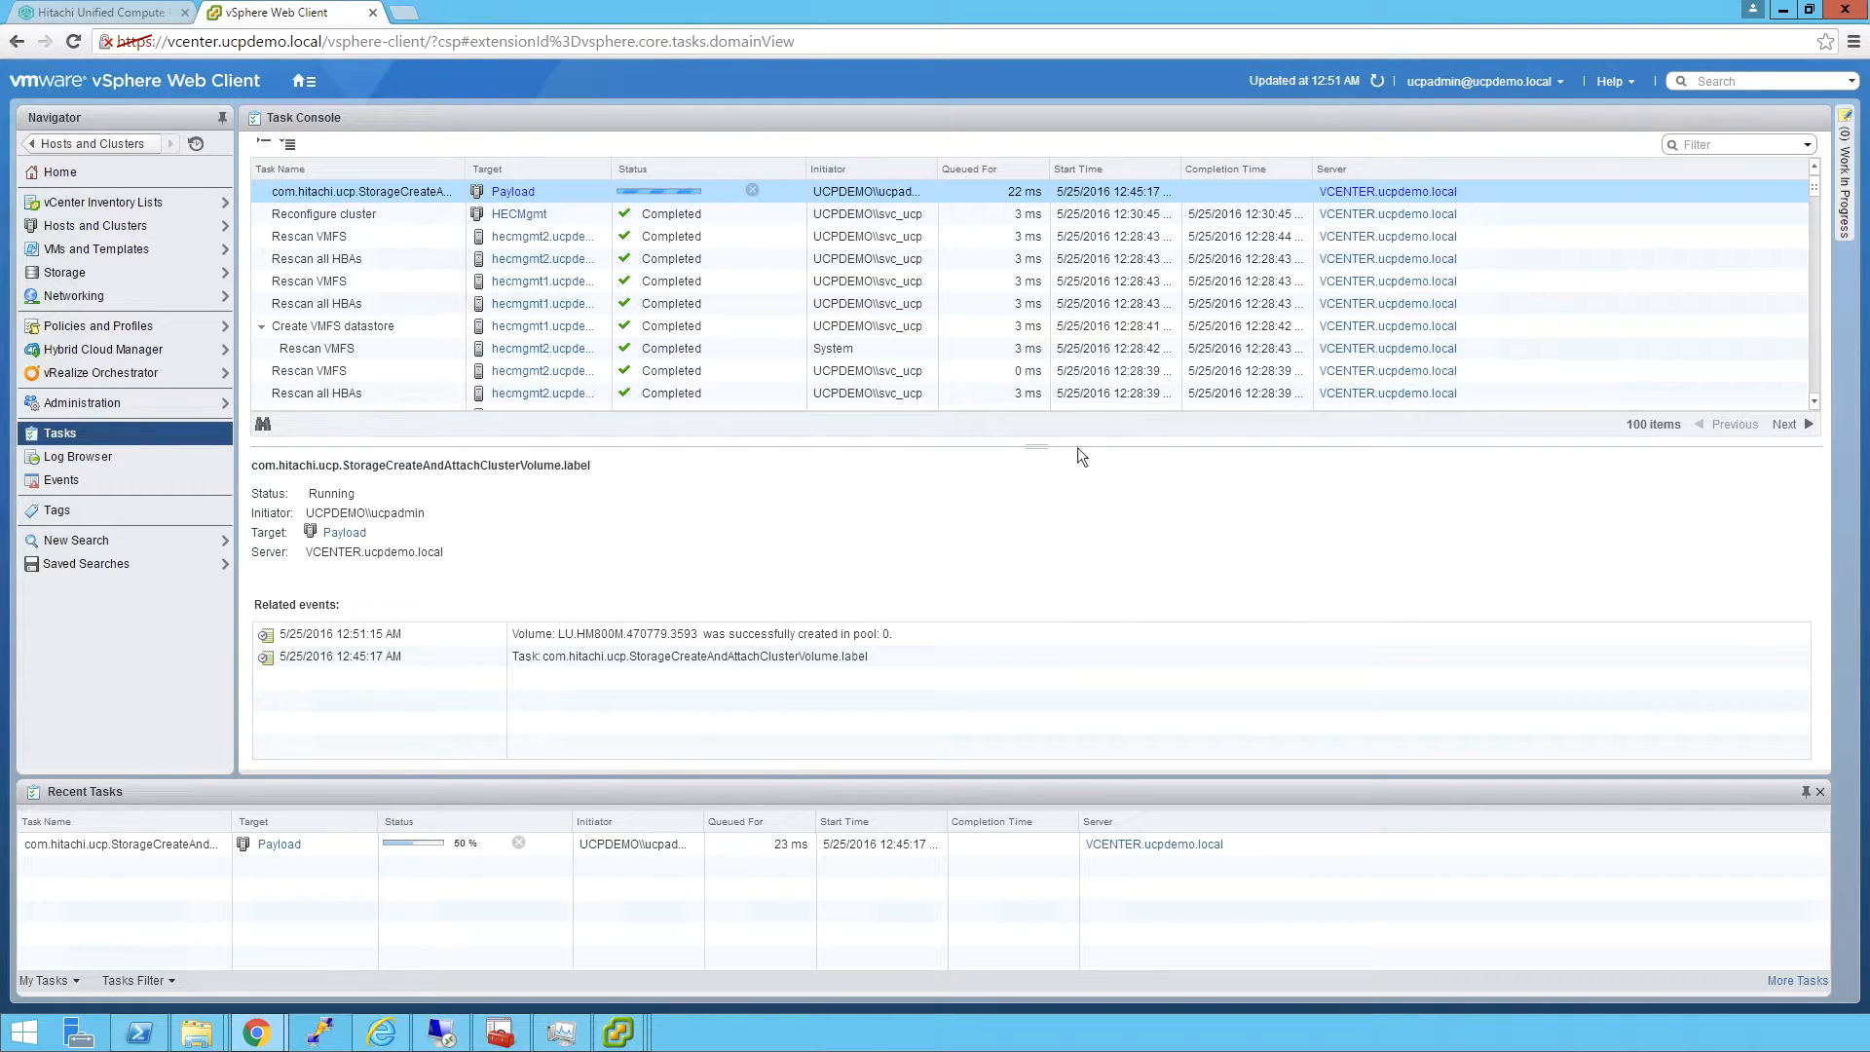
# - Refresh the Task Console until StorageCreateAndAttachClusterVolume shows Completed
pyautogui.click(546, 634)
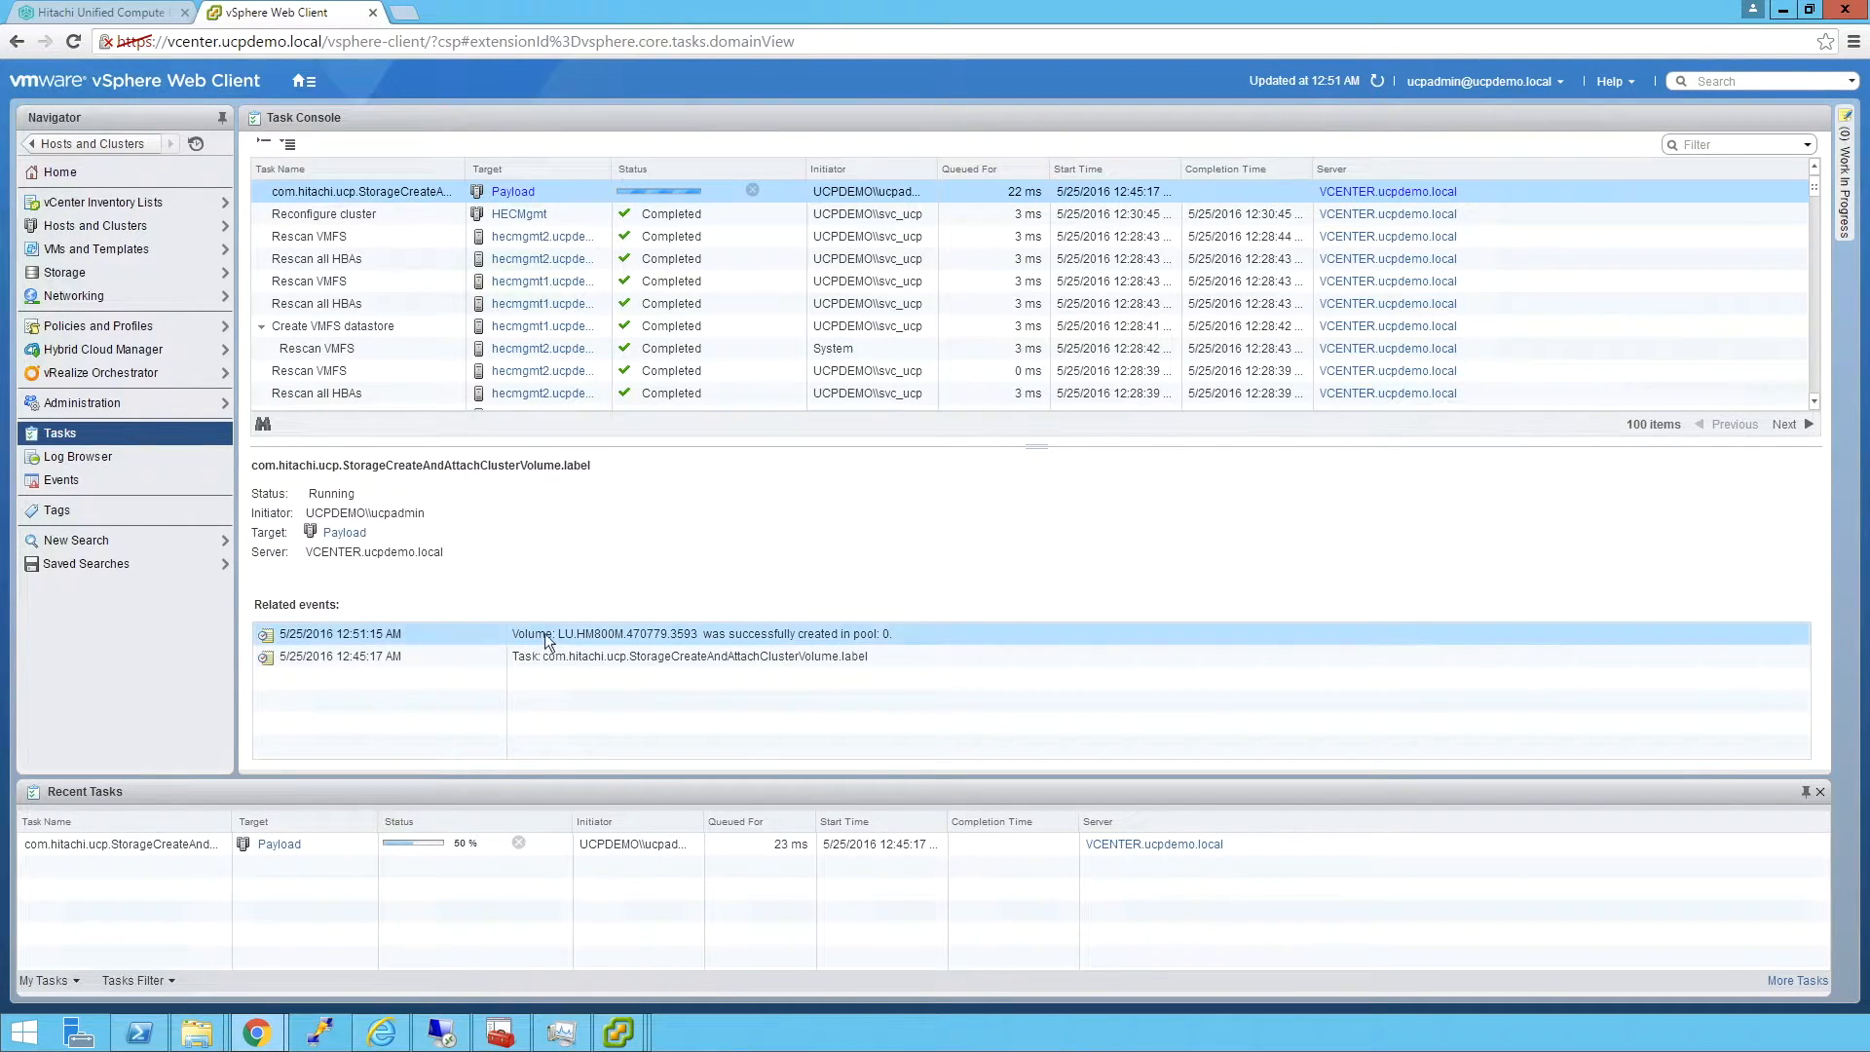
pyautogui.moveTo(862, 652)
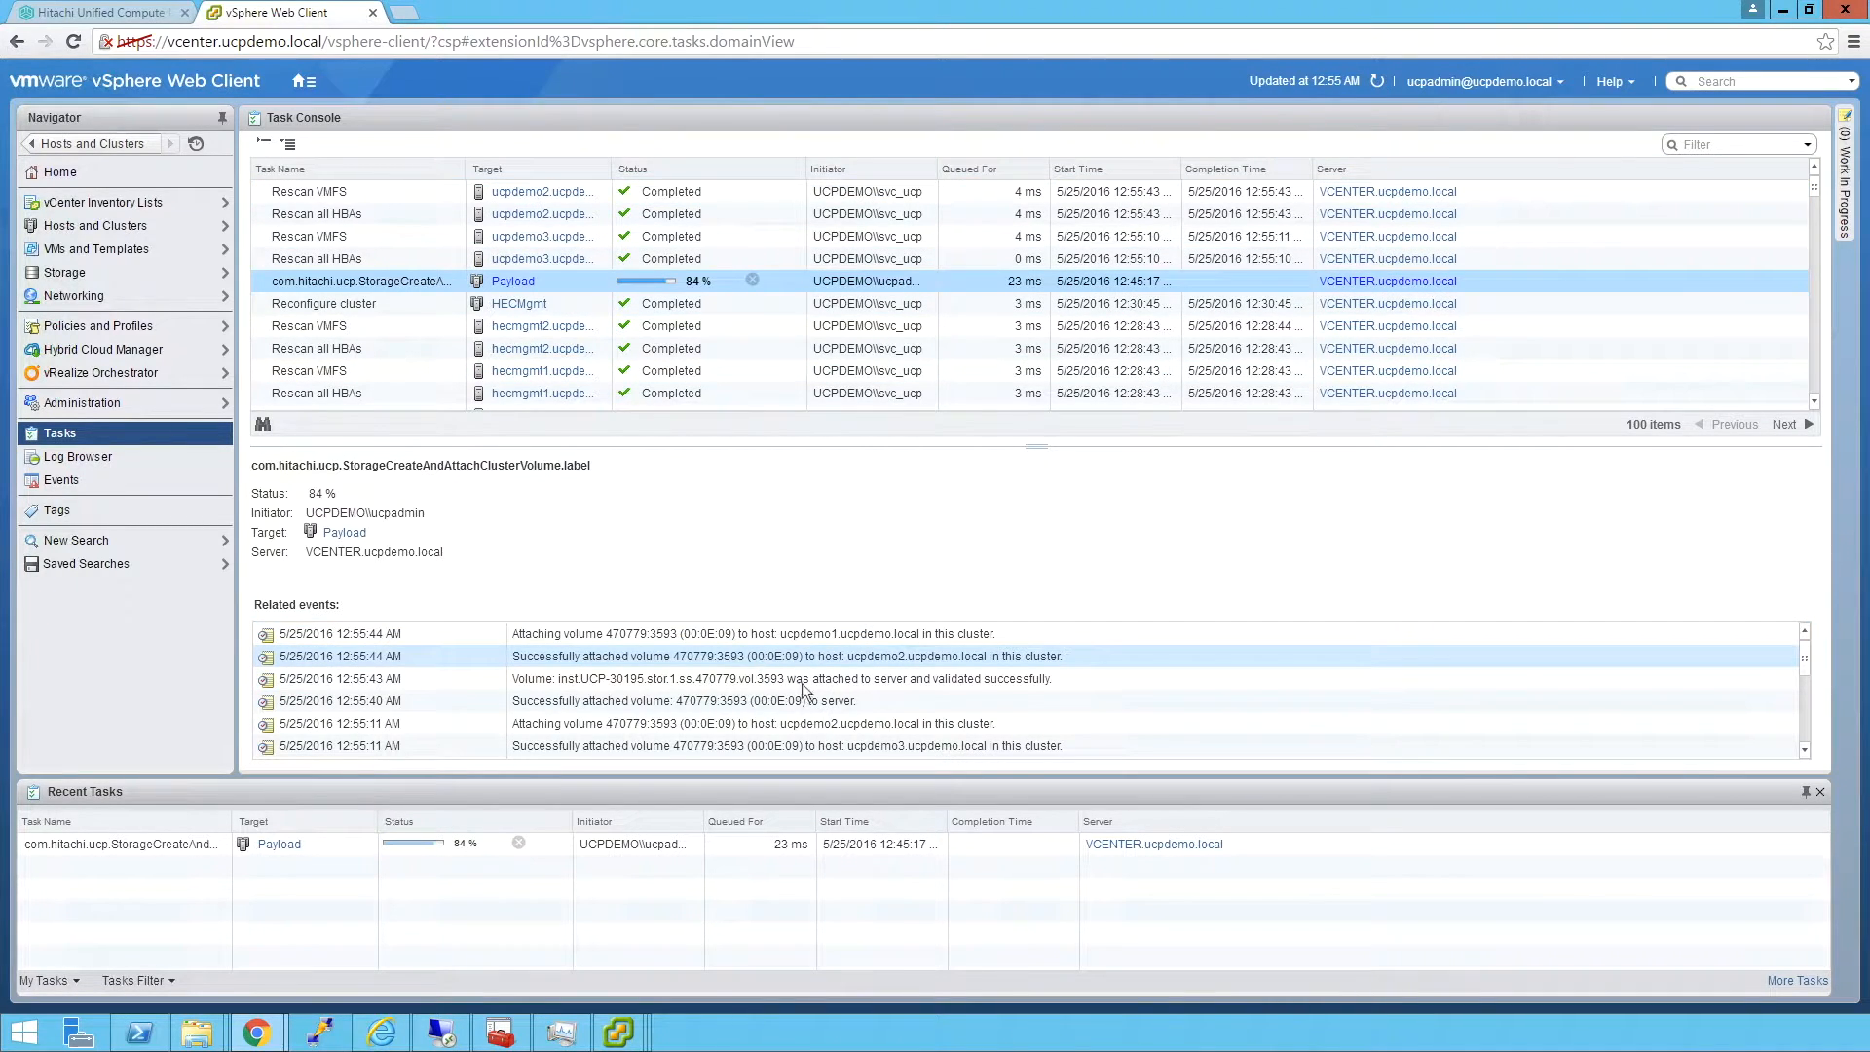
pyautogui.scroll(-3)
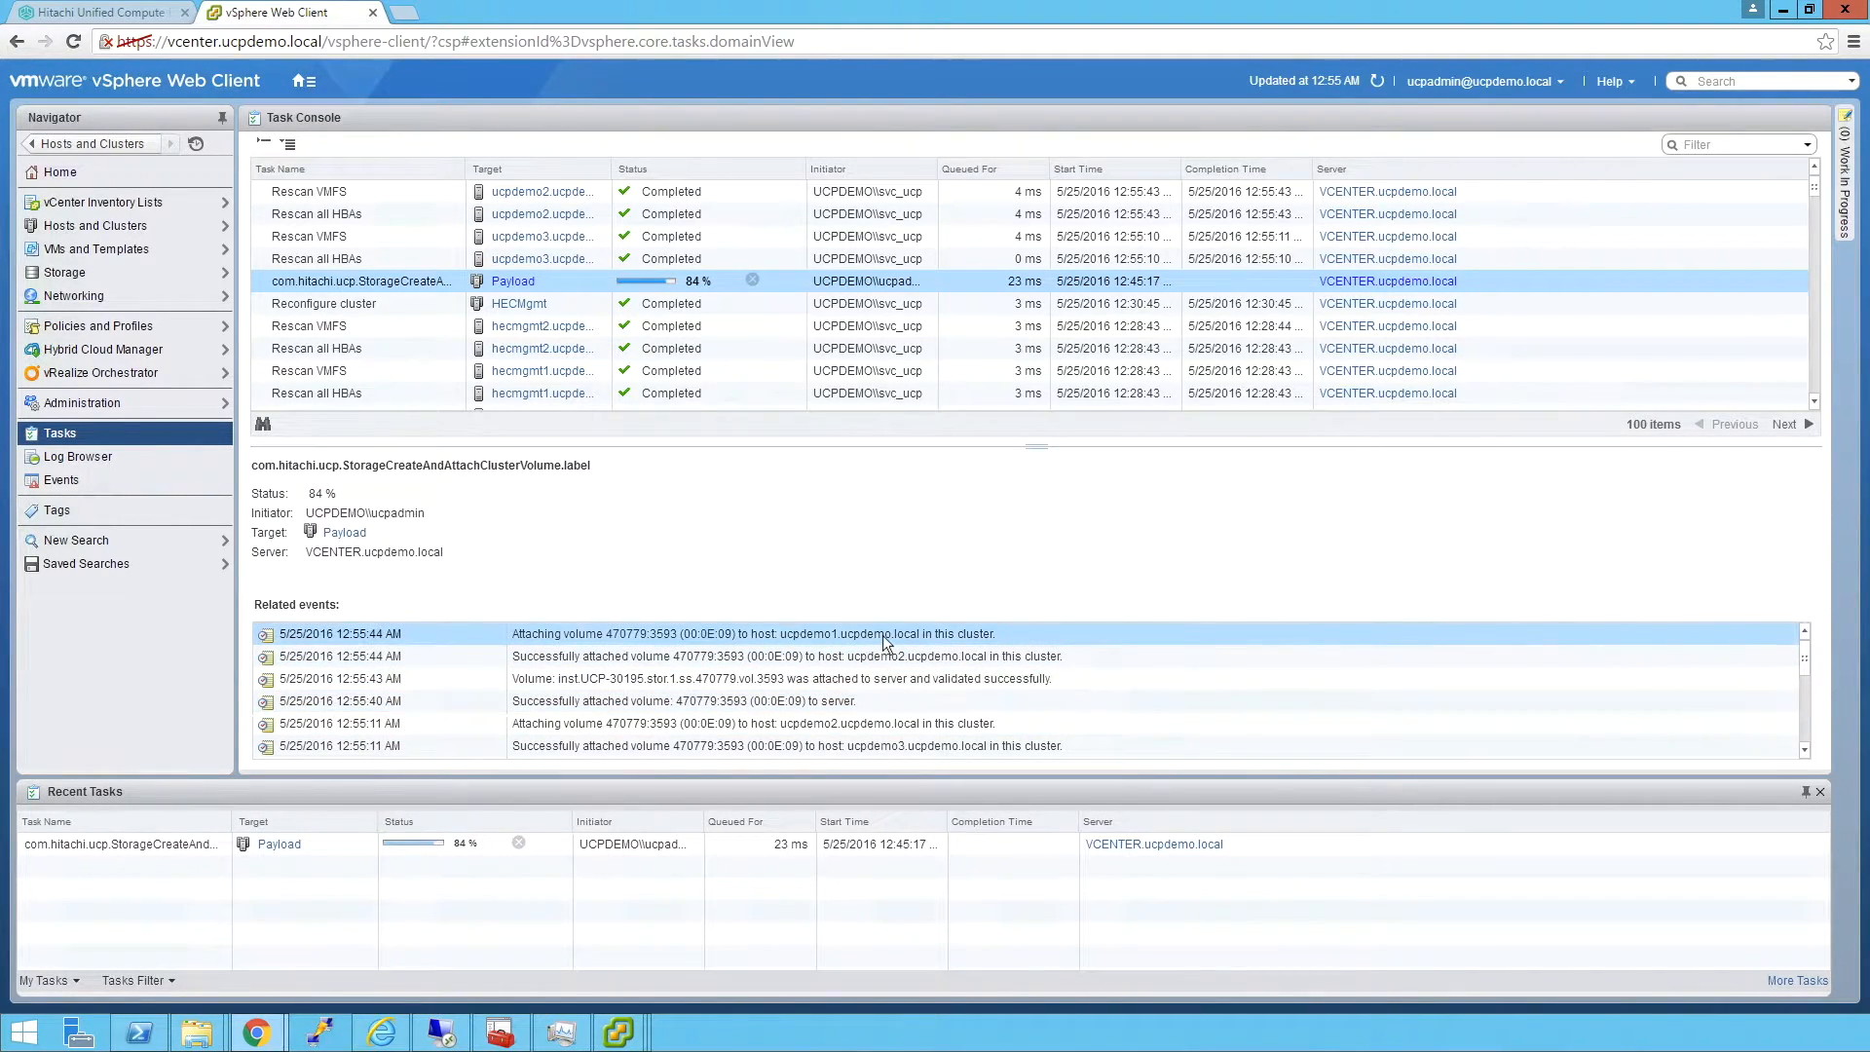
pyautogui.moveTo(880, 617)
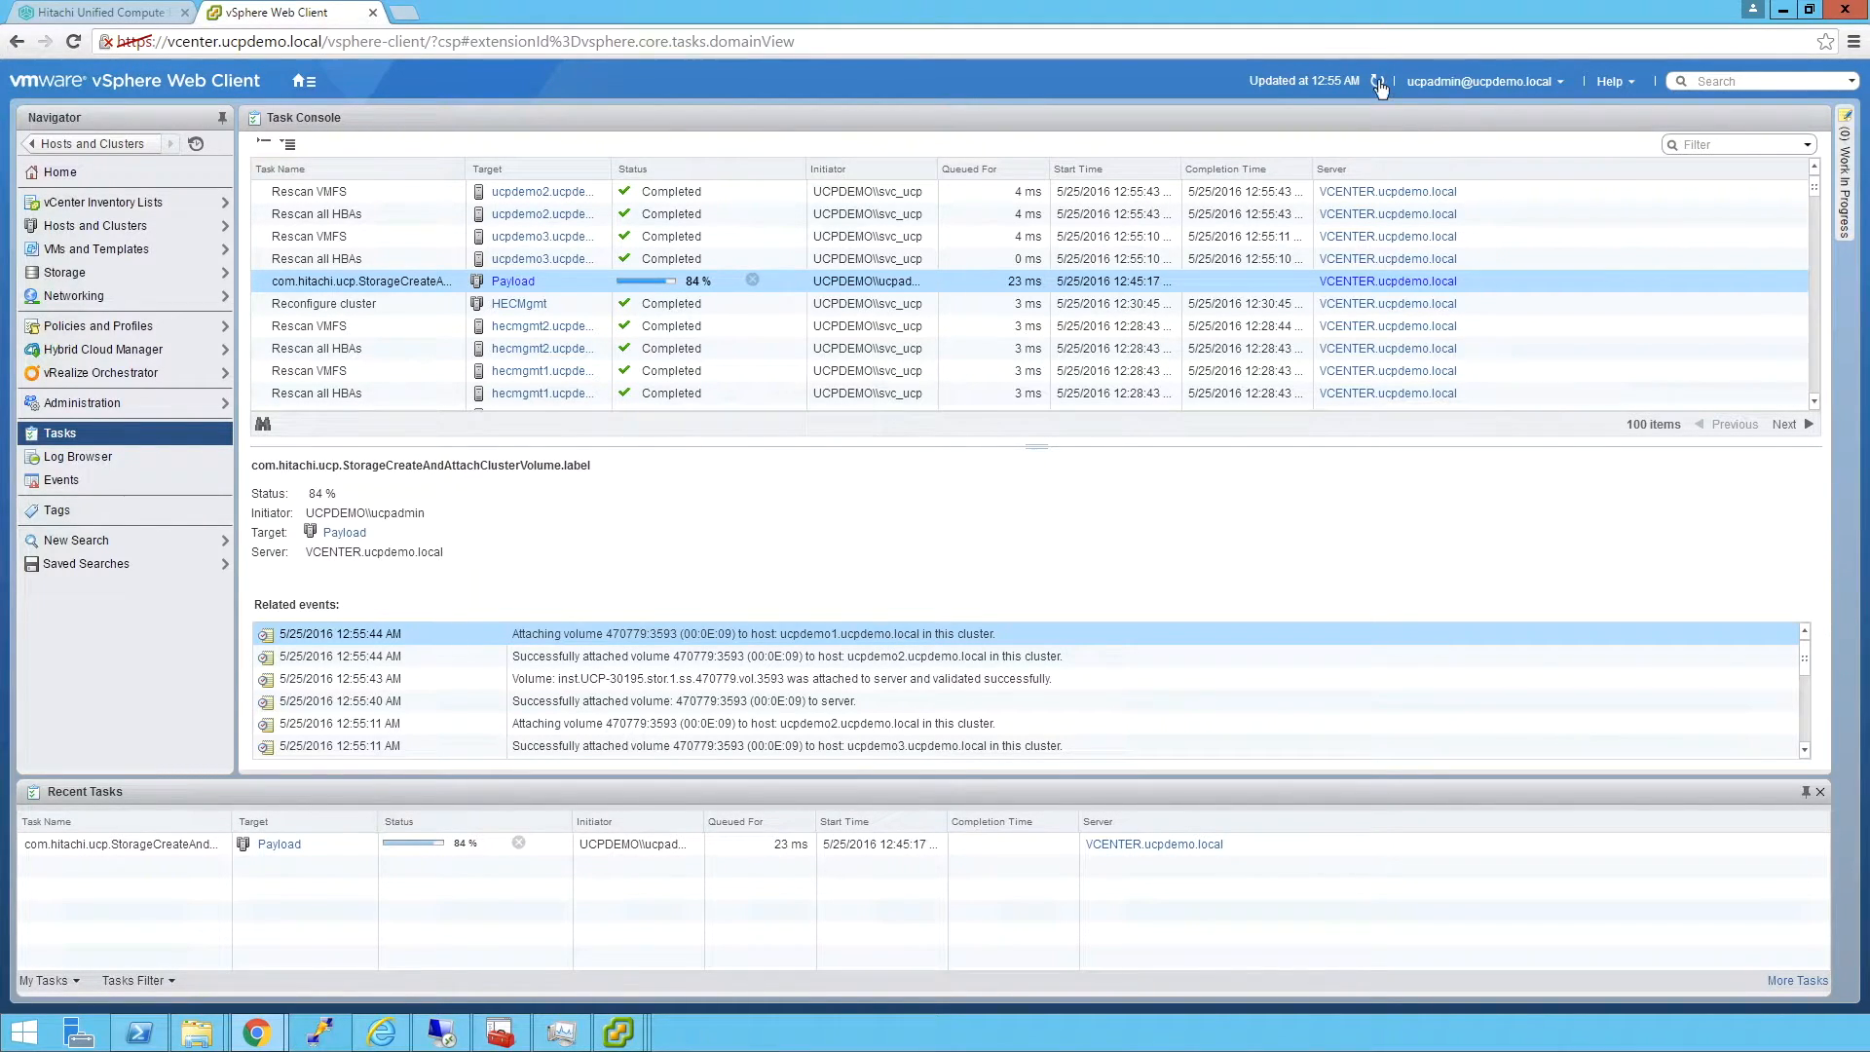
pyautogui.click(307, 191)
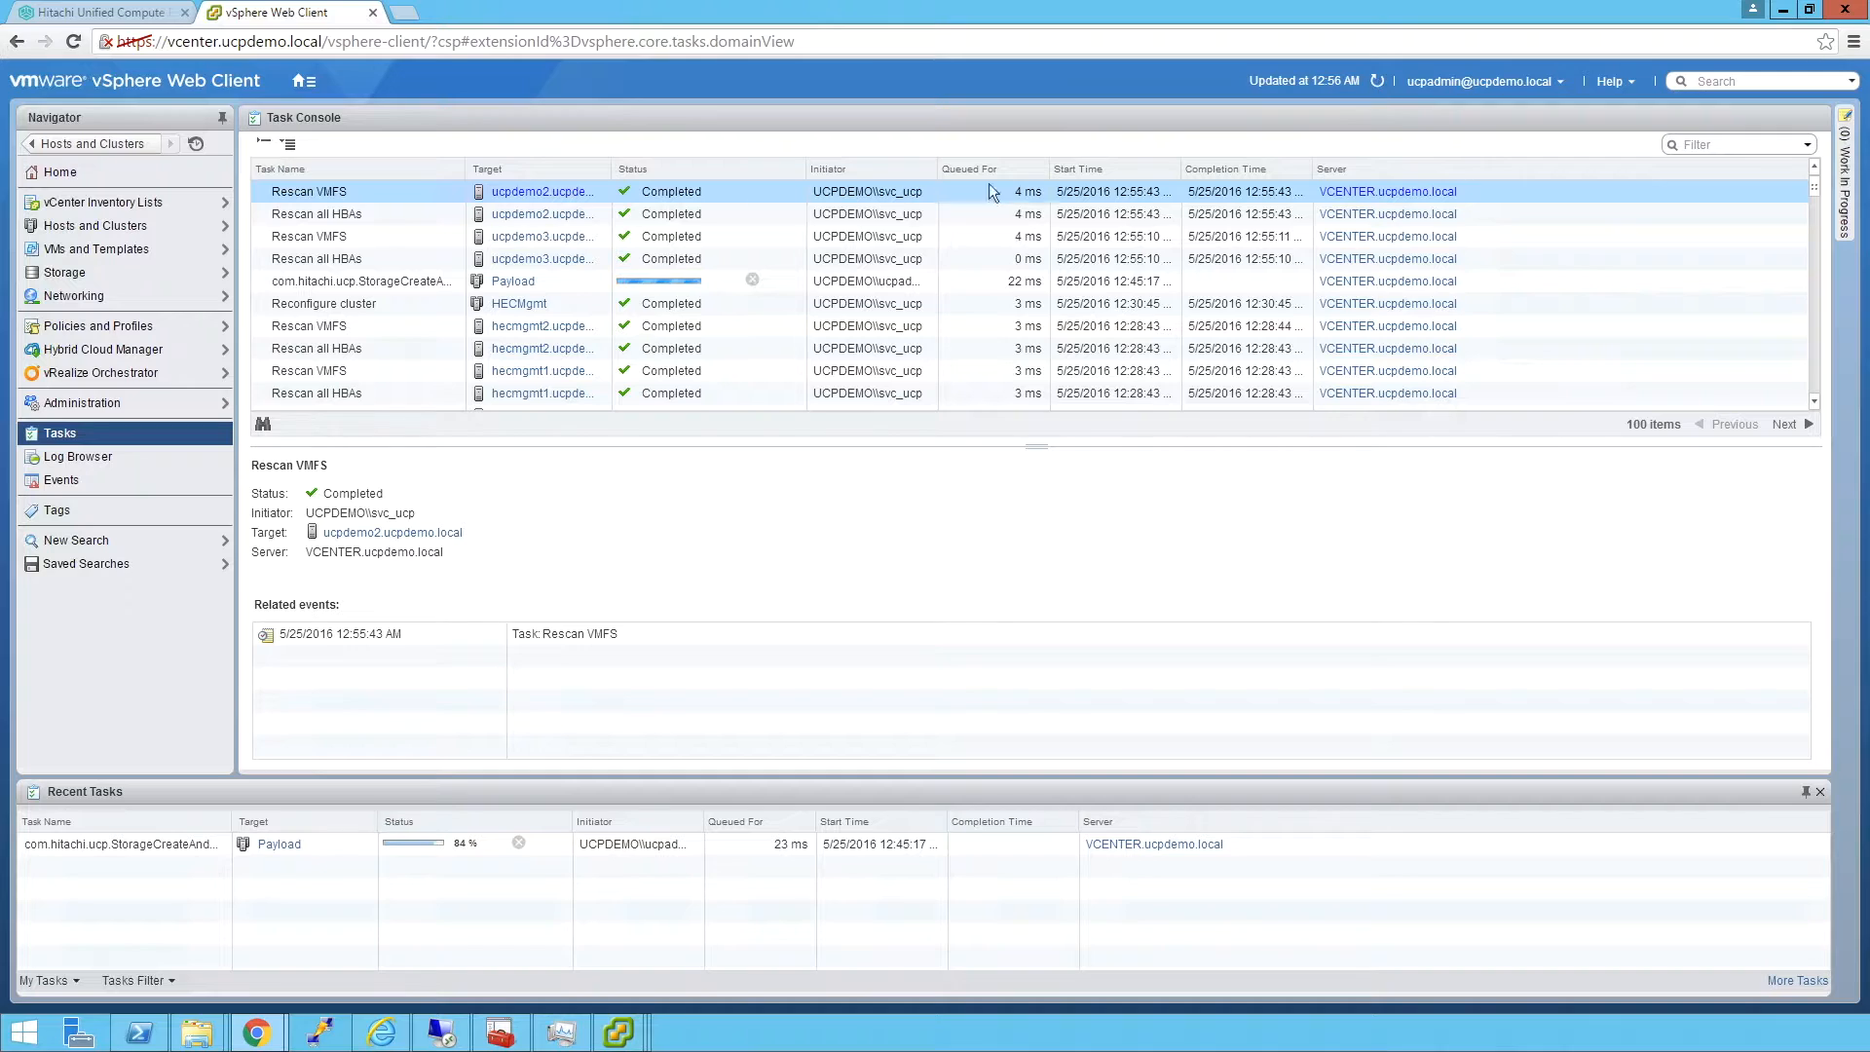
pyautogui.click(359, 280)
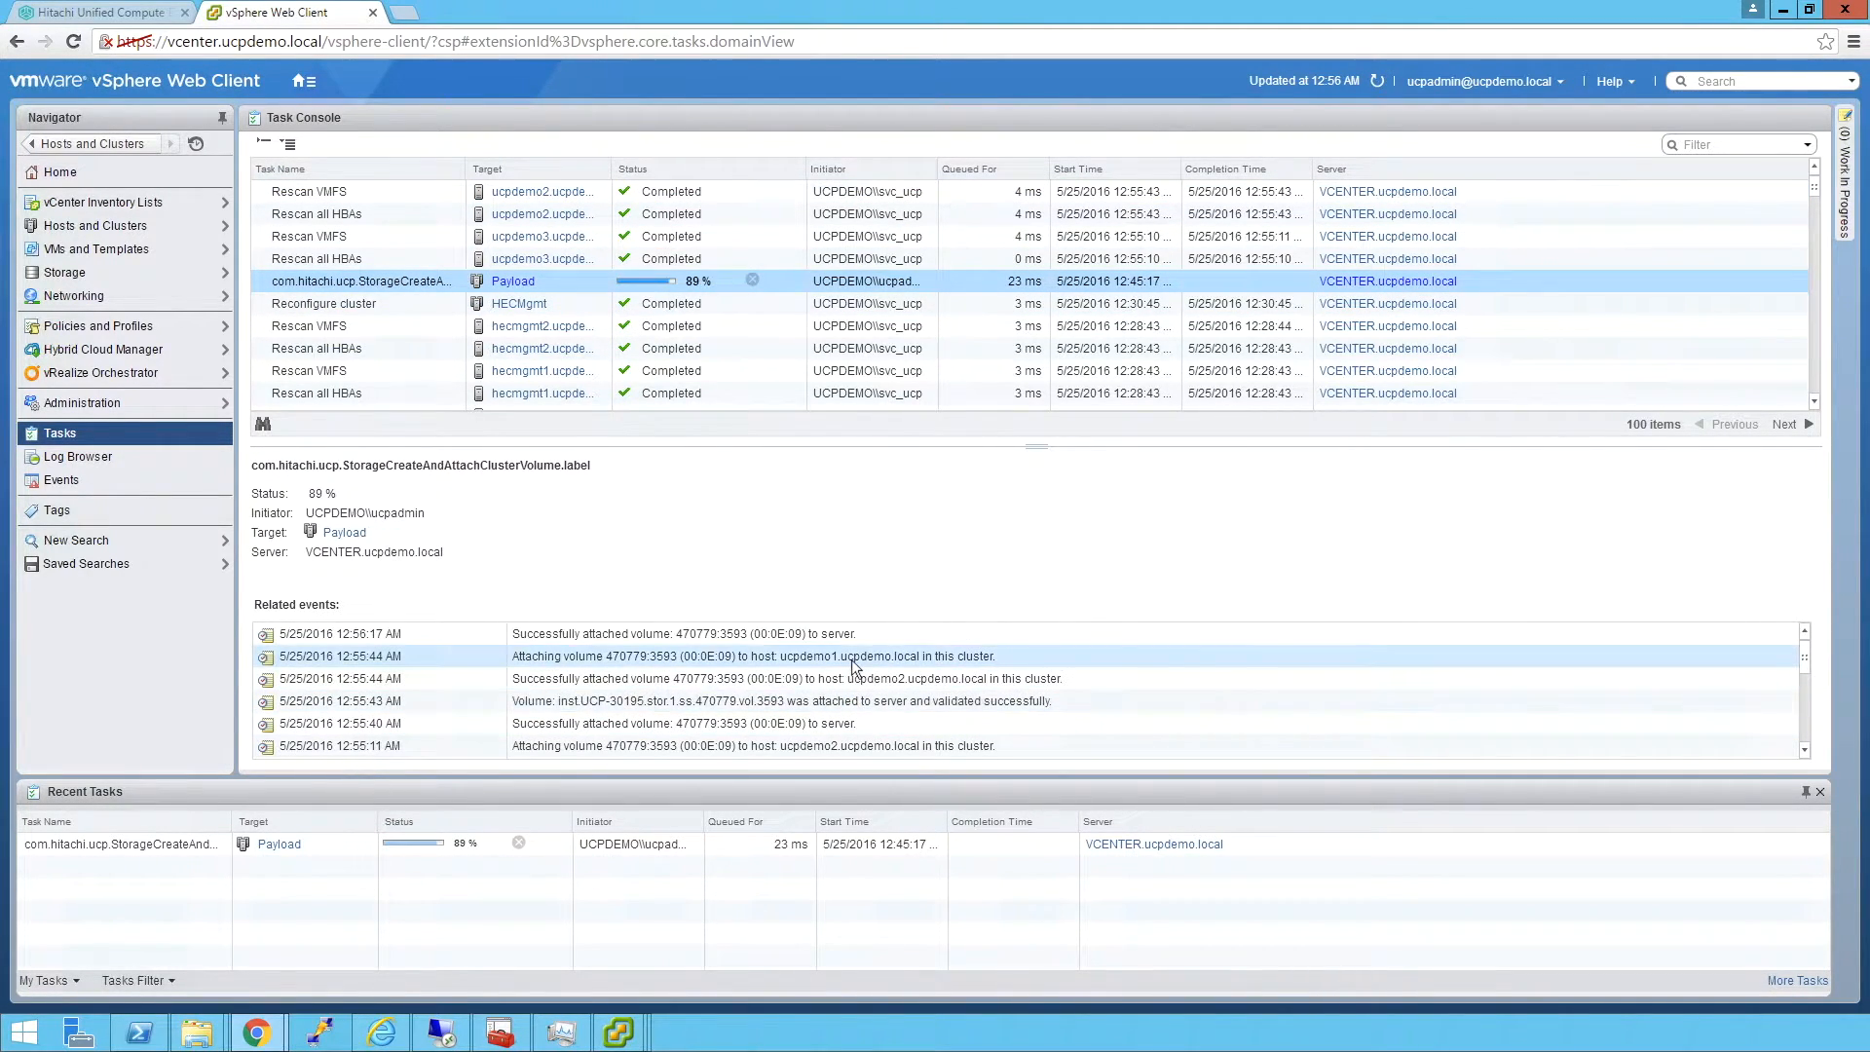
pyautogui.moveTo(867, 666)
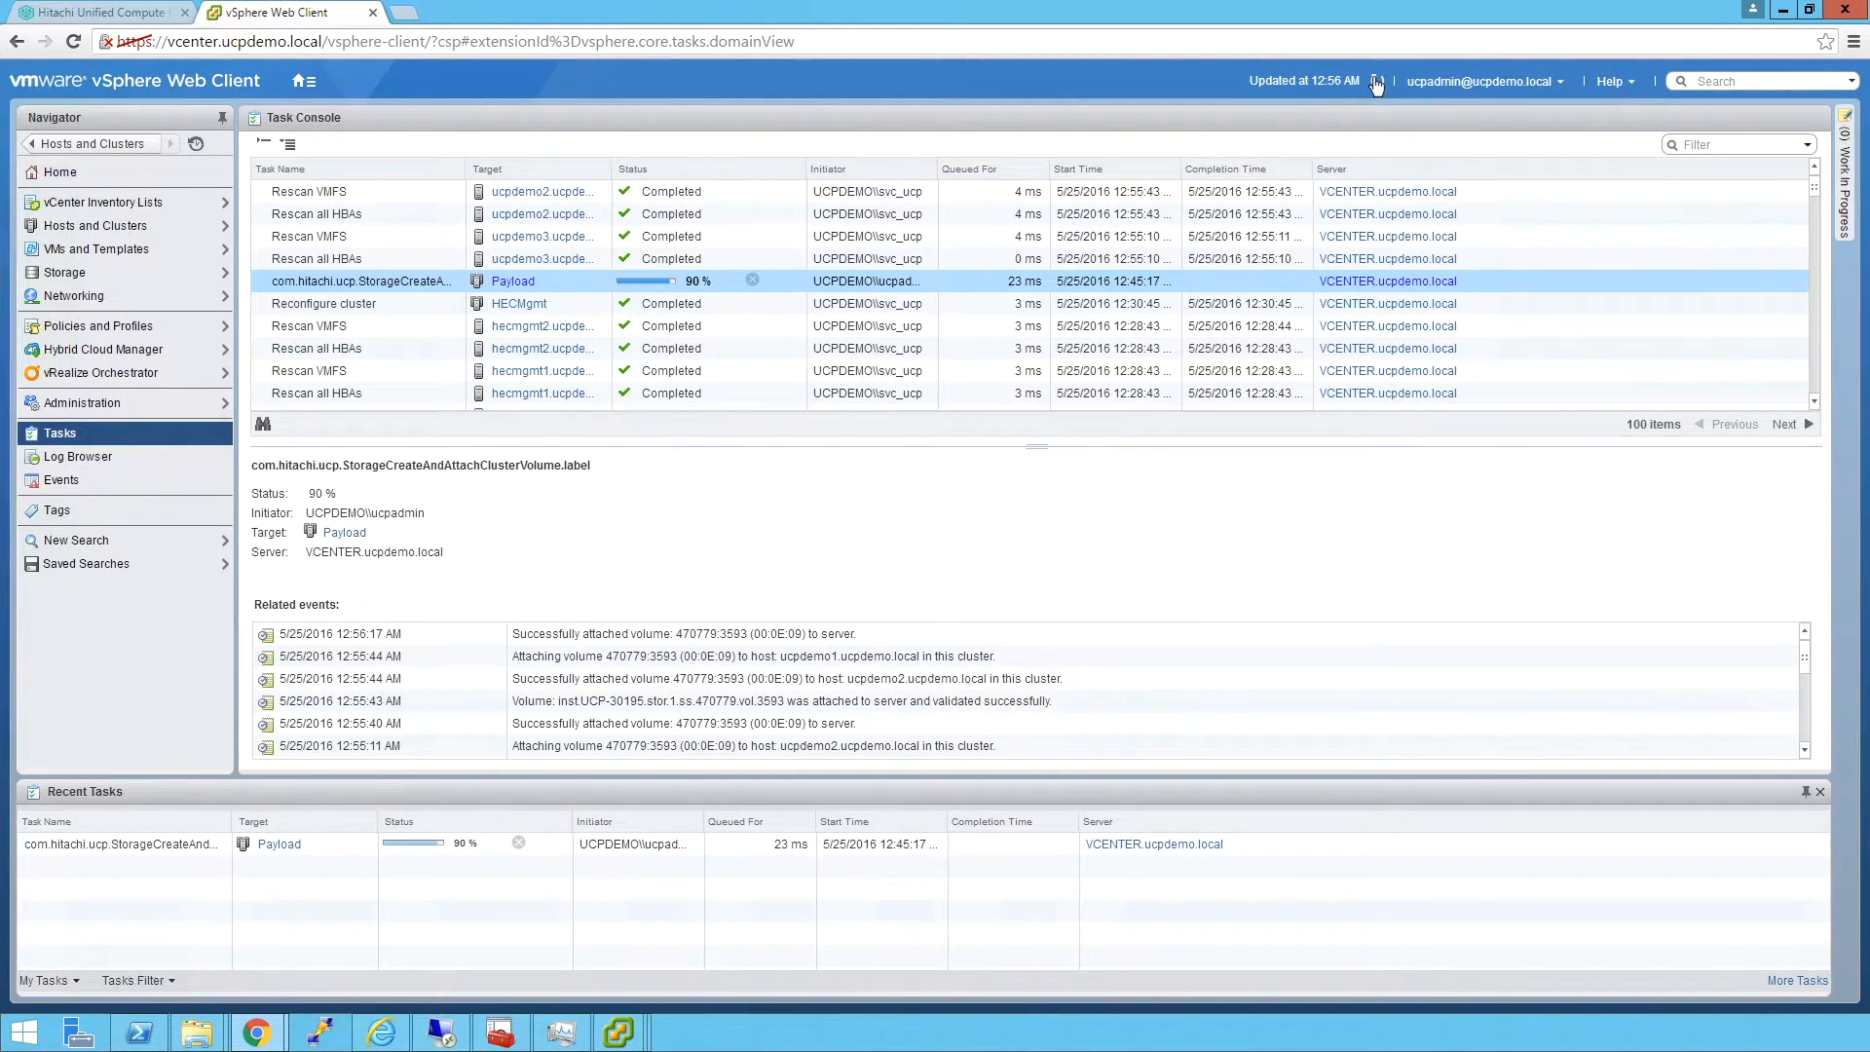
pyautogui.moveTo(1379, 82)
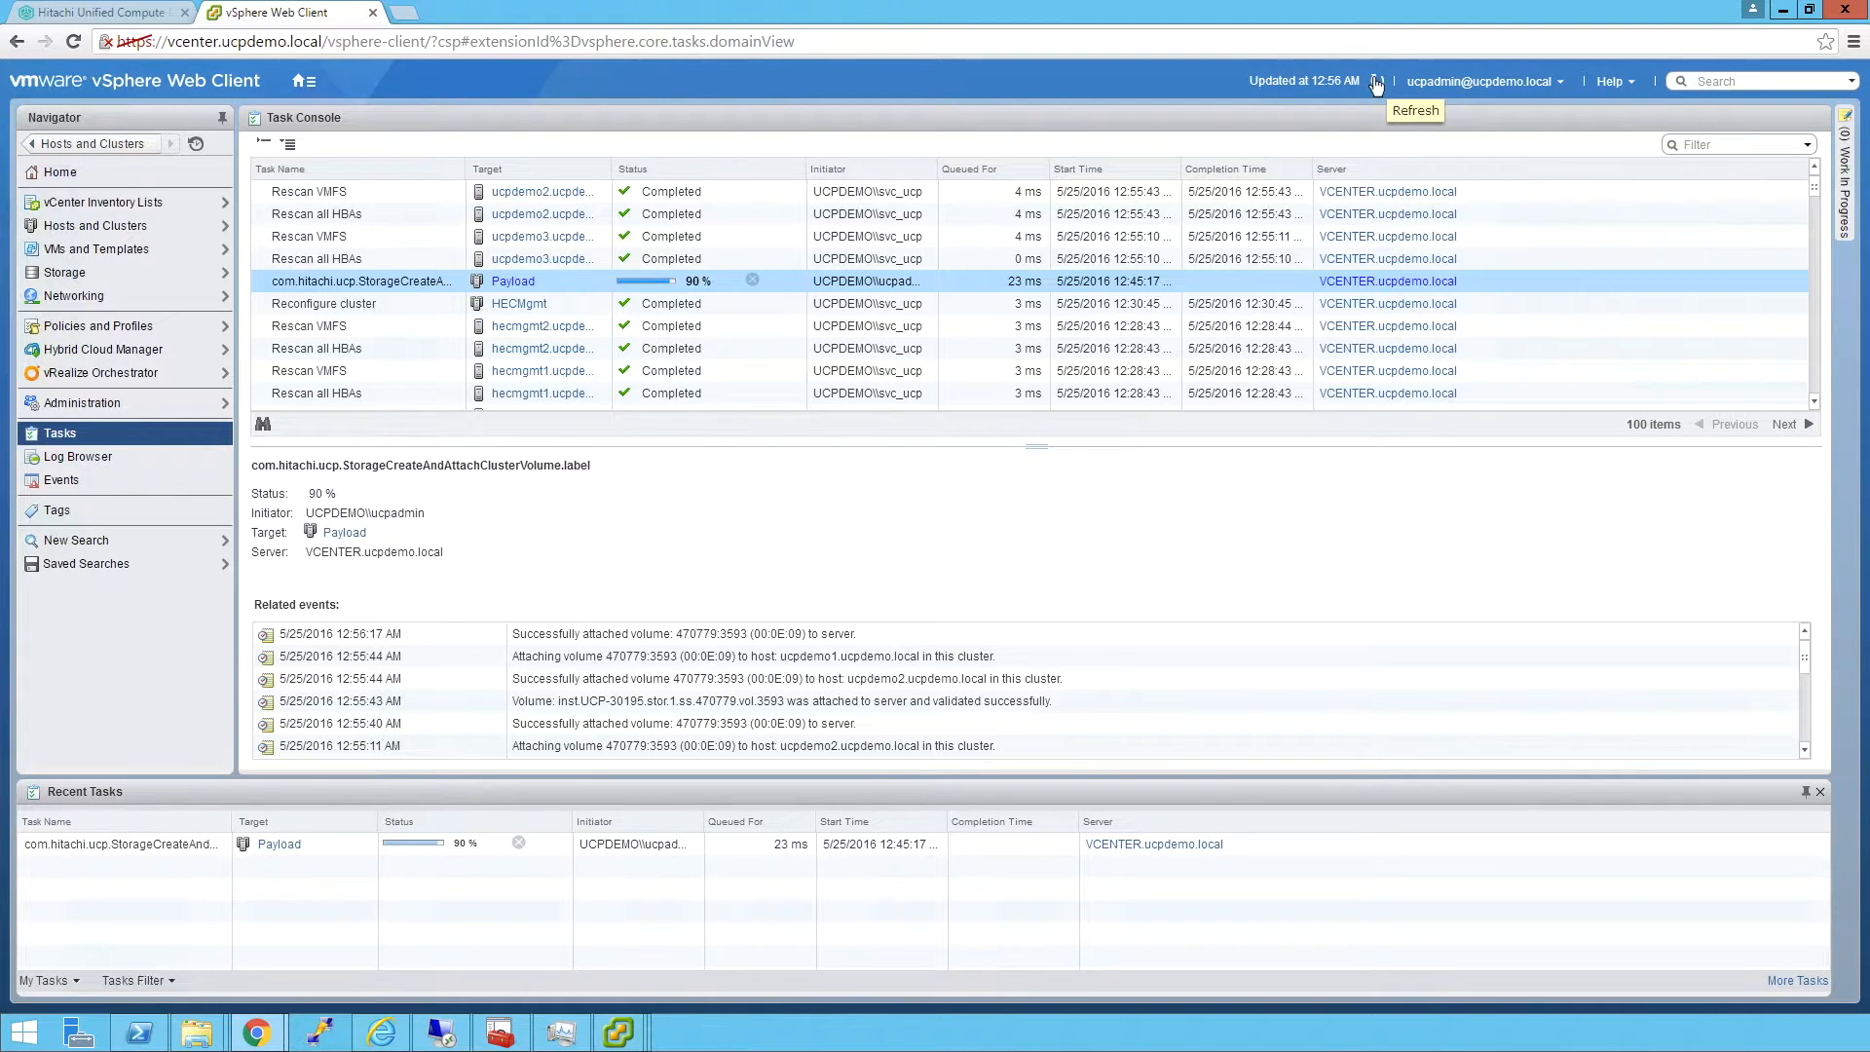
pyautogui.click(1379, 81)
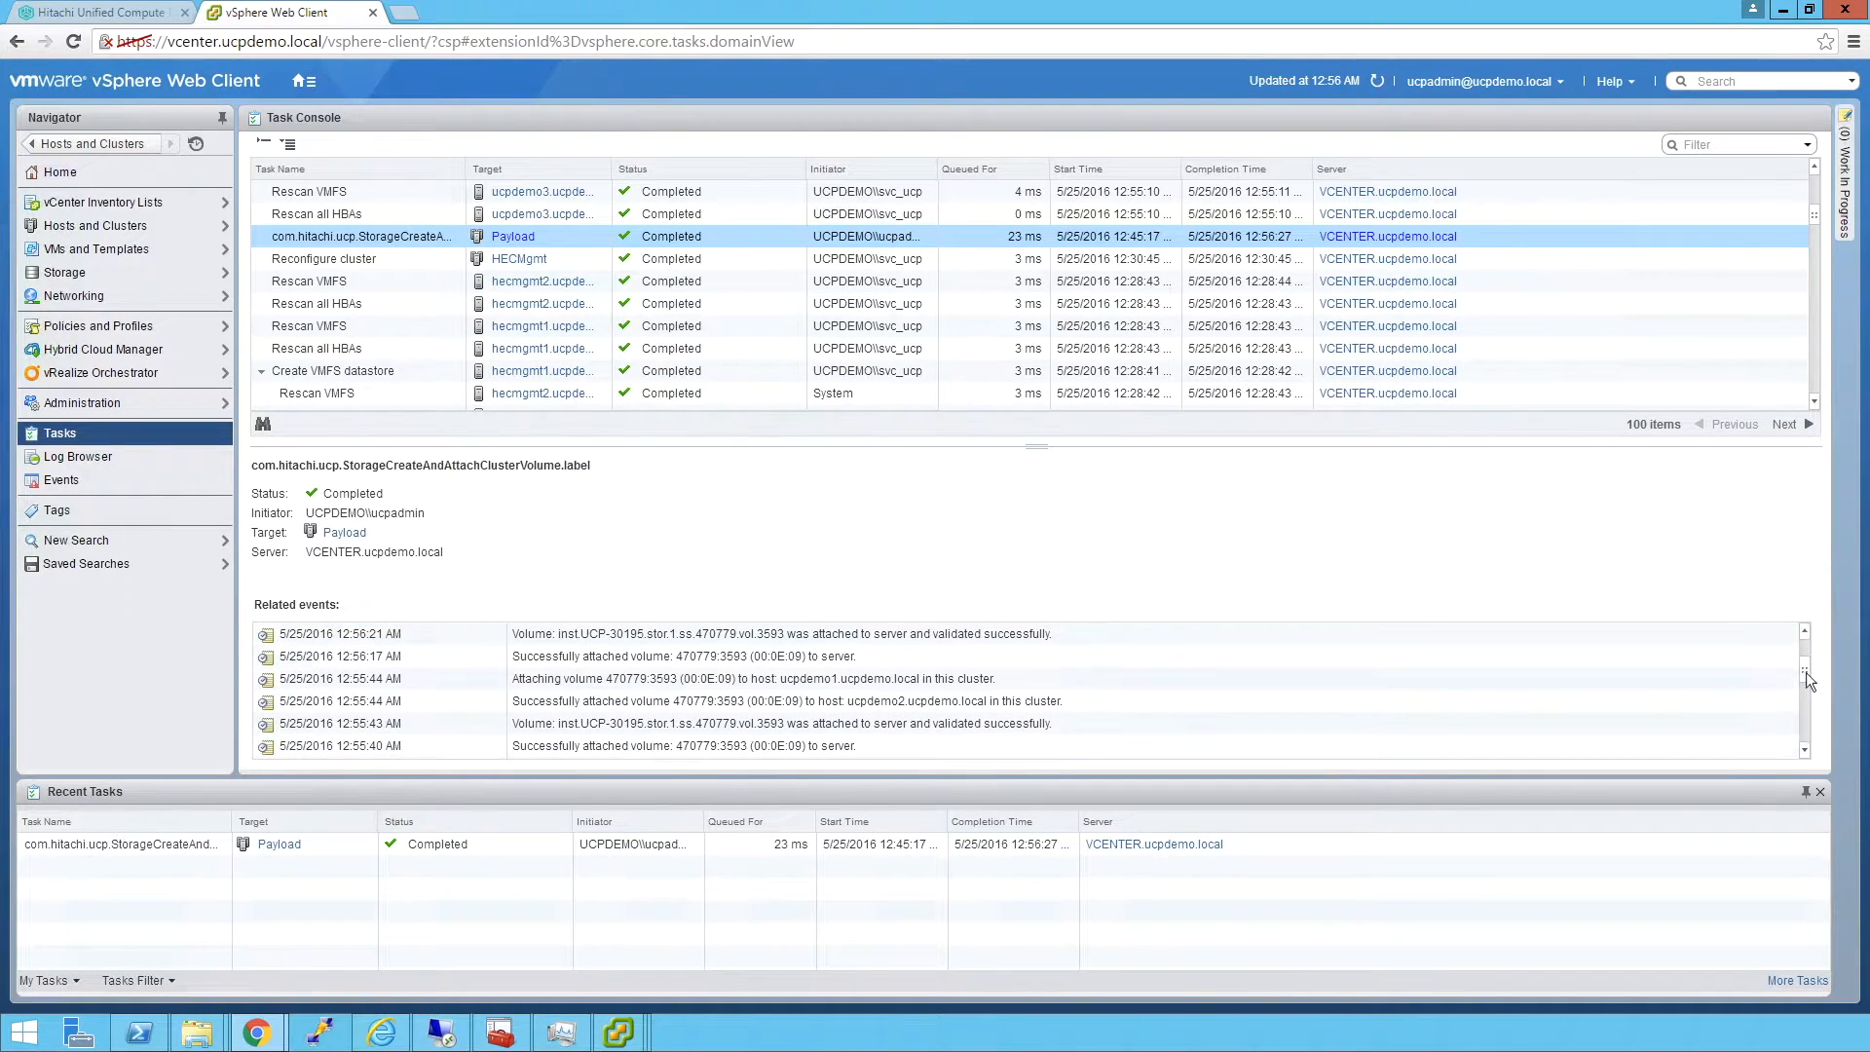
pyautogui.scroll(-3)
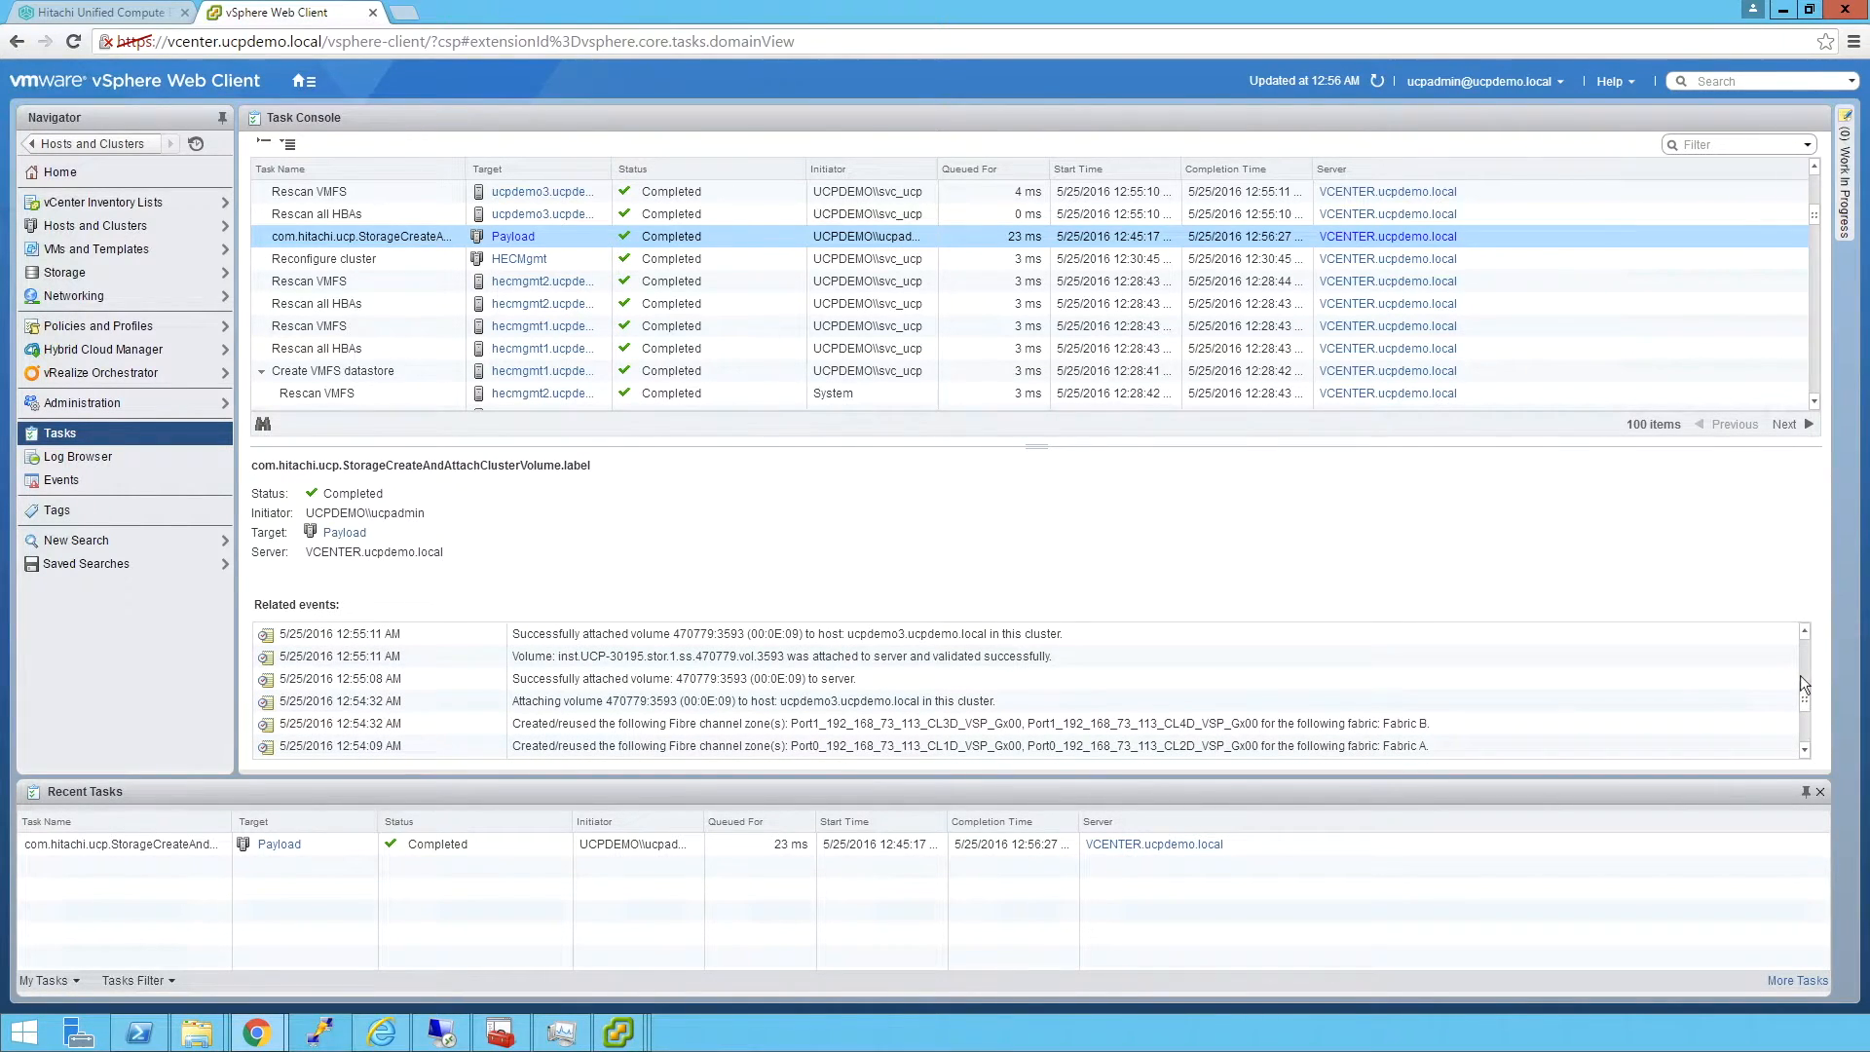
pyautogui.scroll(-3)
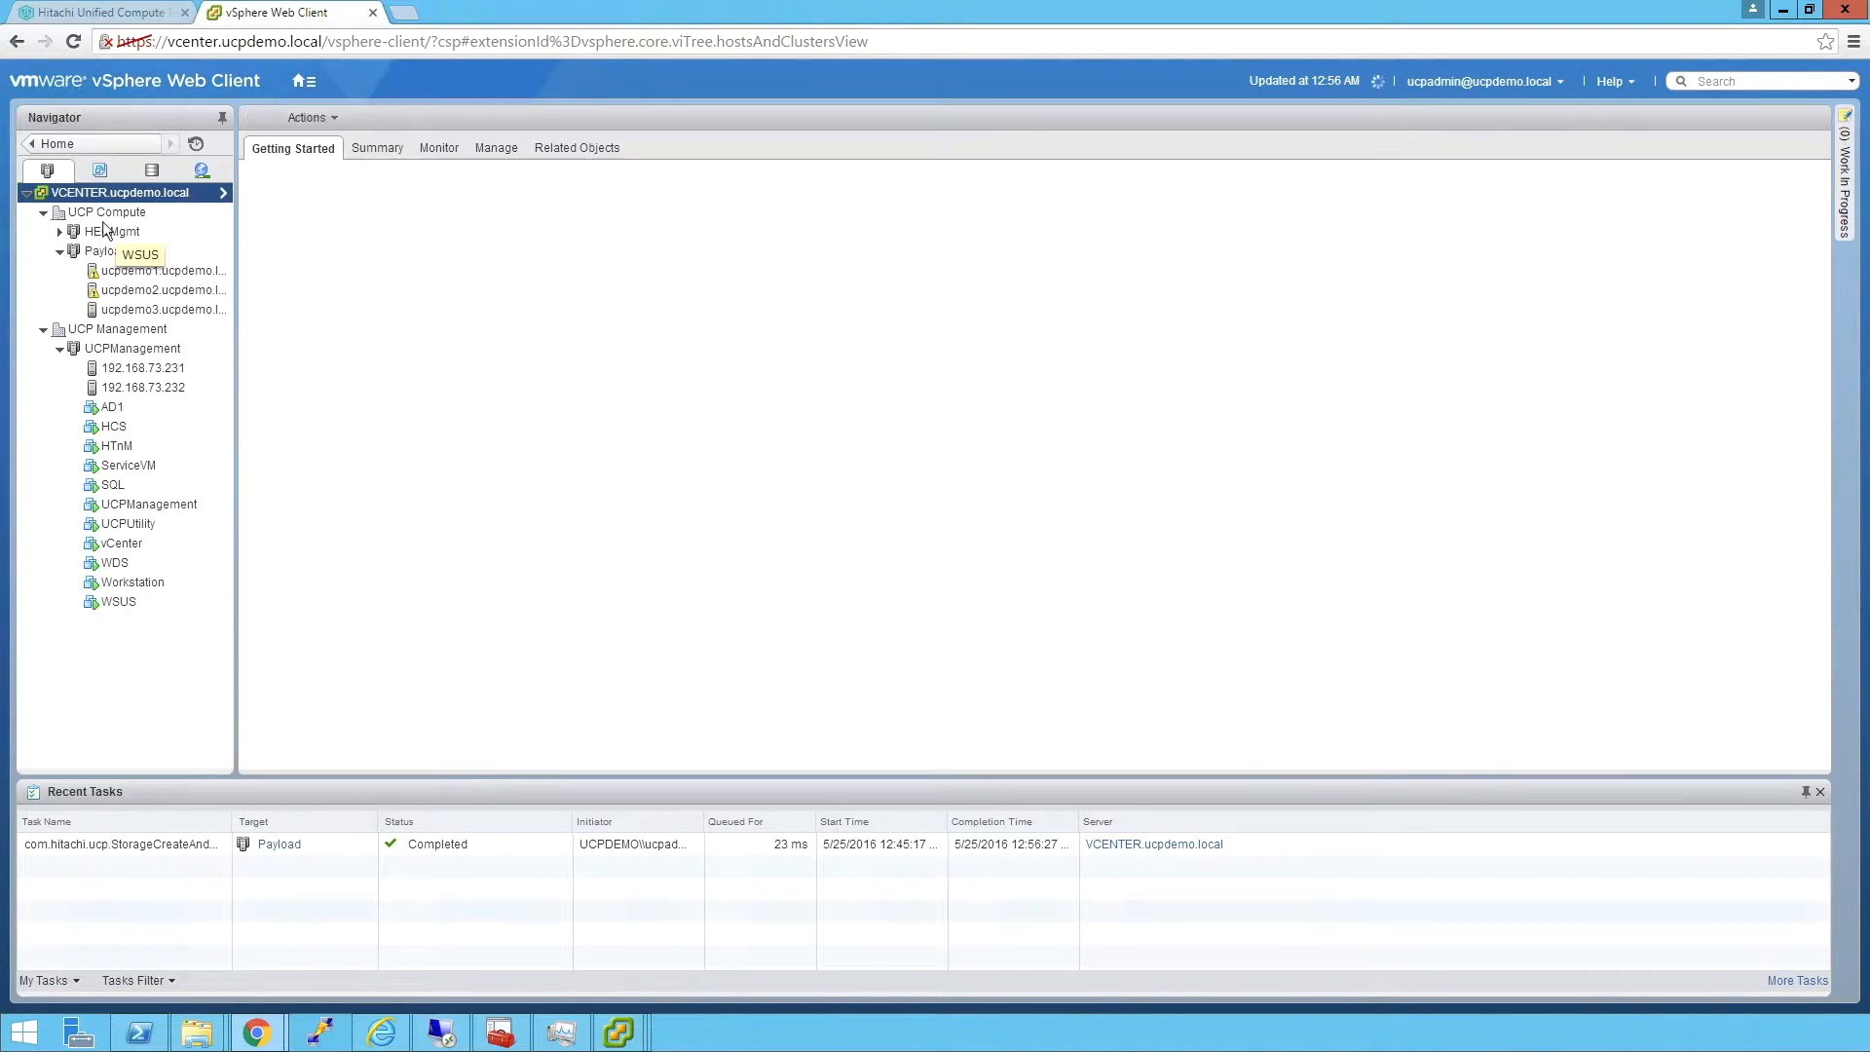
# - Open the NewVolume datastore in Storage inventory, view its related VMs and actions
pyautogui.click(98, 192)
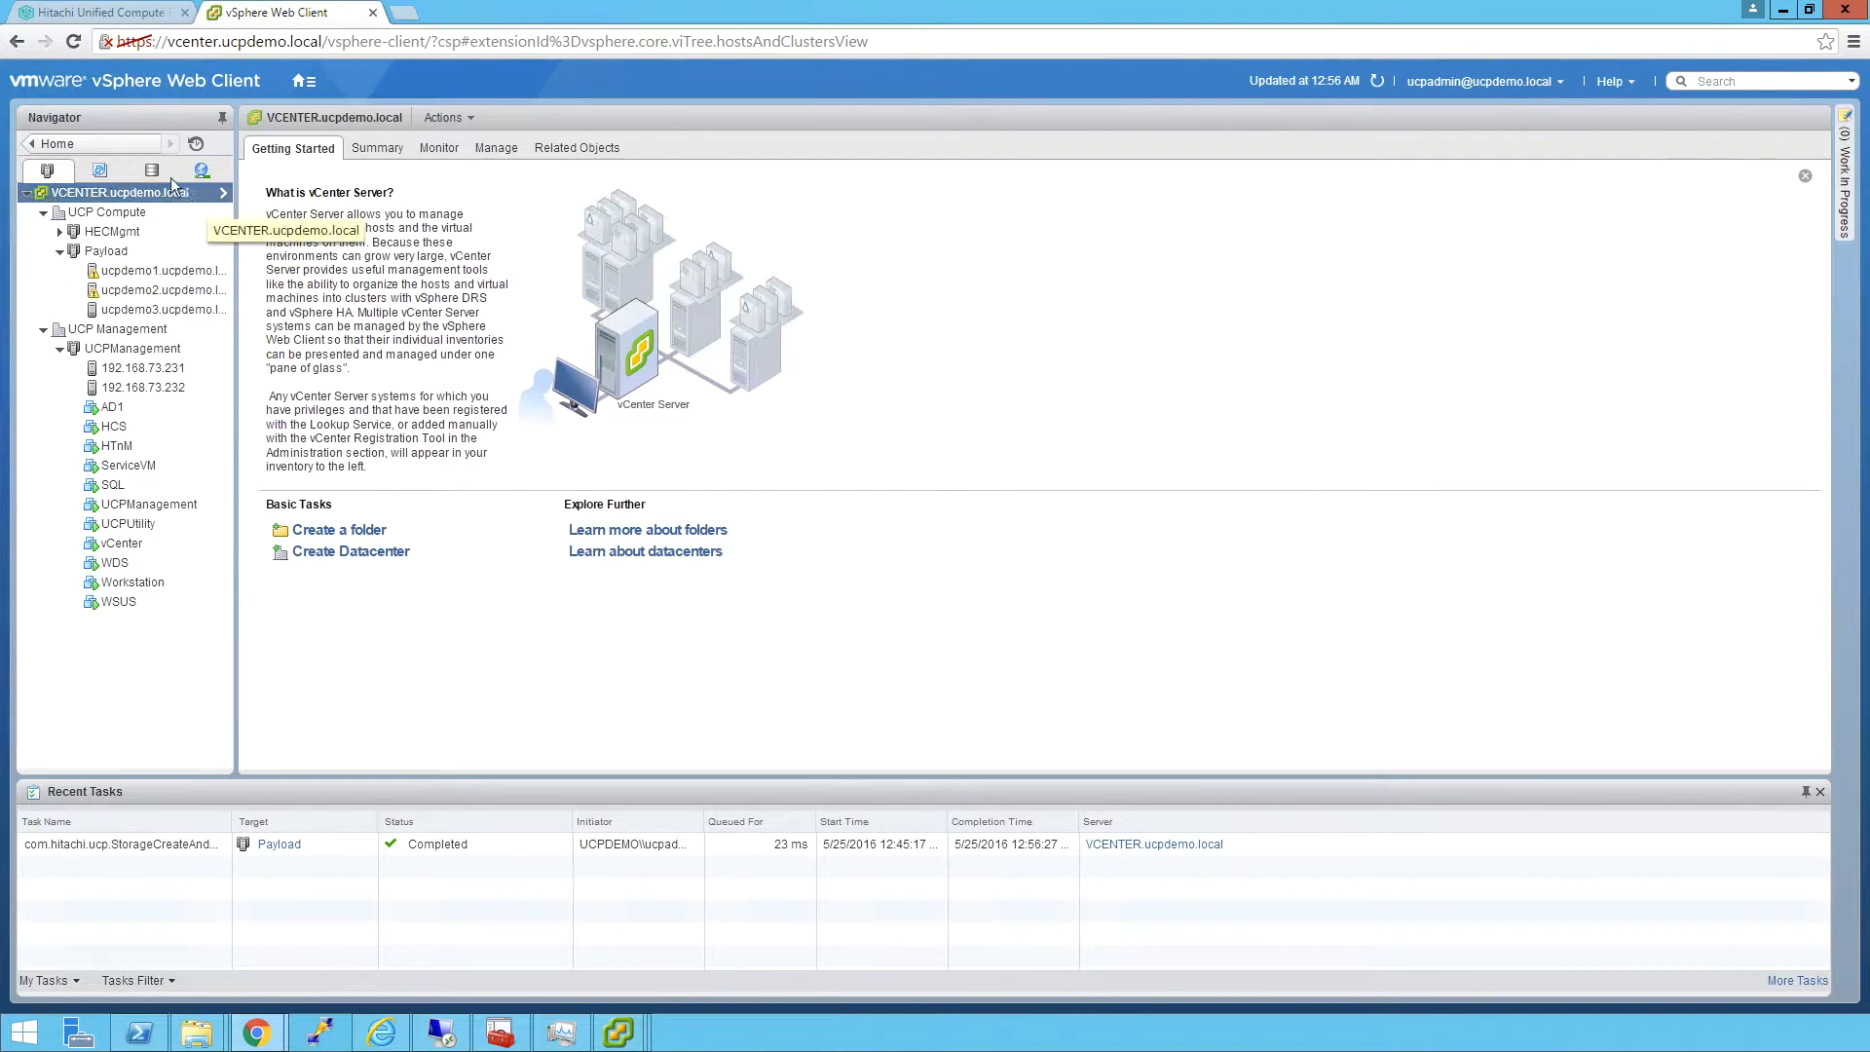
pyautogui.click(159, 170)
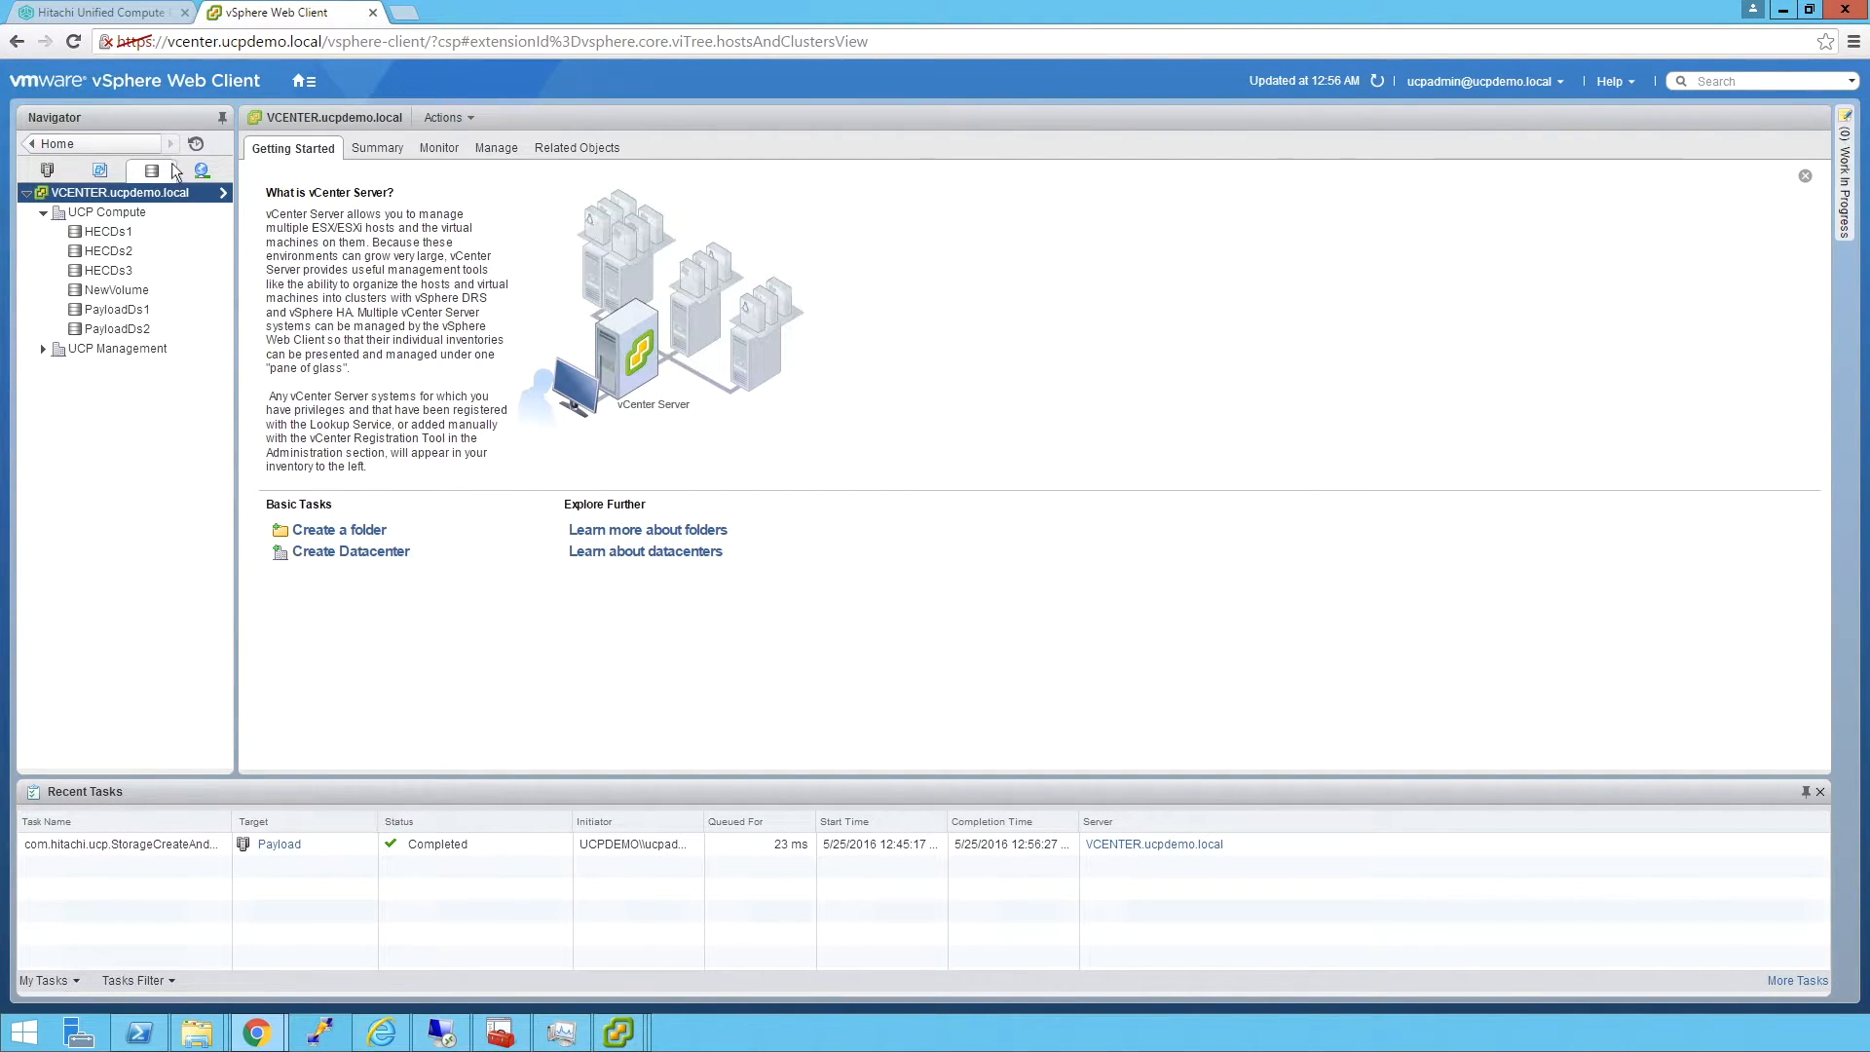
pyautogui.click(114, 289)
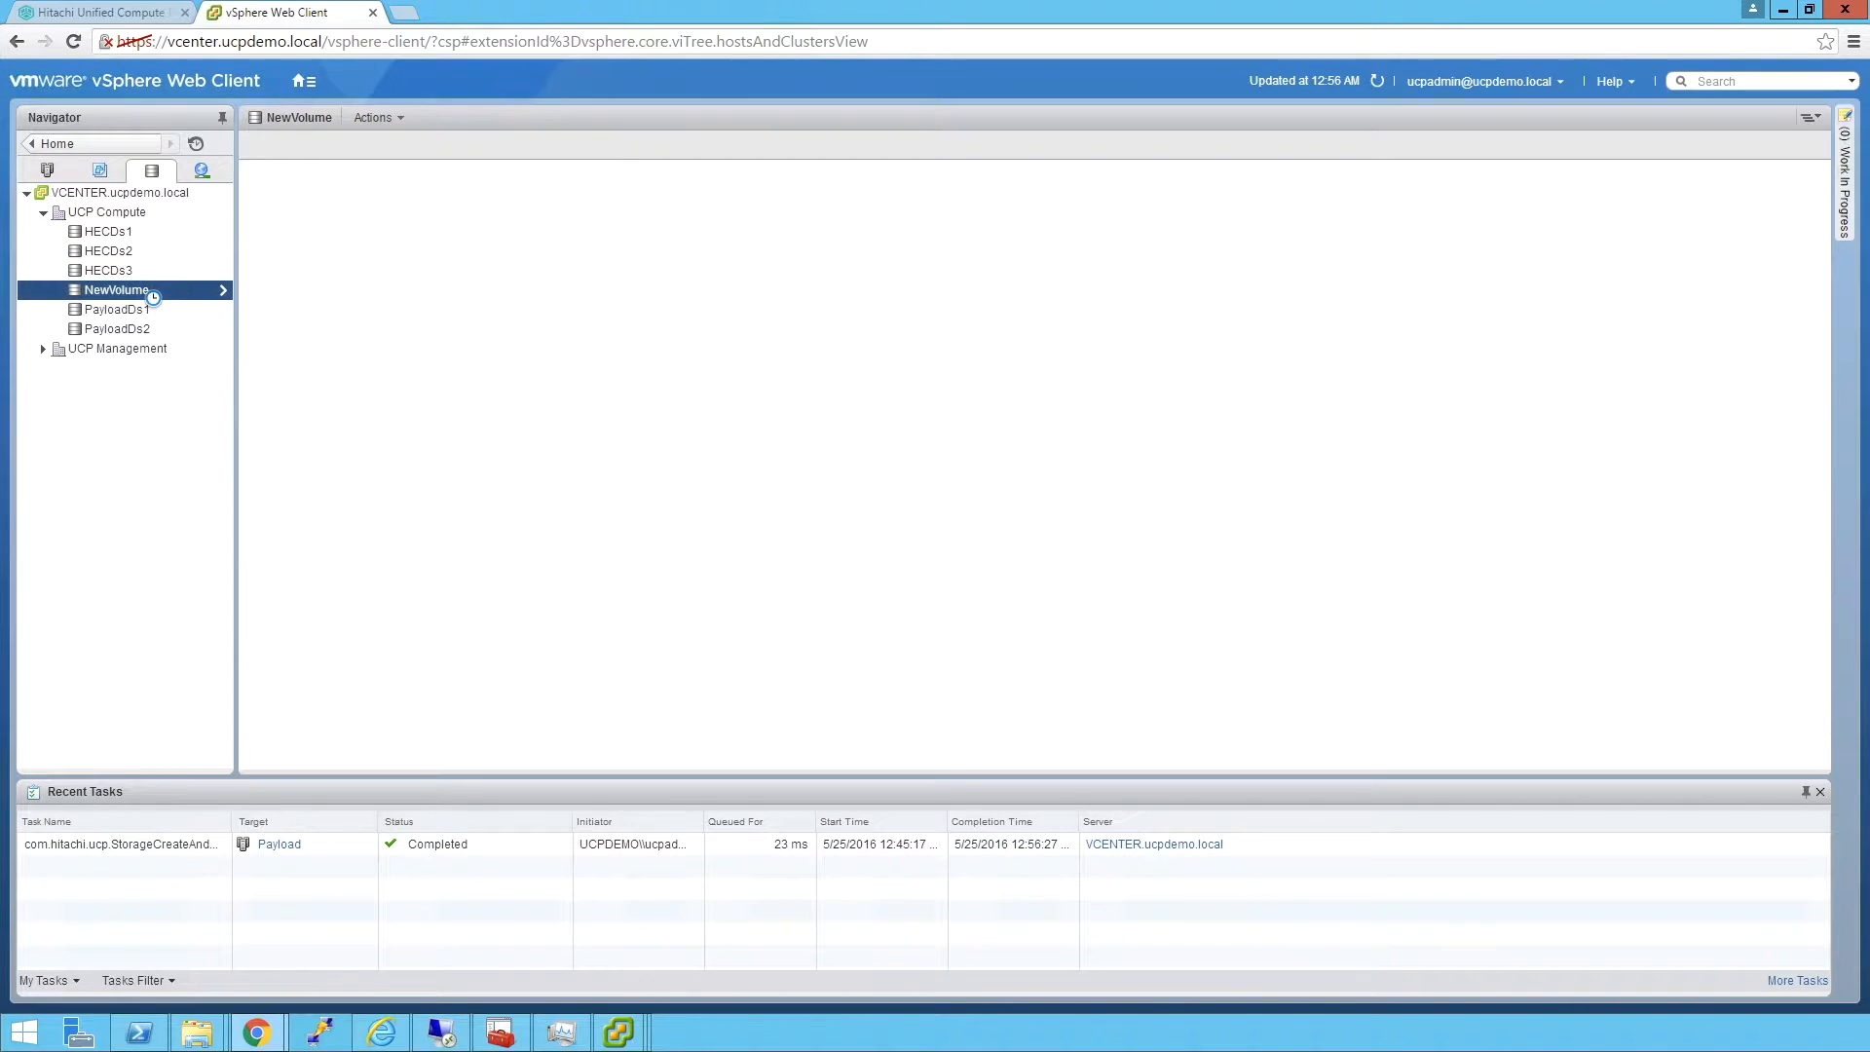
pyautogui.click(112, 289)
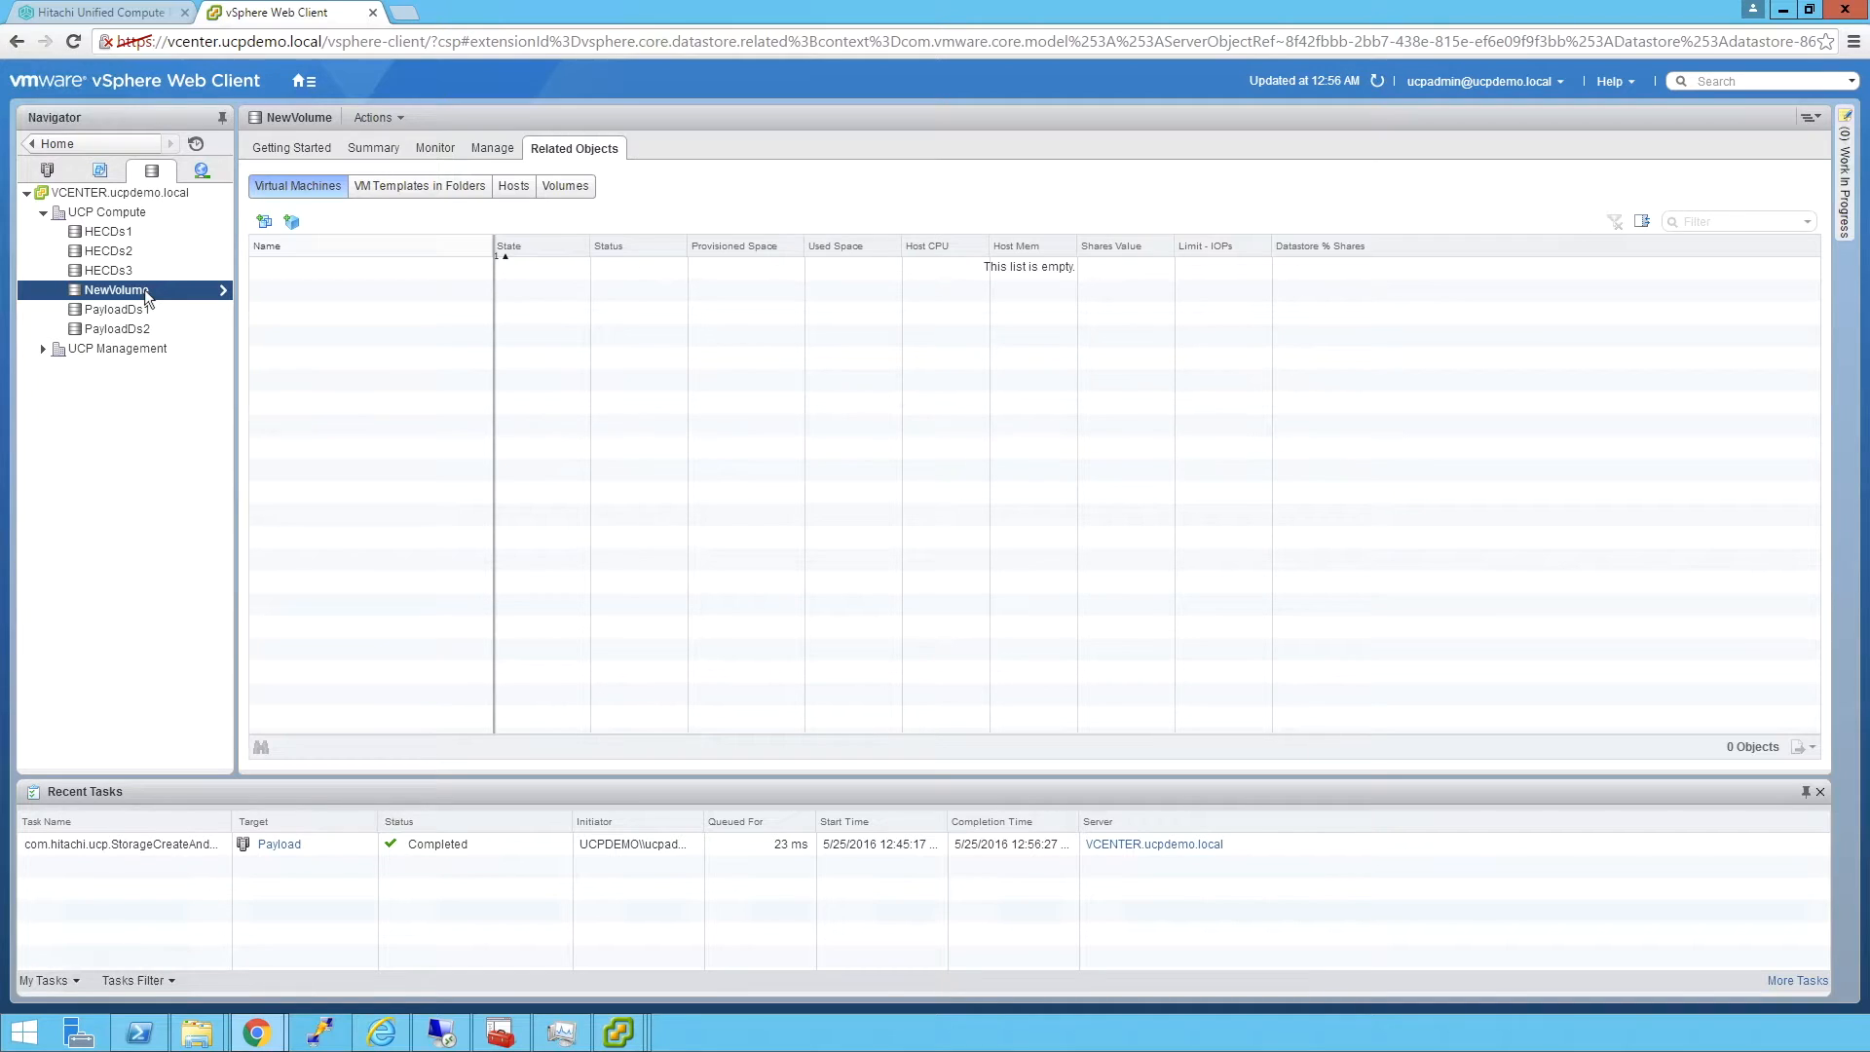
pyautogui.rightClick(117, 289)
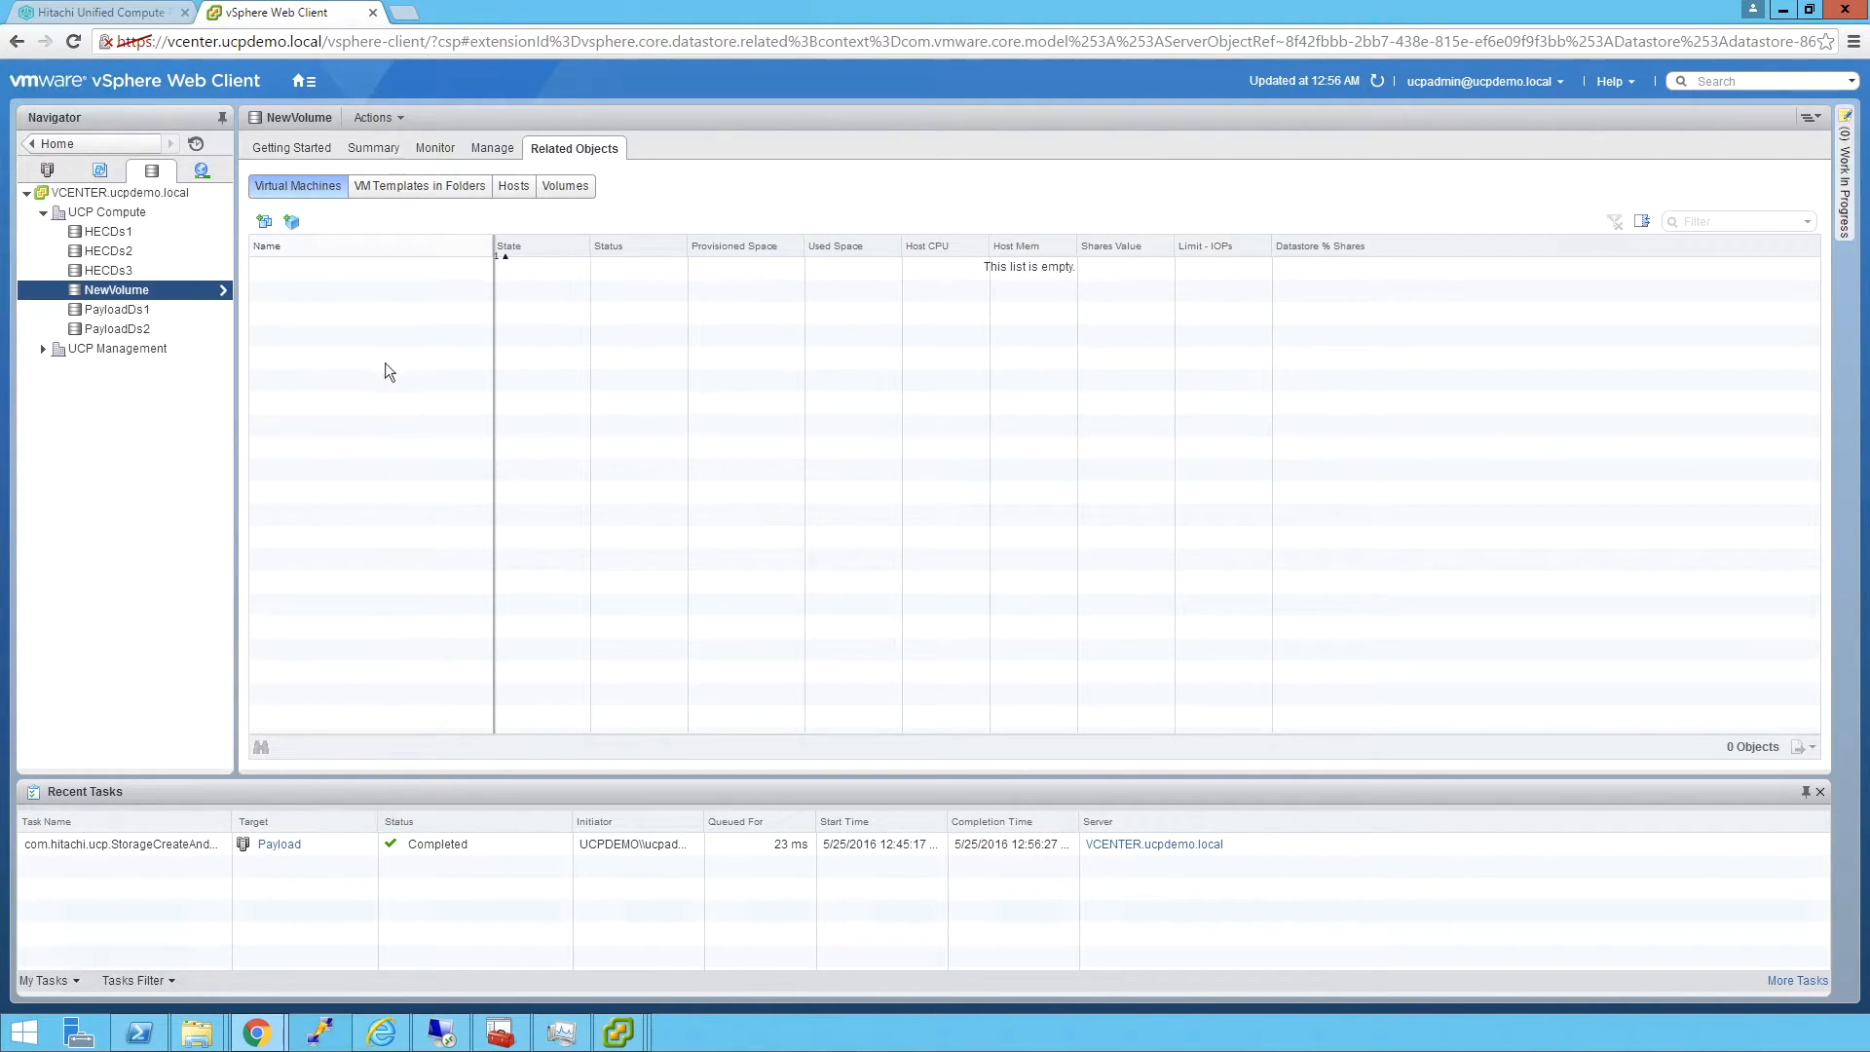
pyautogui.rightClick(117, 289)
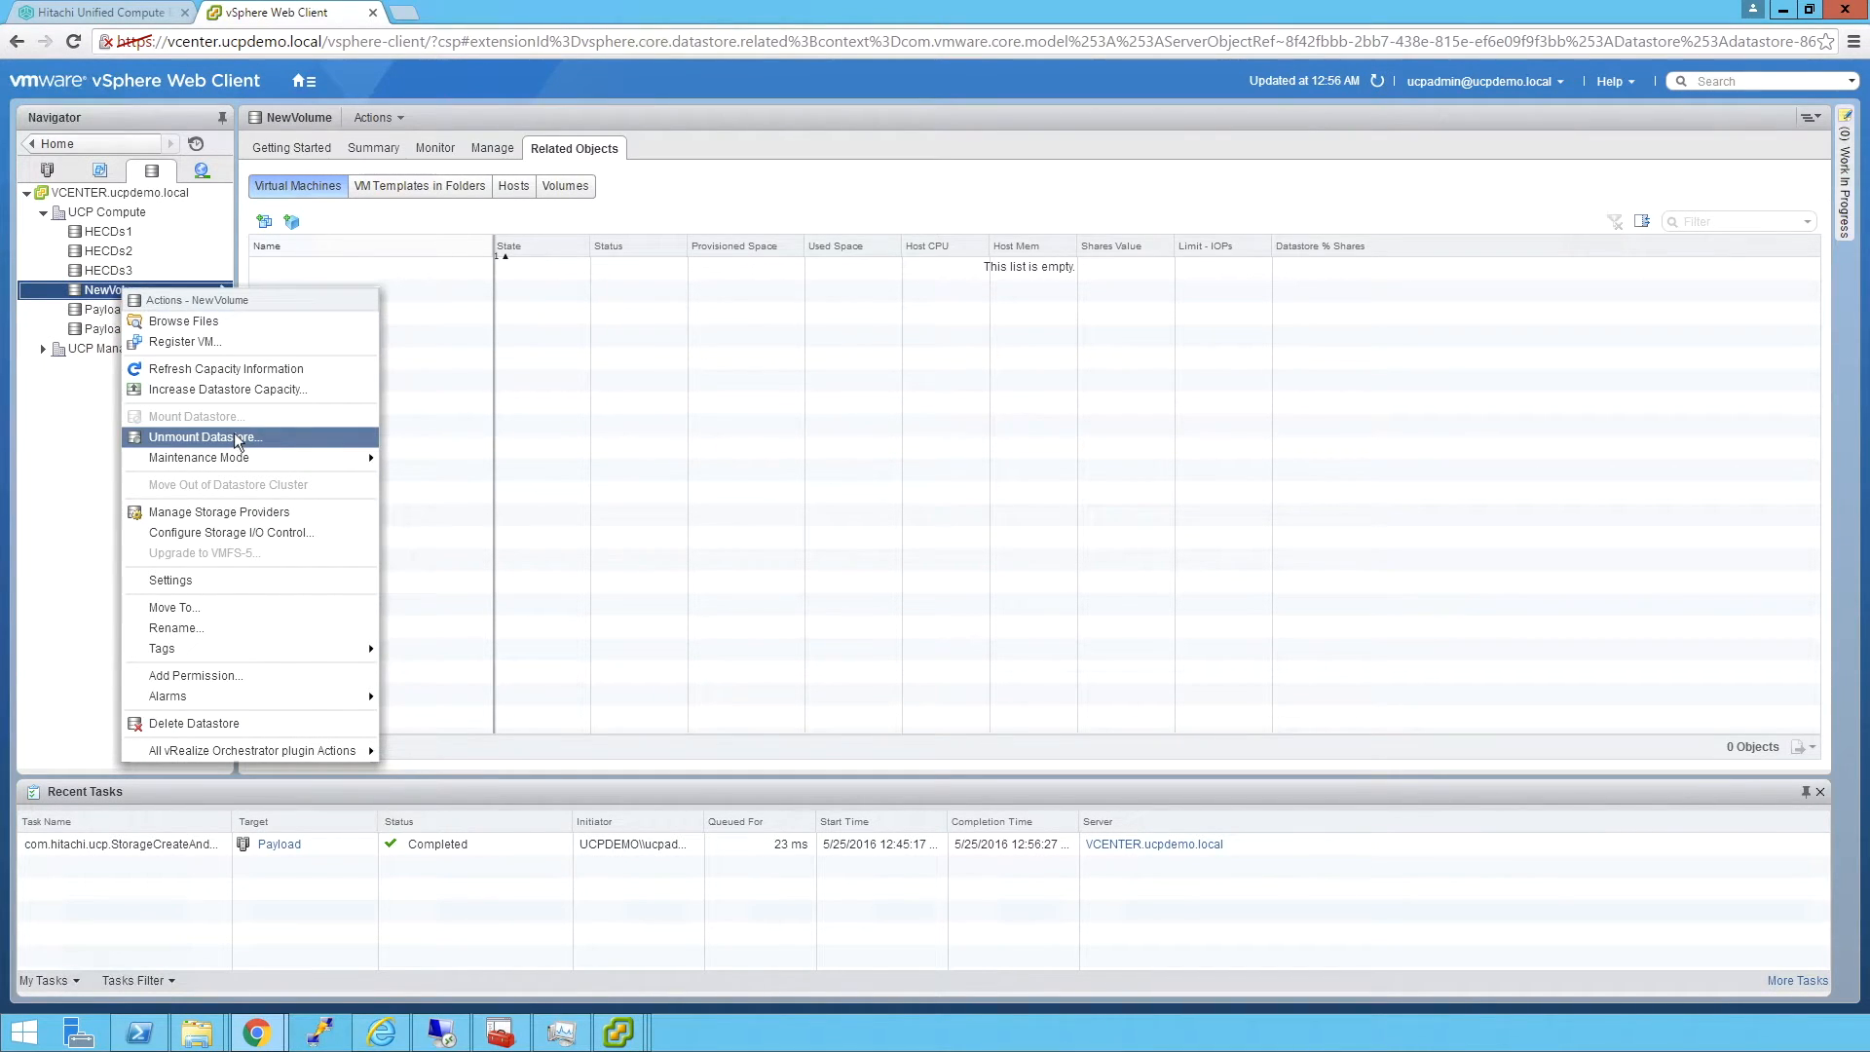
pyautogui.click(206, 436)
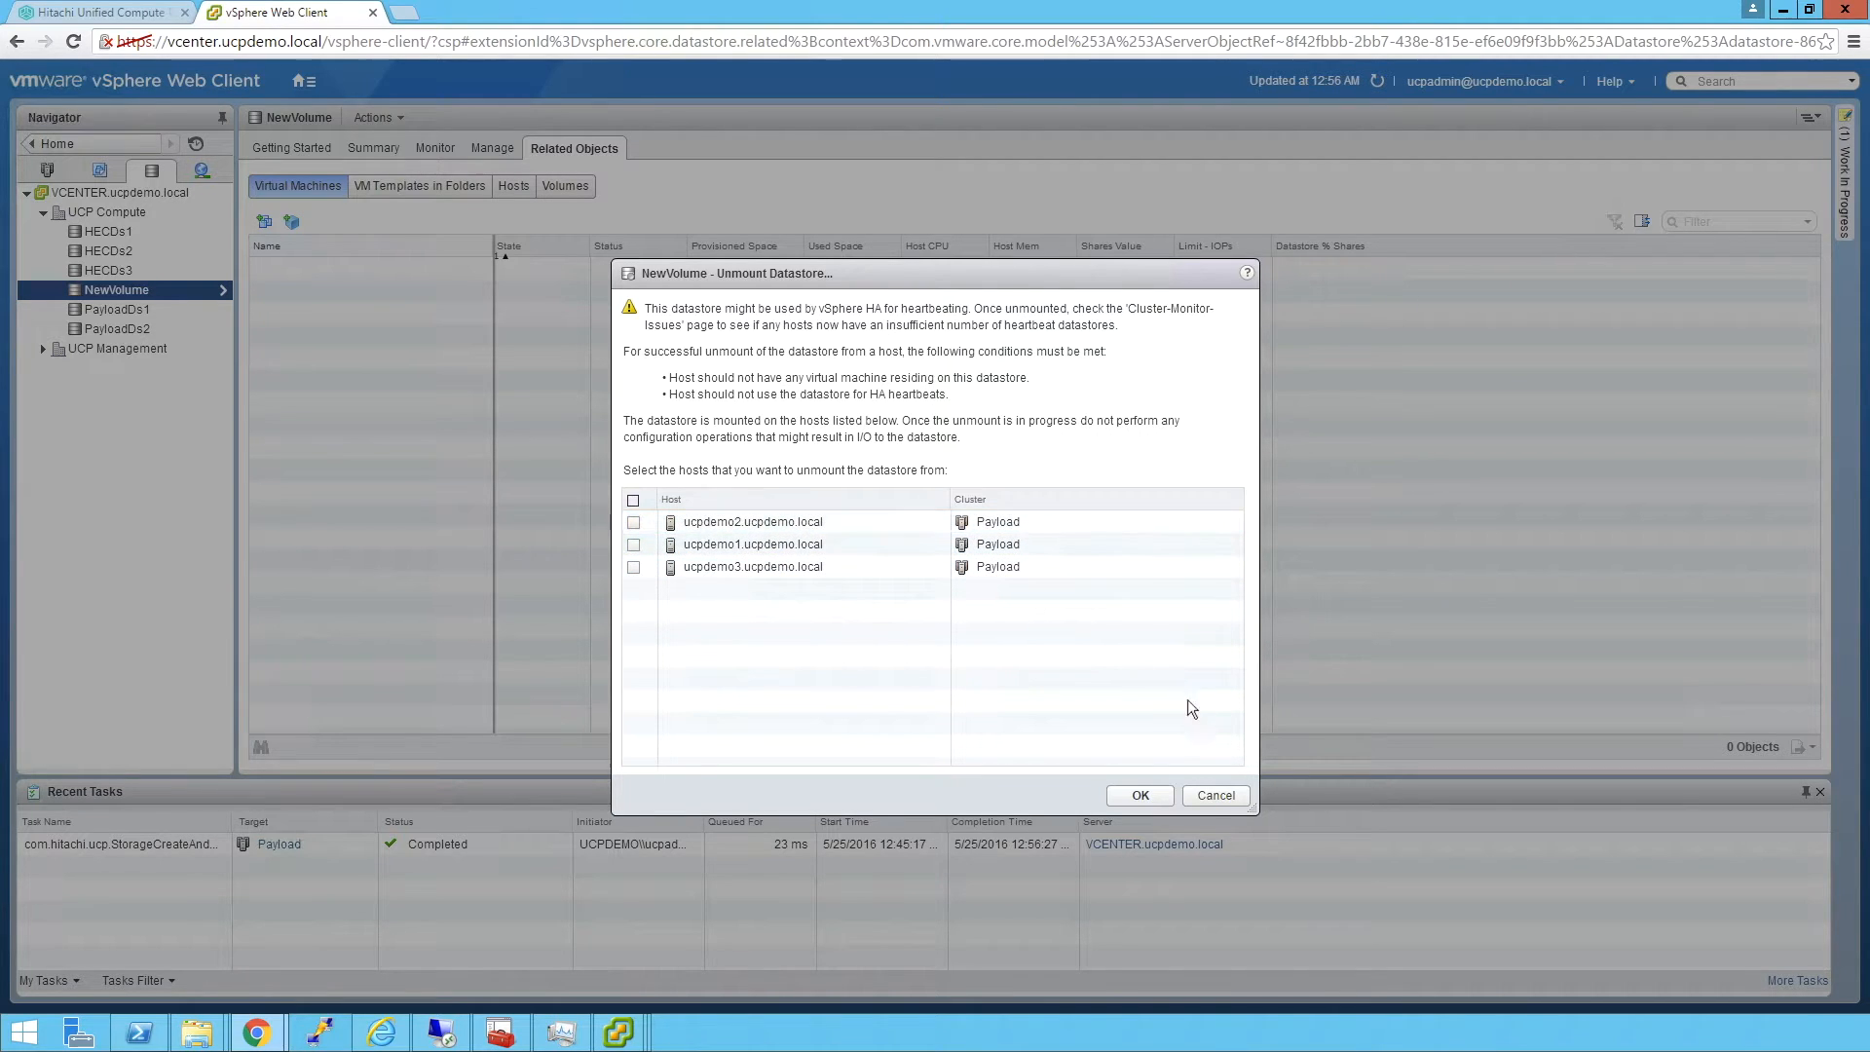
pyautogui.click(1216, 795)
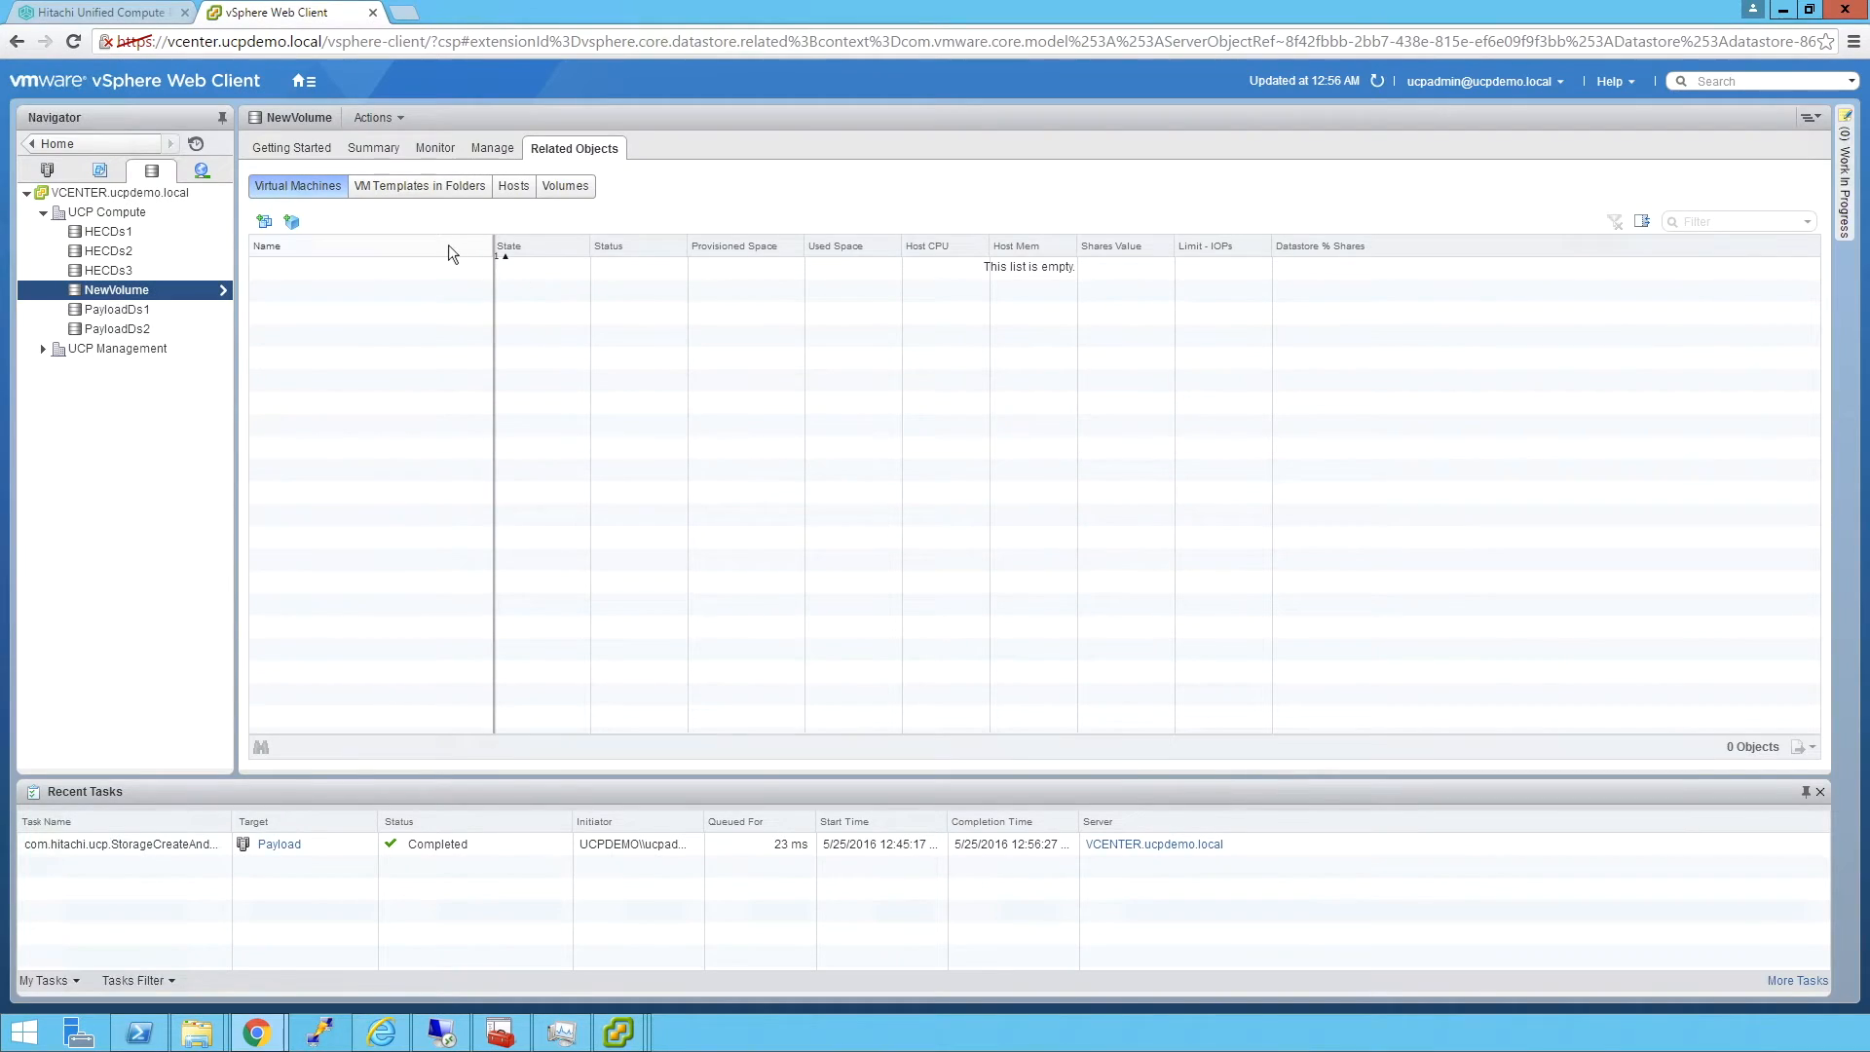
pyautogui.moveTo(161, 299)
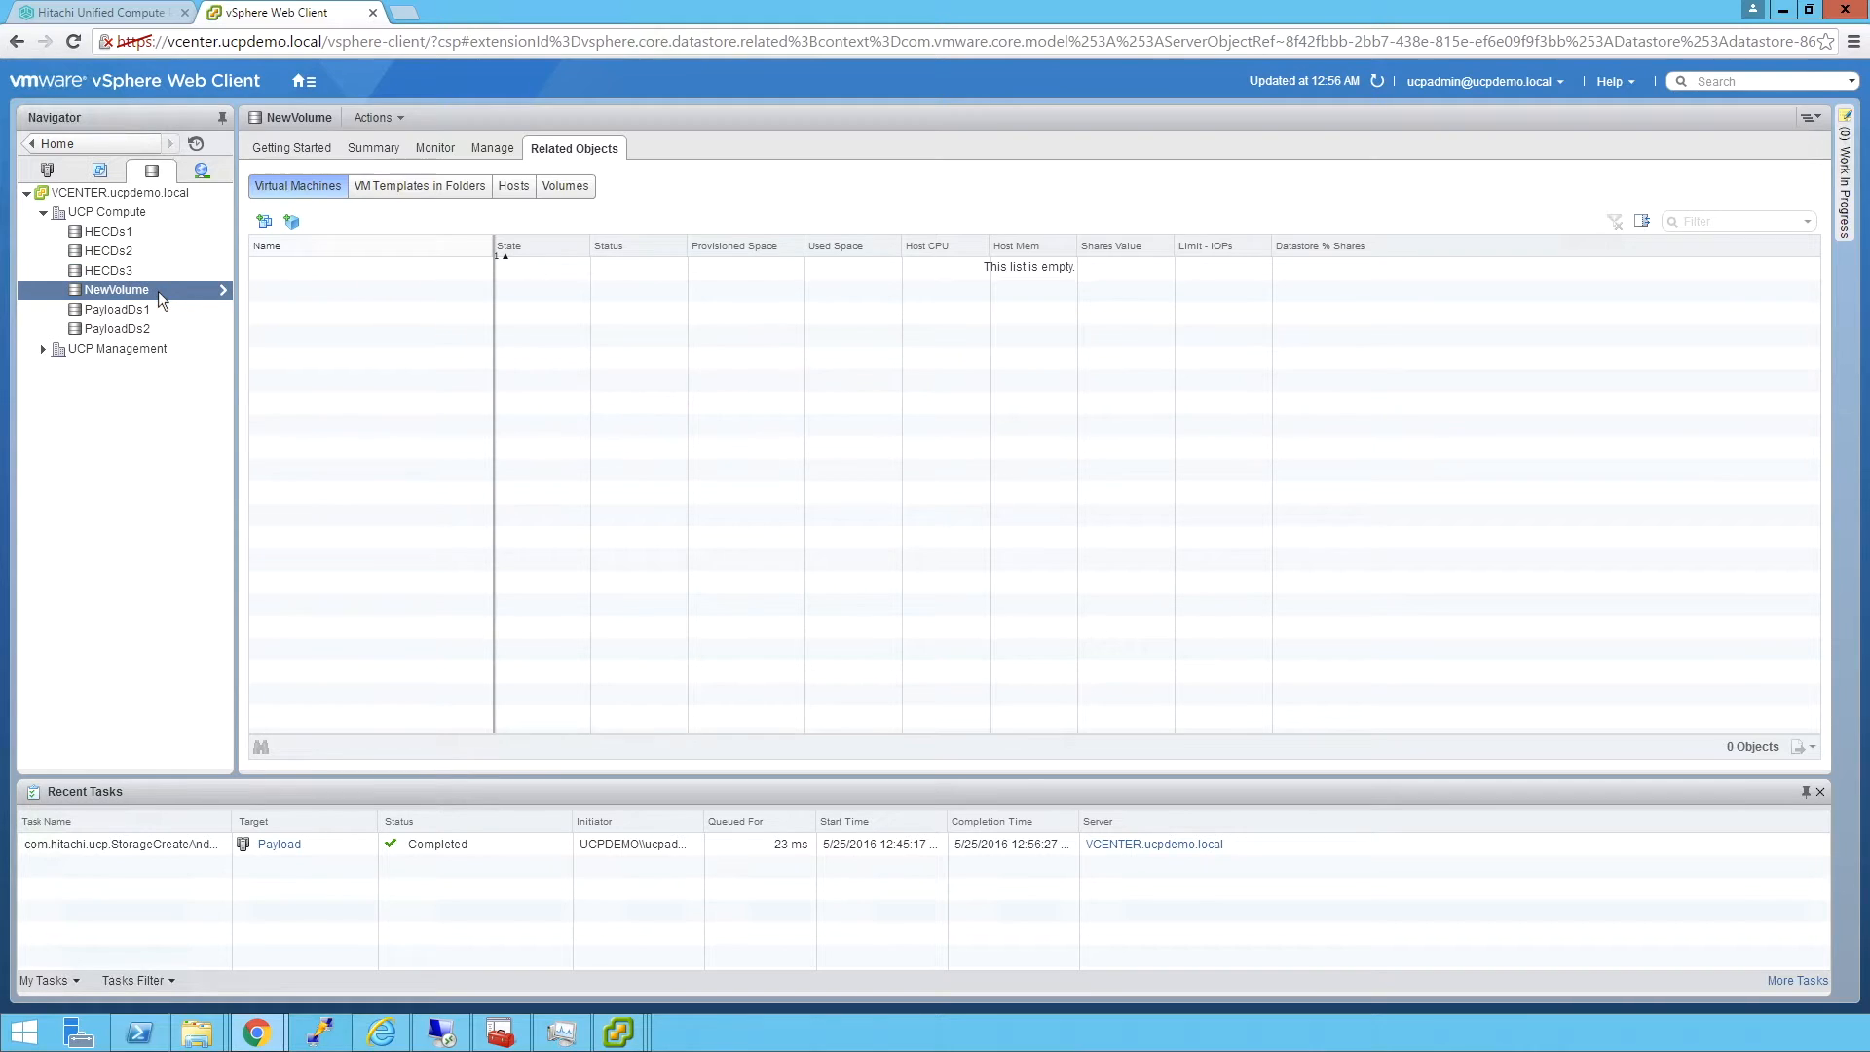
pyautogui.click(115, 309)
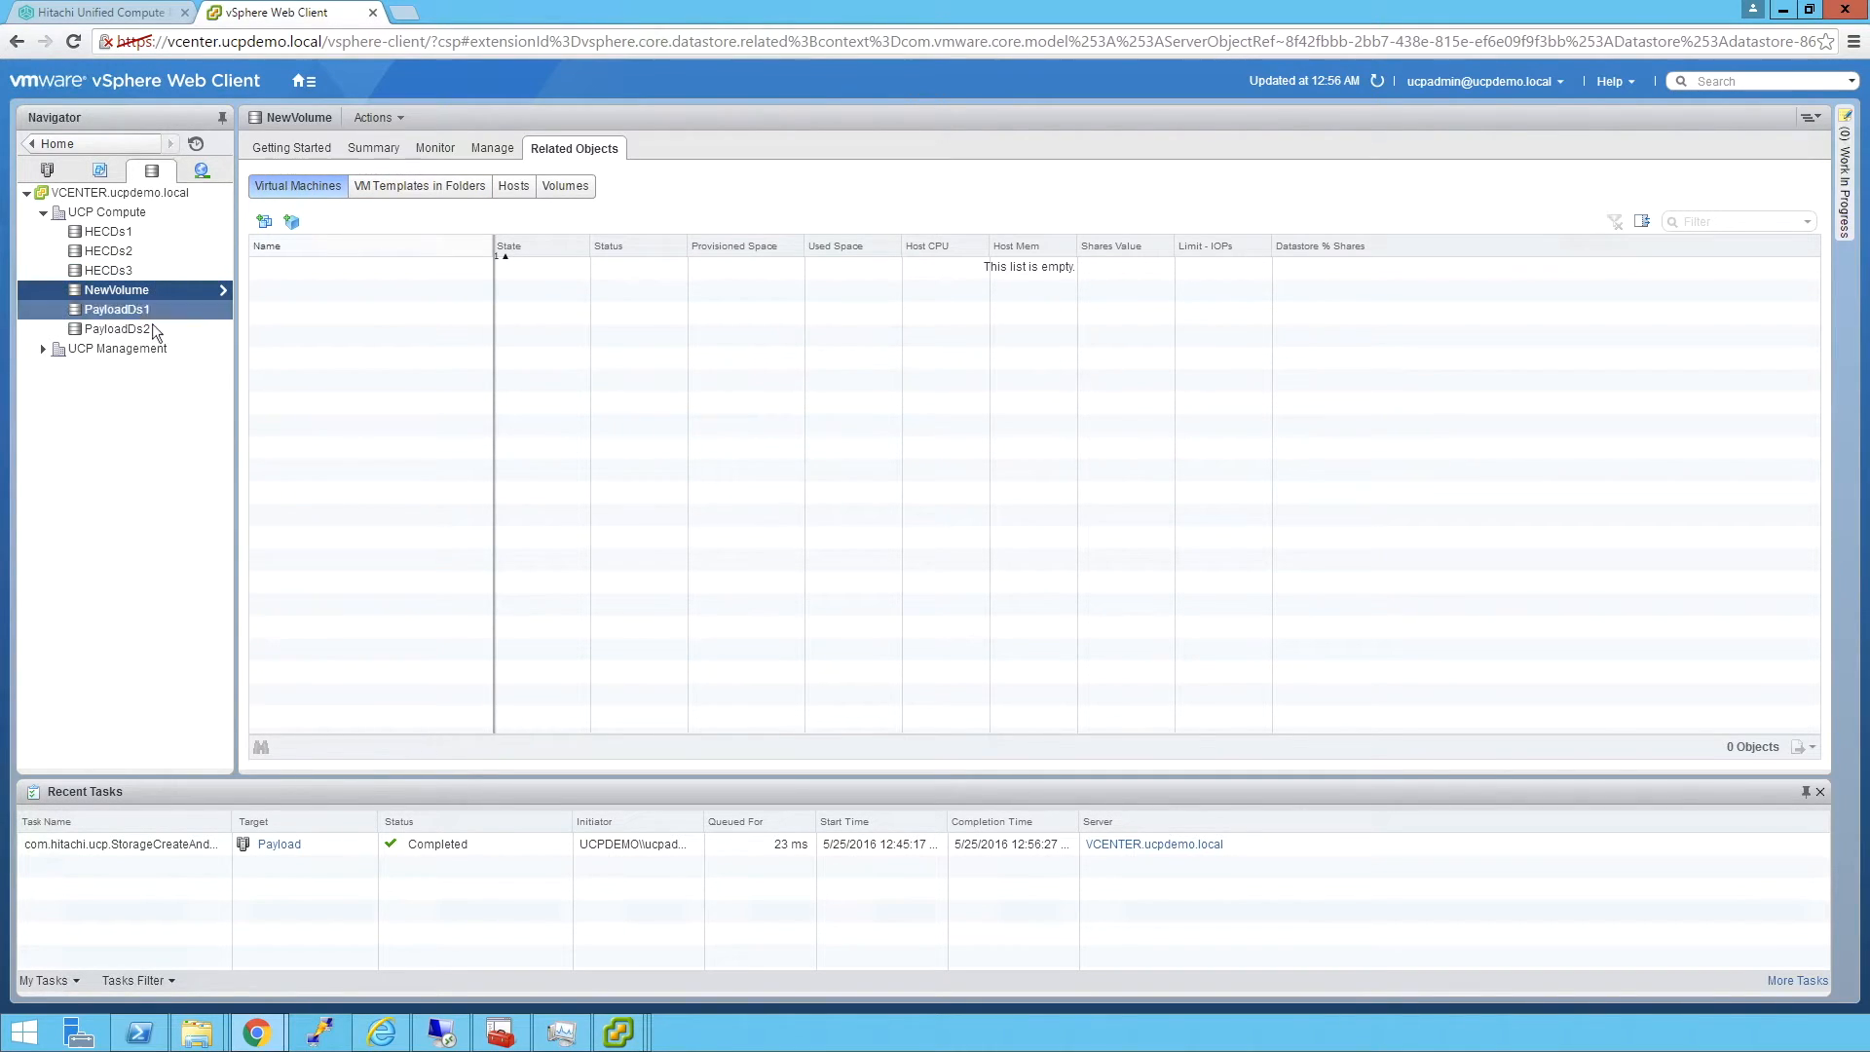
pyautogui.click(375, 147)
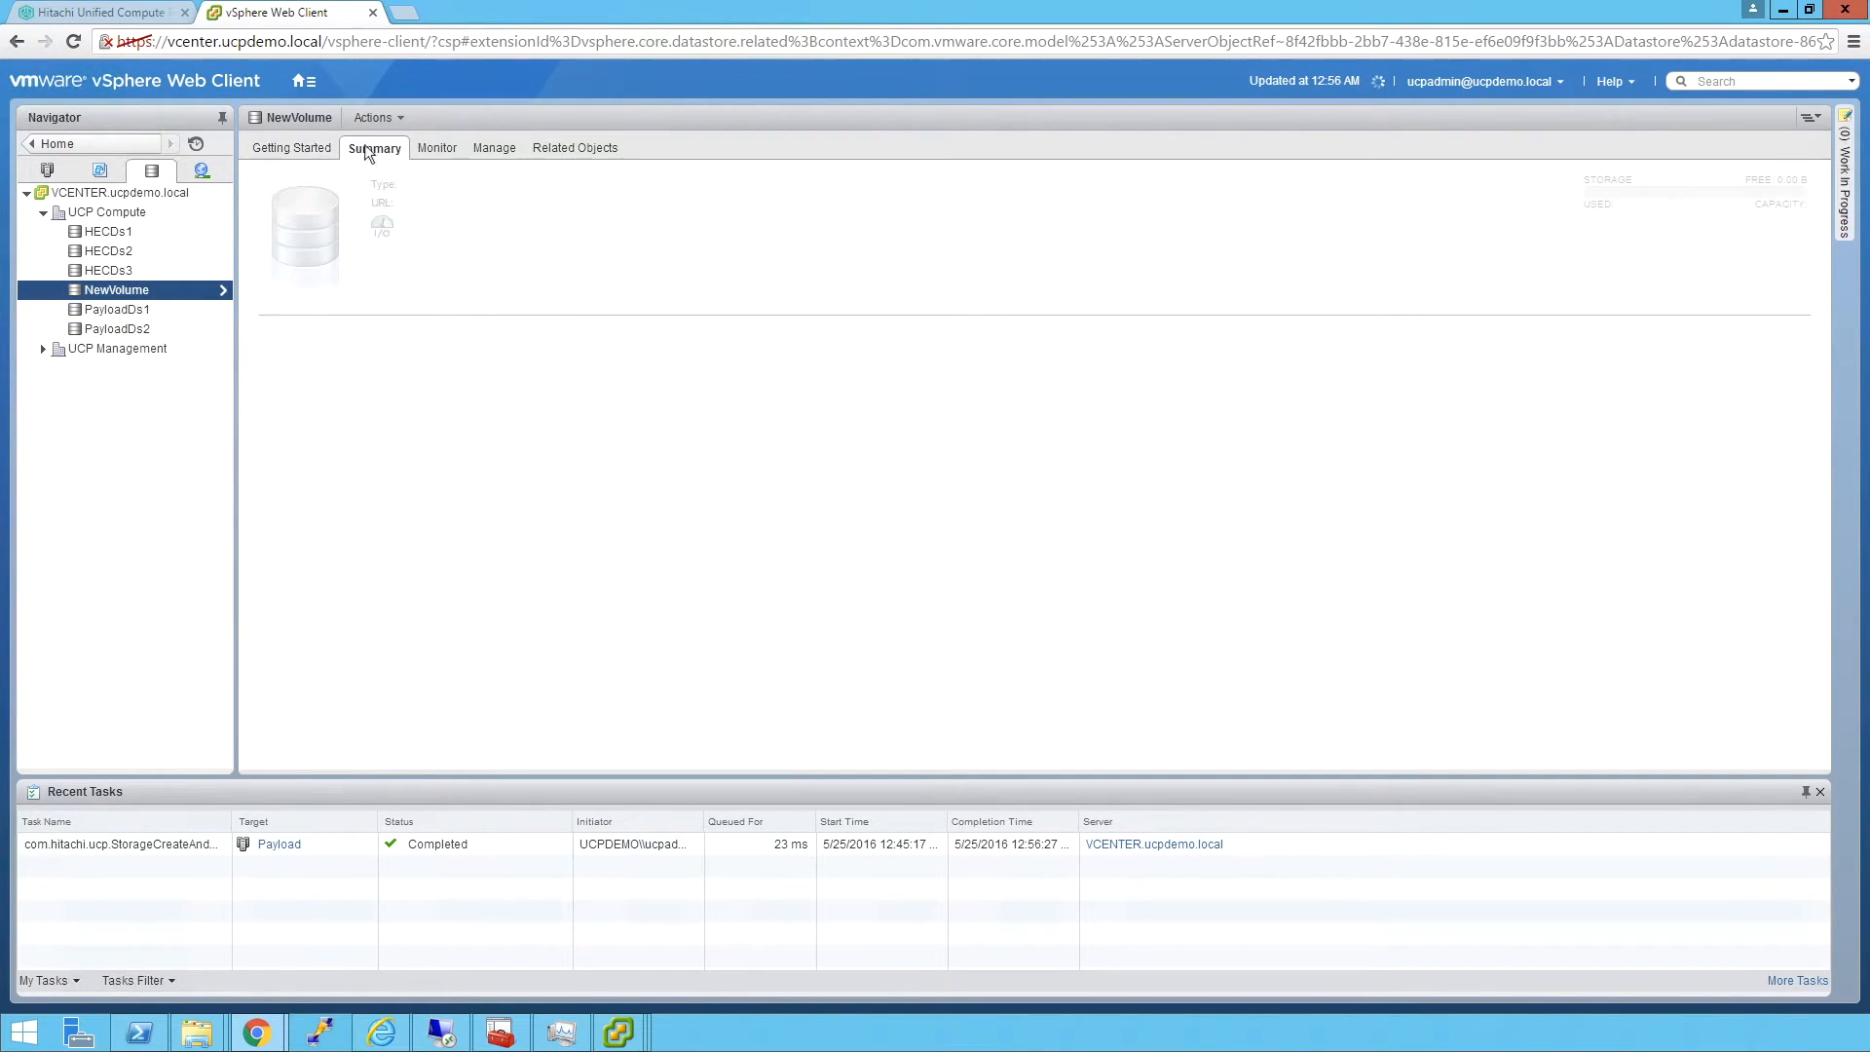
pyautogui.click(373, 147)
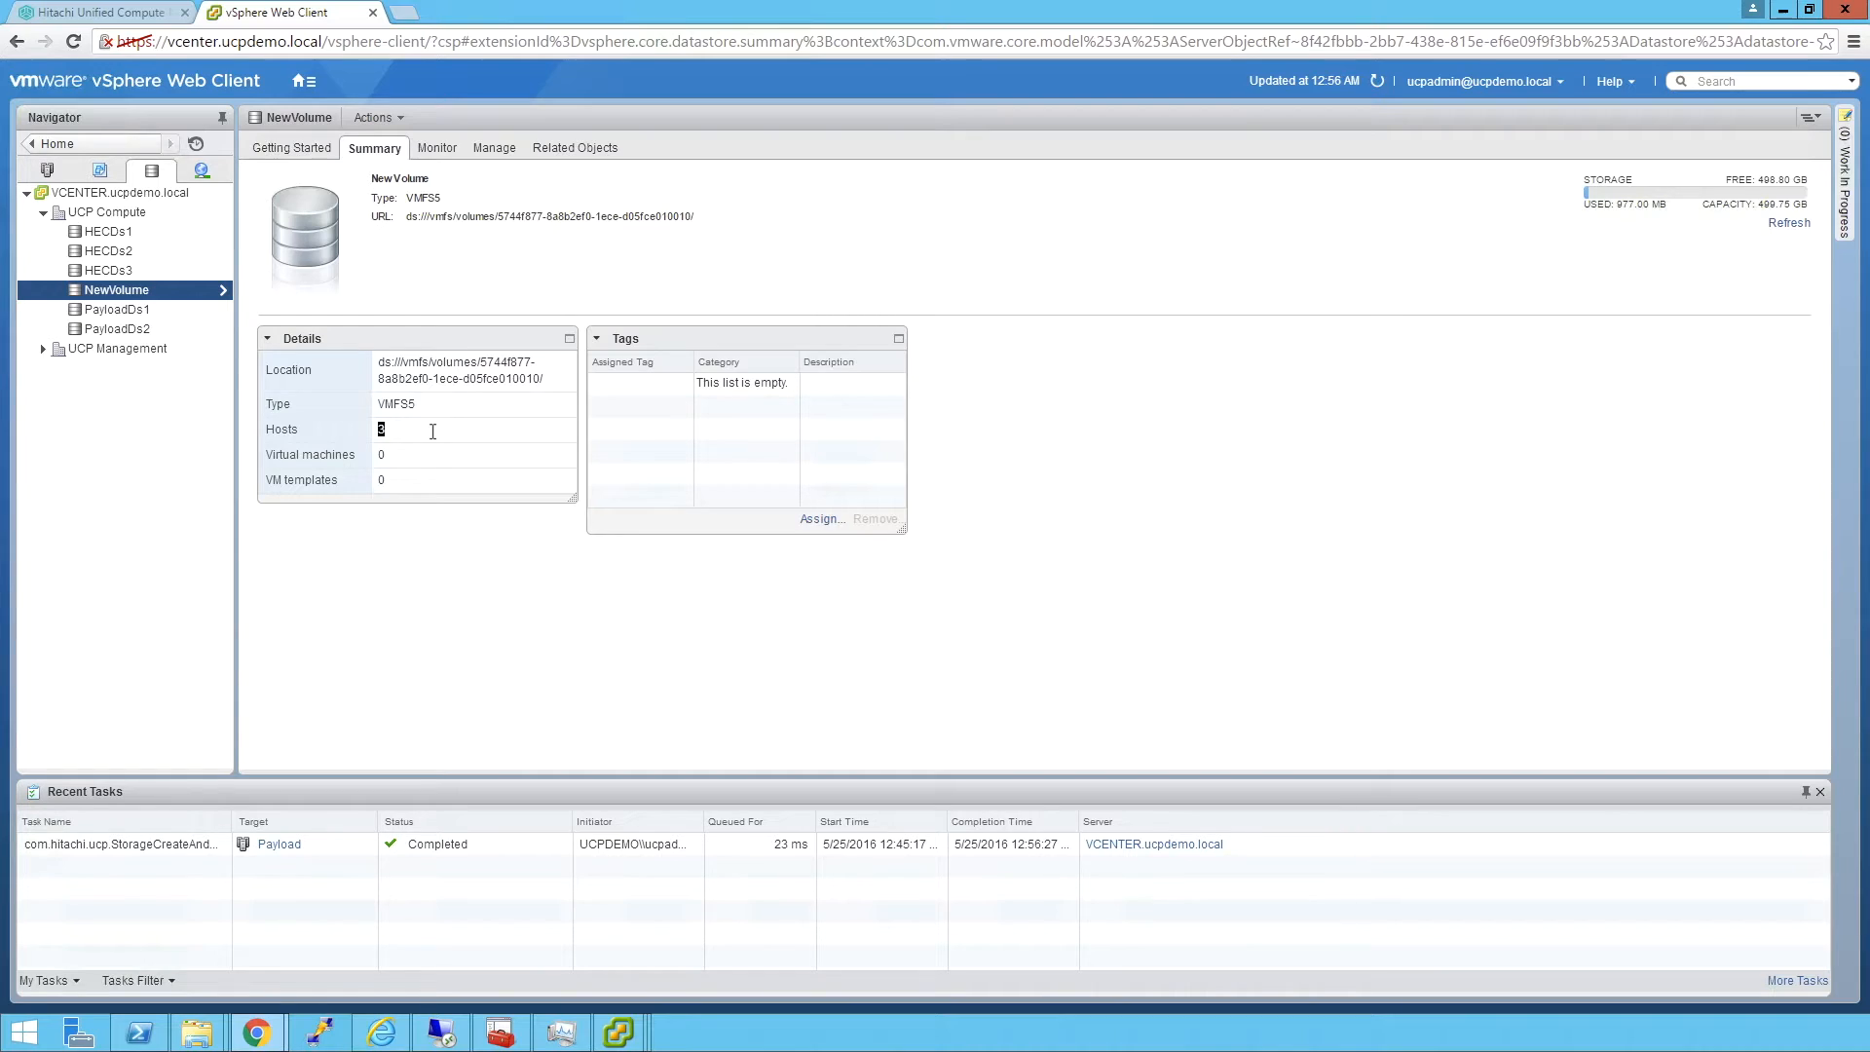
pyautogui.moveTo(1775, 229)
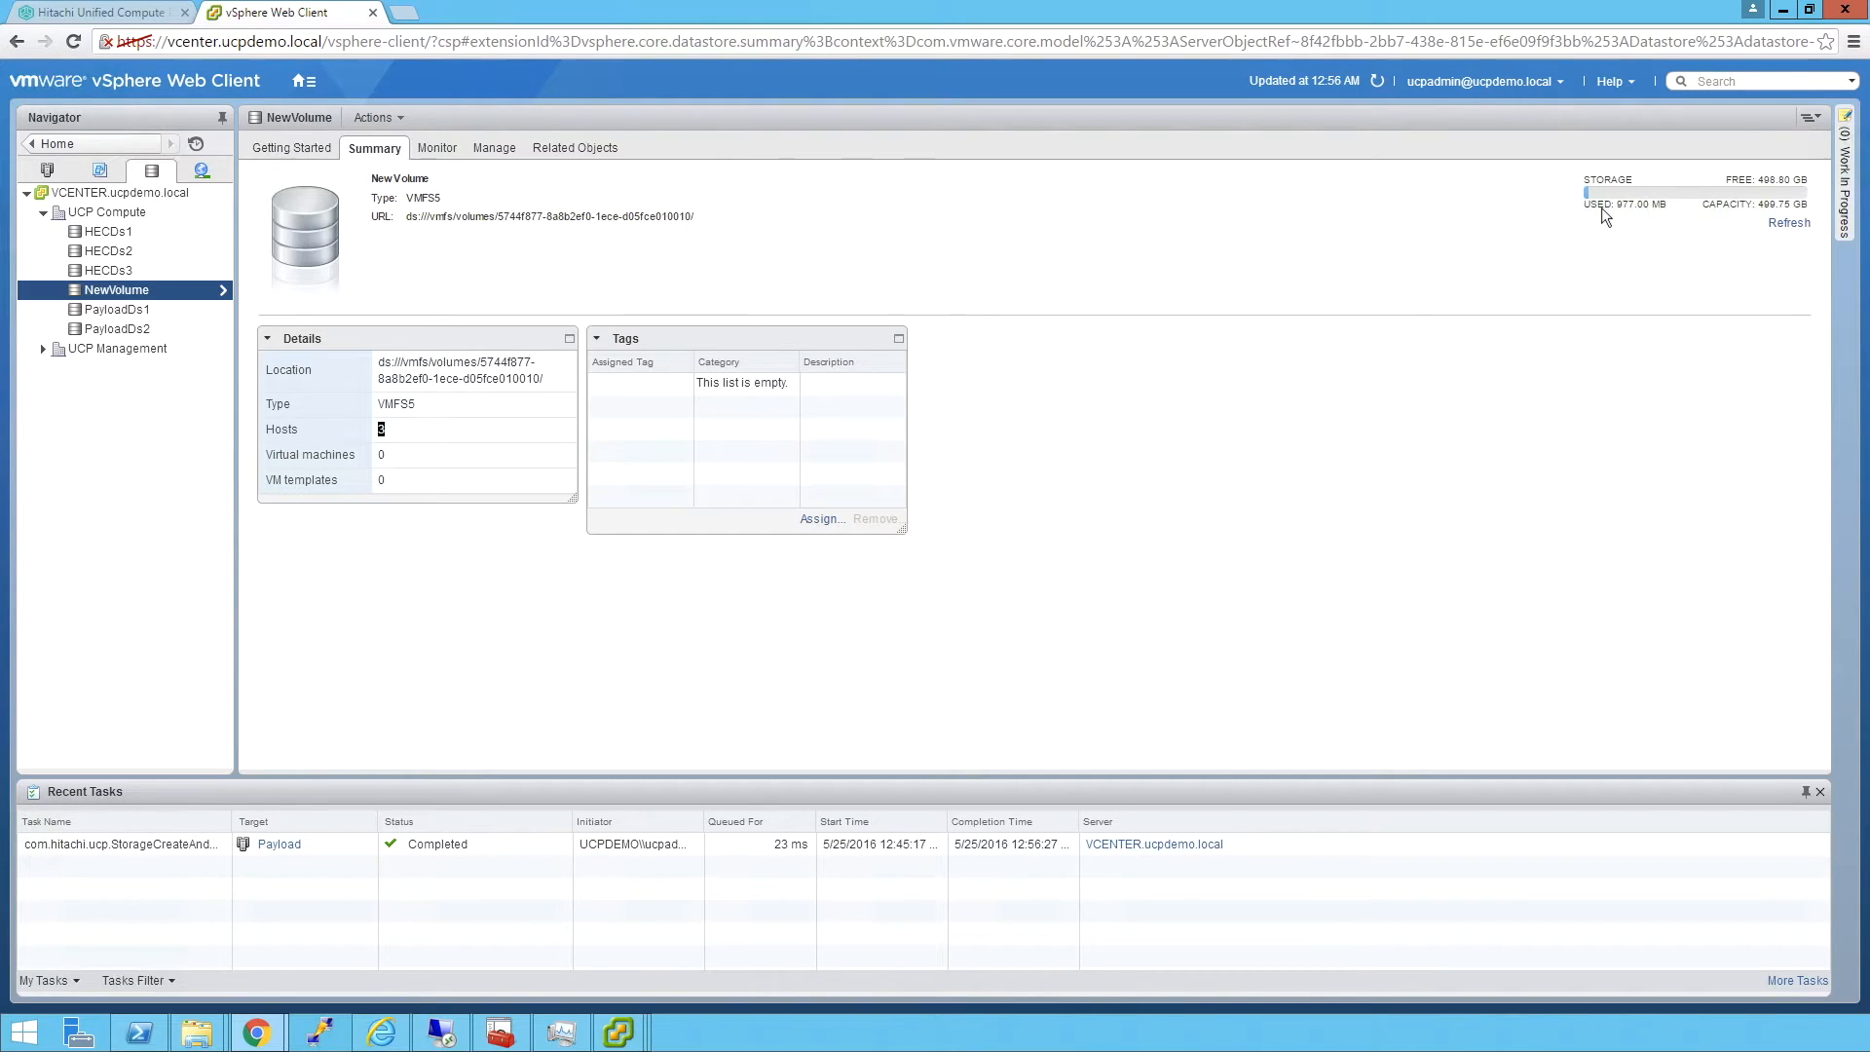
pyautogui.moveTo(493, 154)
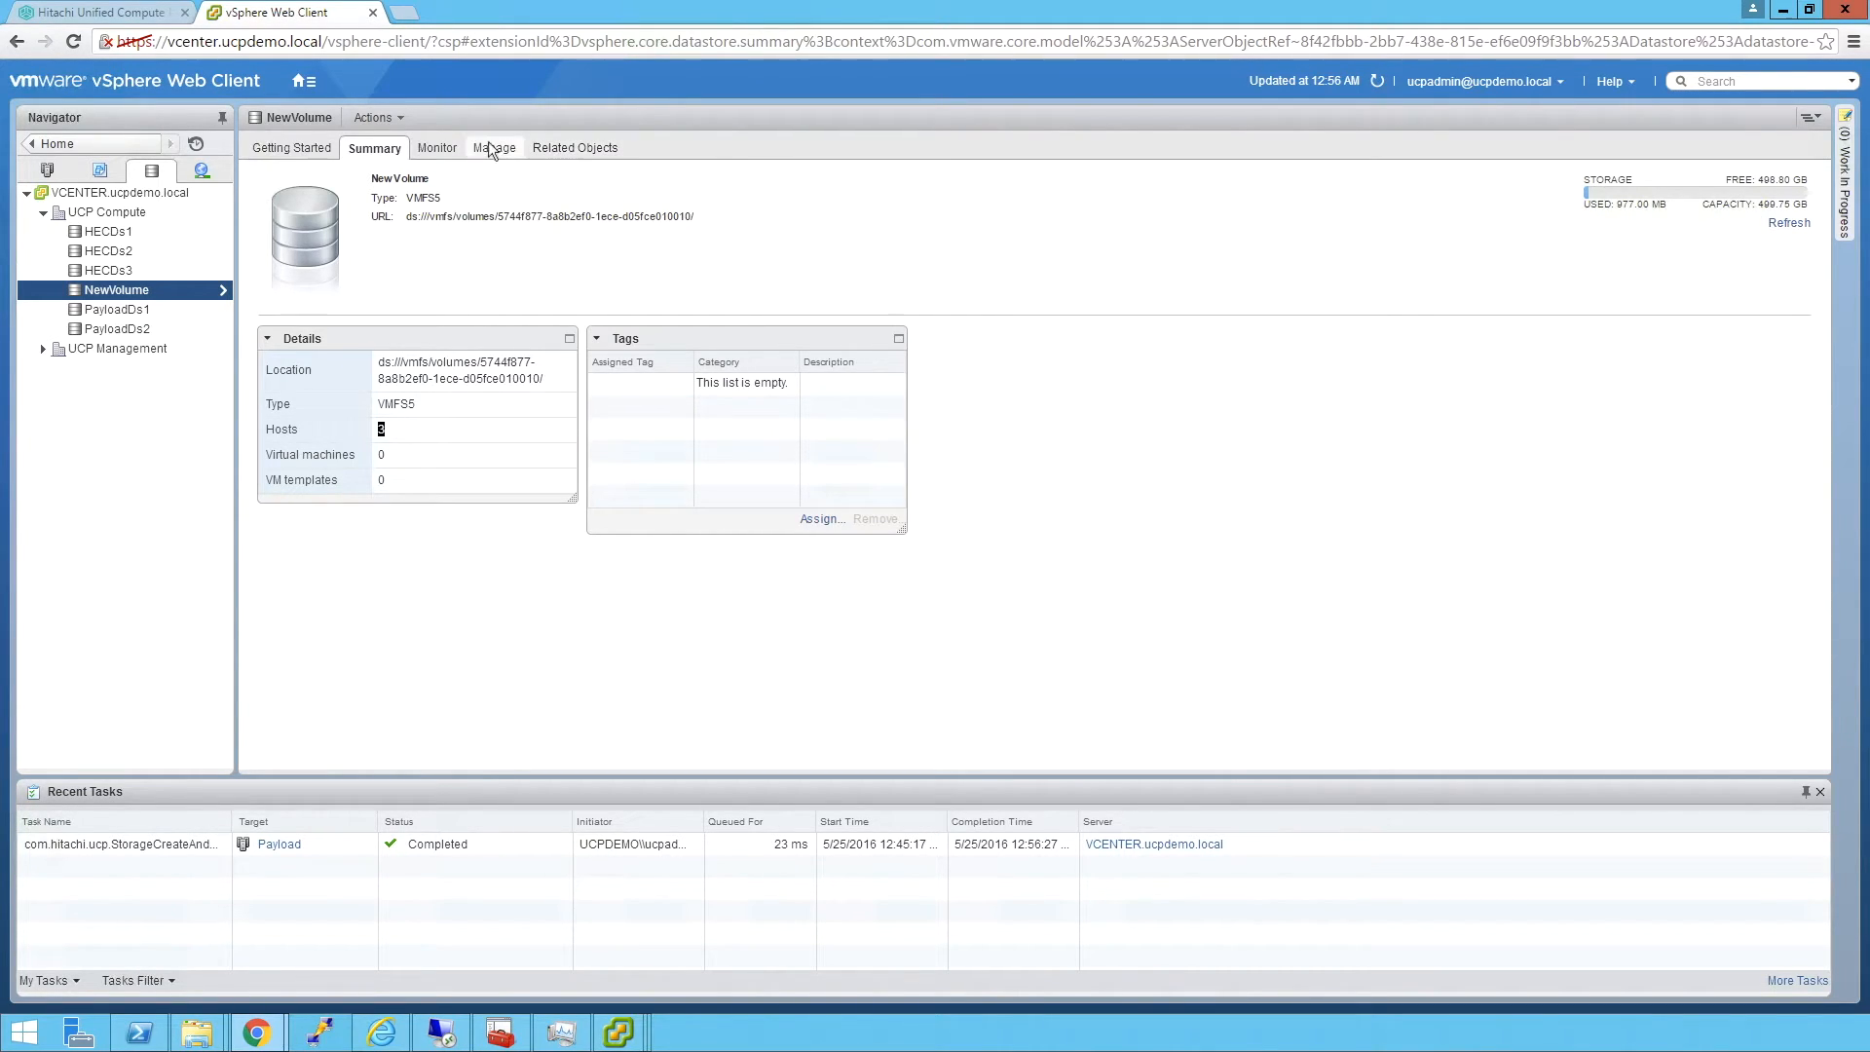
pyautogui.click(573, 147)
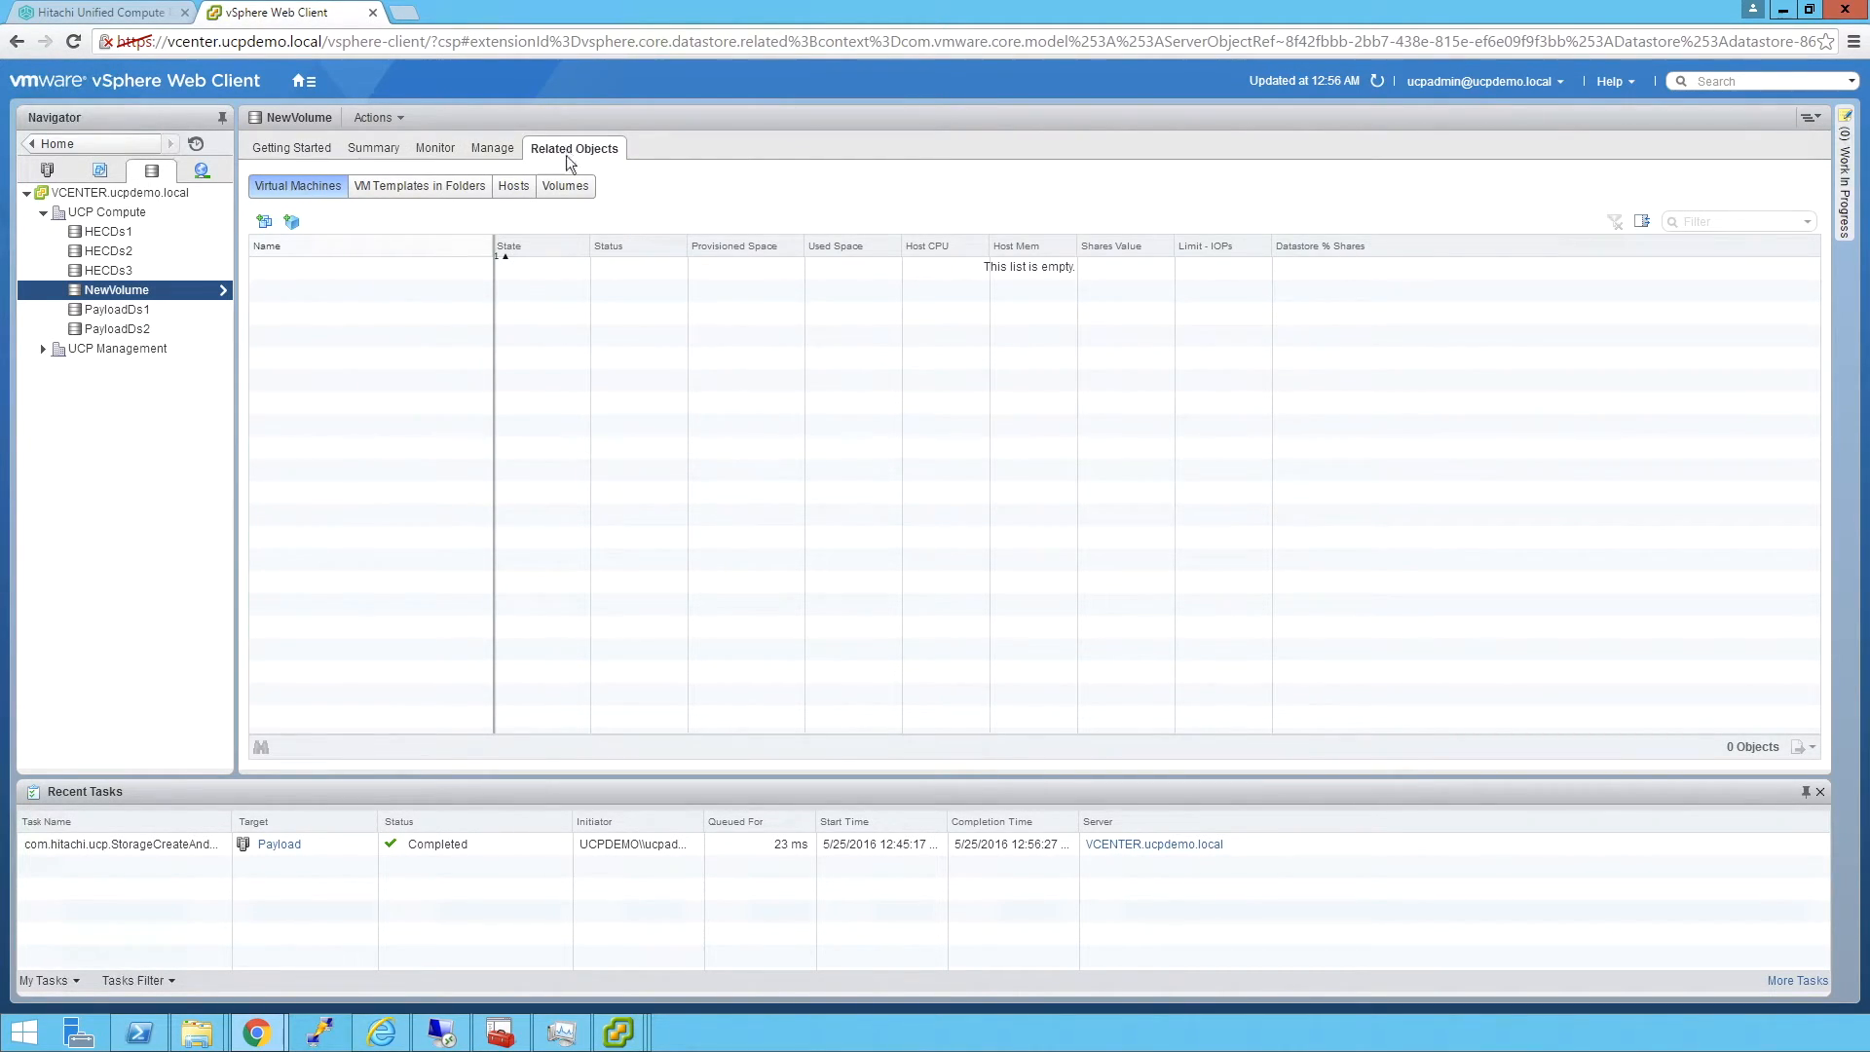
# - List NewVolume's backing storage volume: one 500 GB HDT volume, LDEV 00:0E:09
pyautogui.click(566, 186)
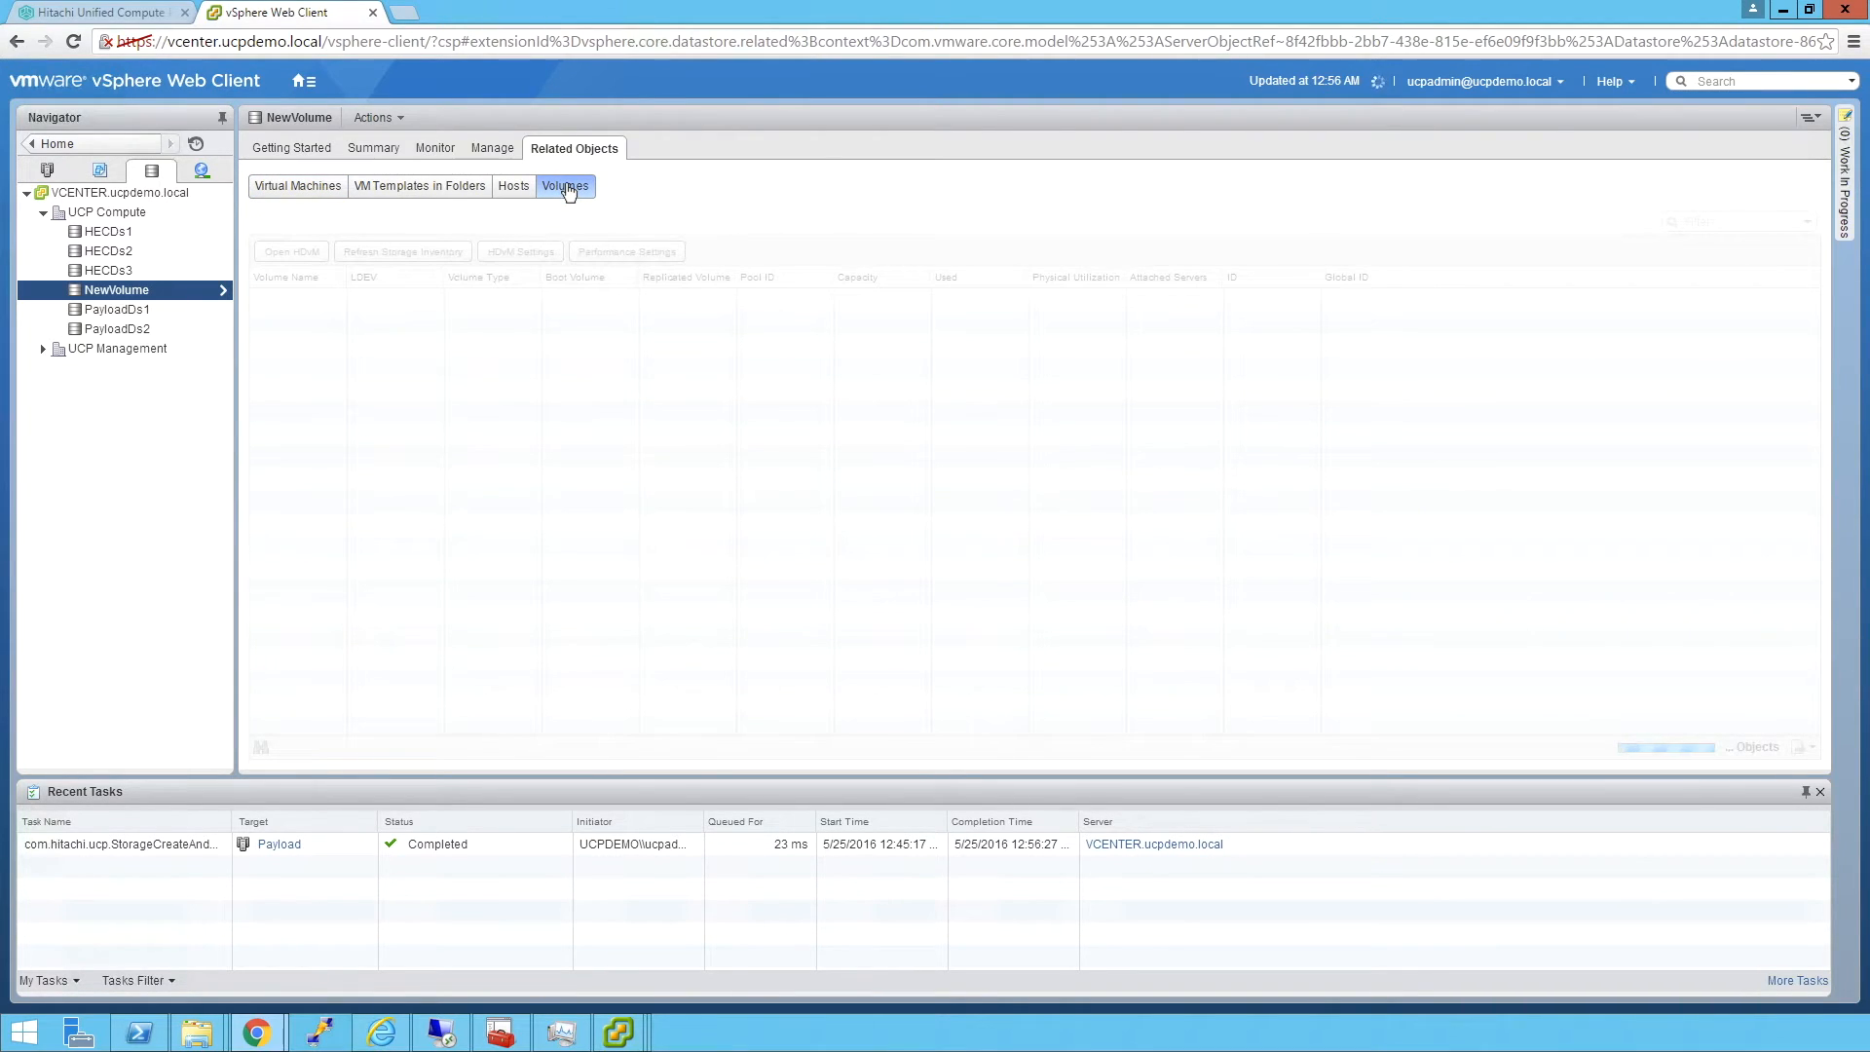
pyautogui.click(566, 186)
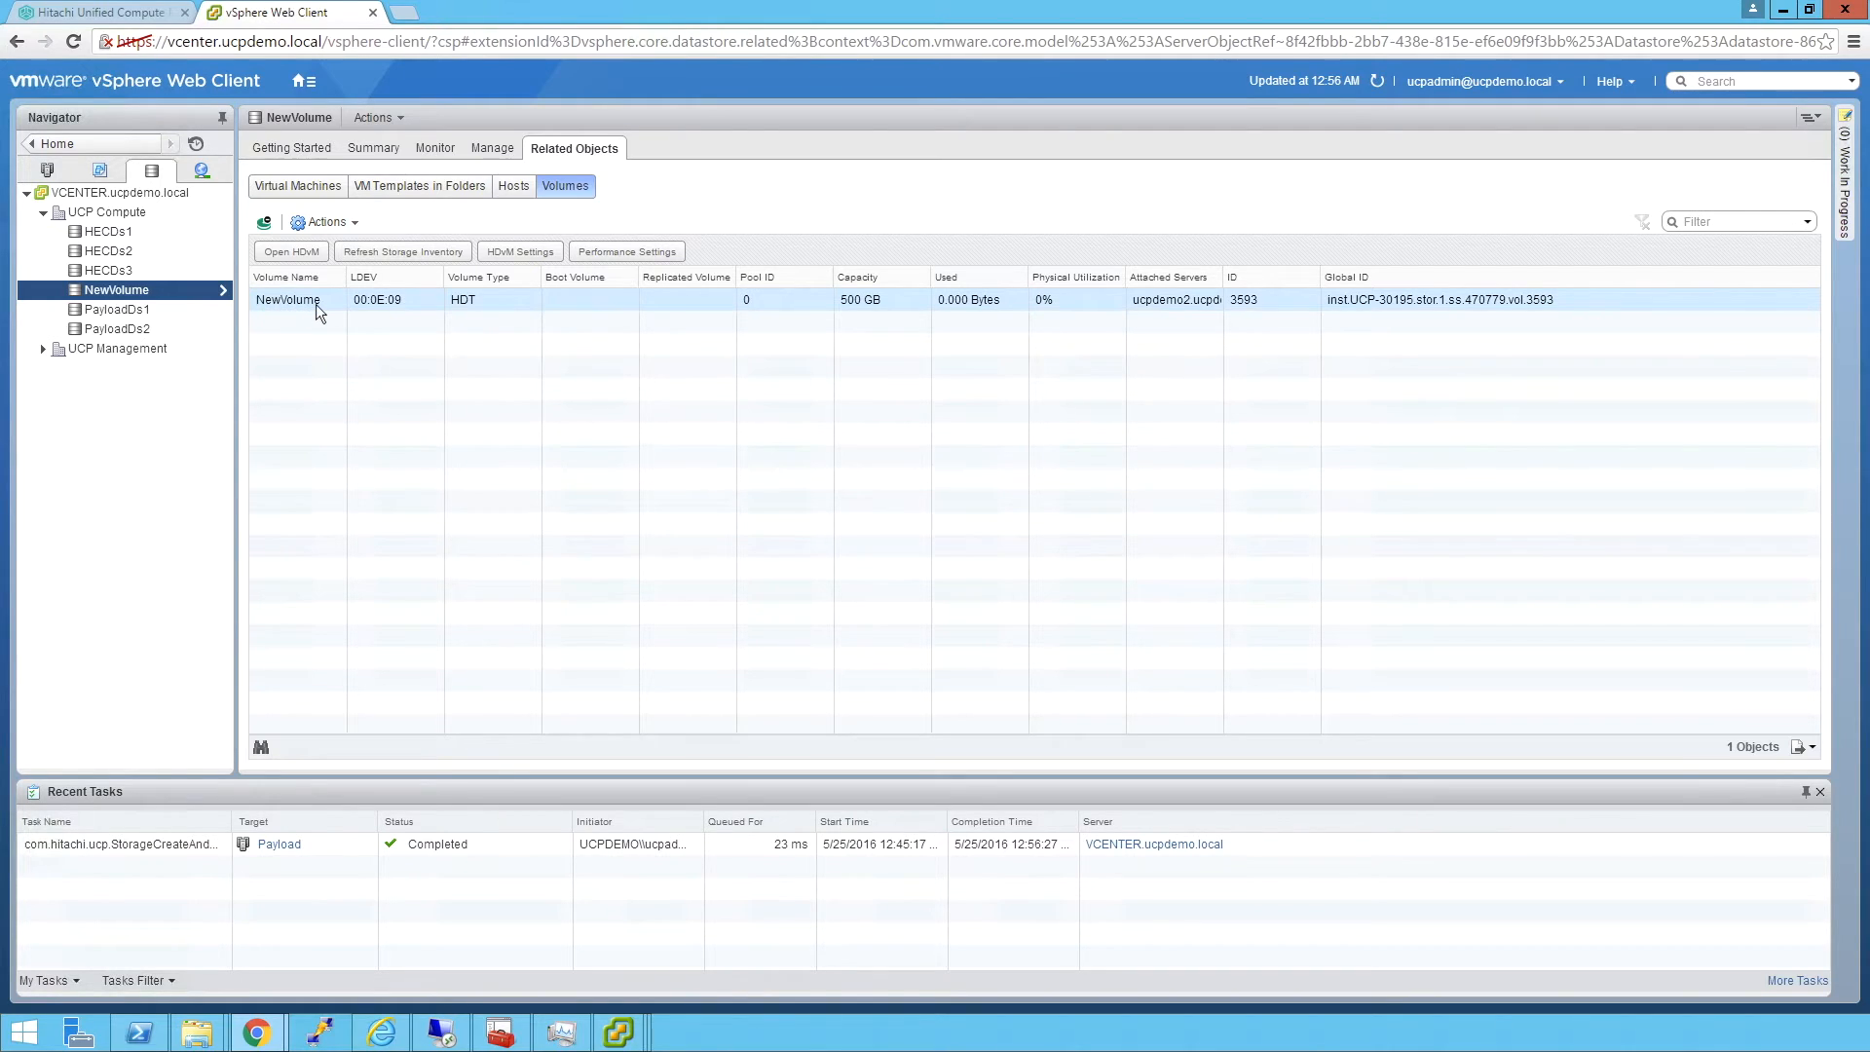
pyautogui.moveTo(395, 316)
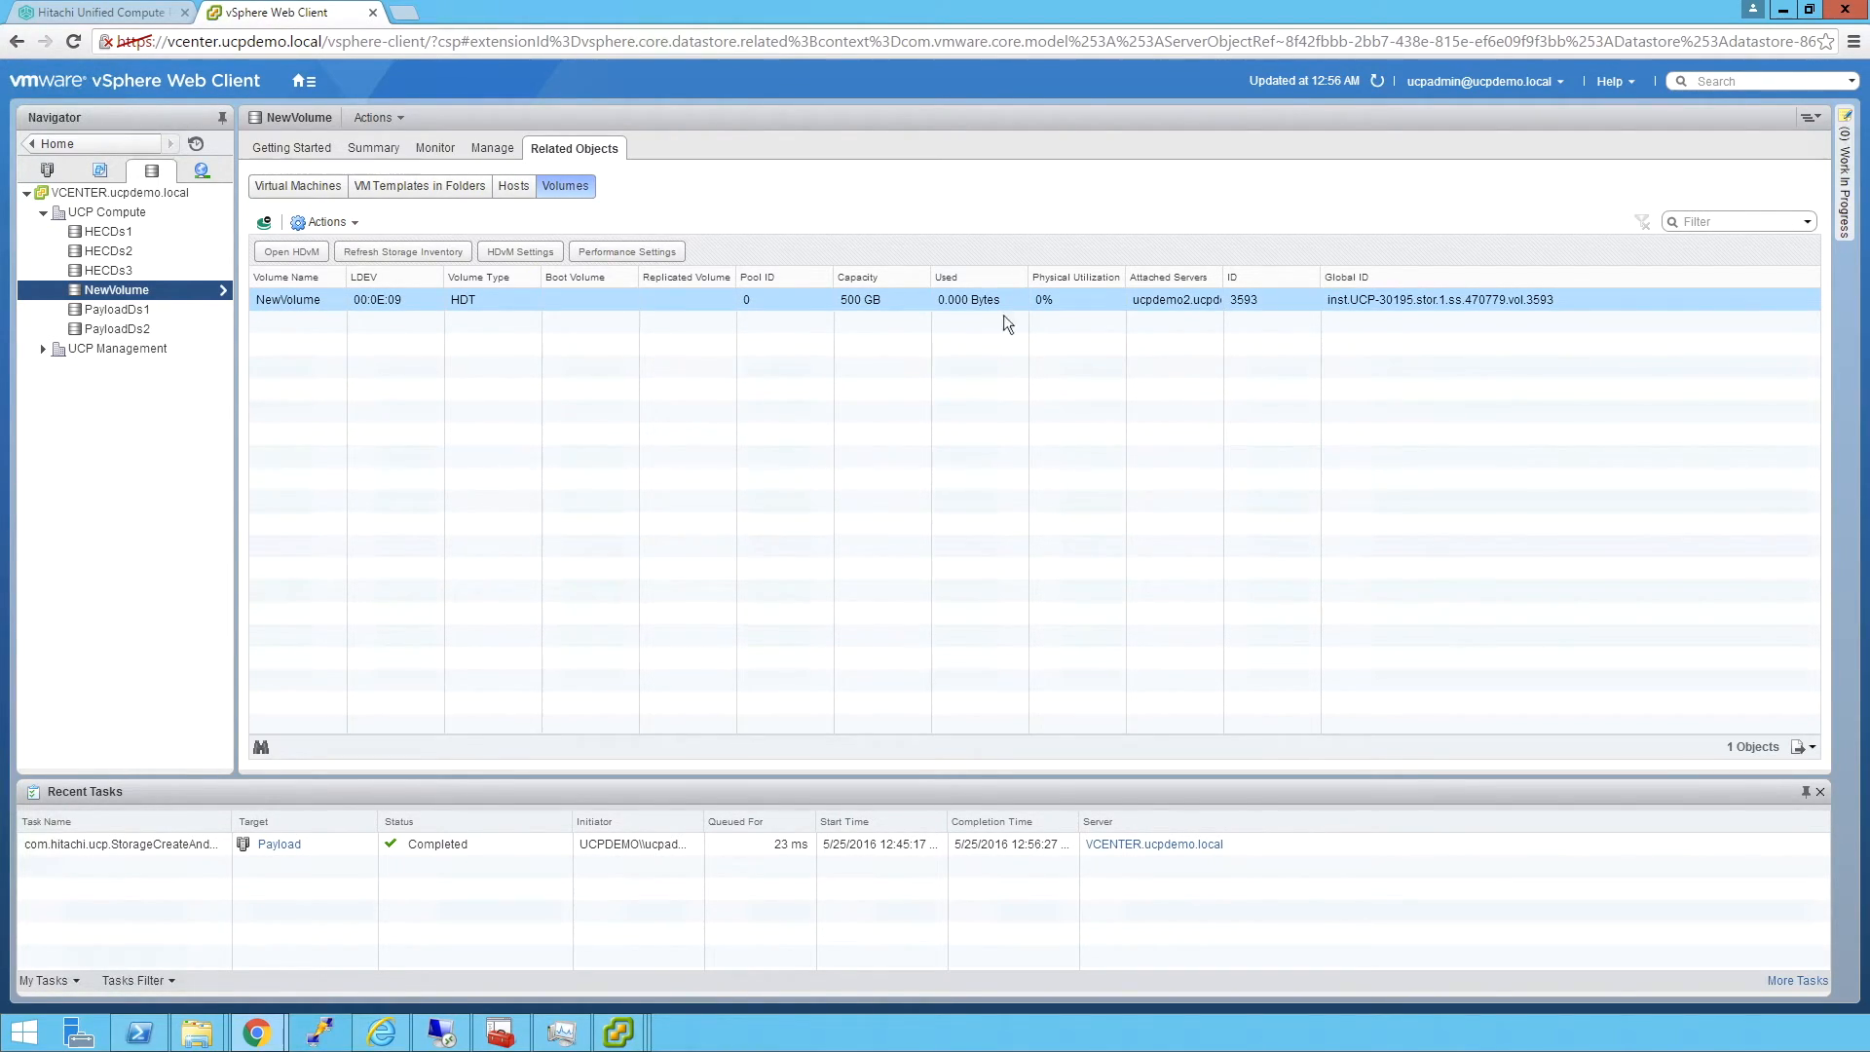
pyautogui.moveTo(1107, 290)
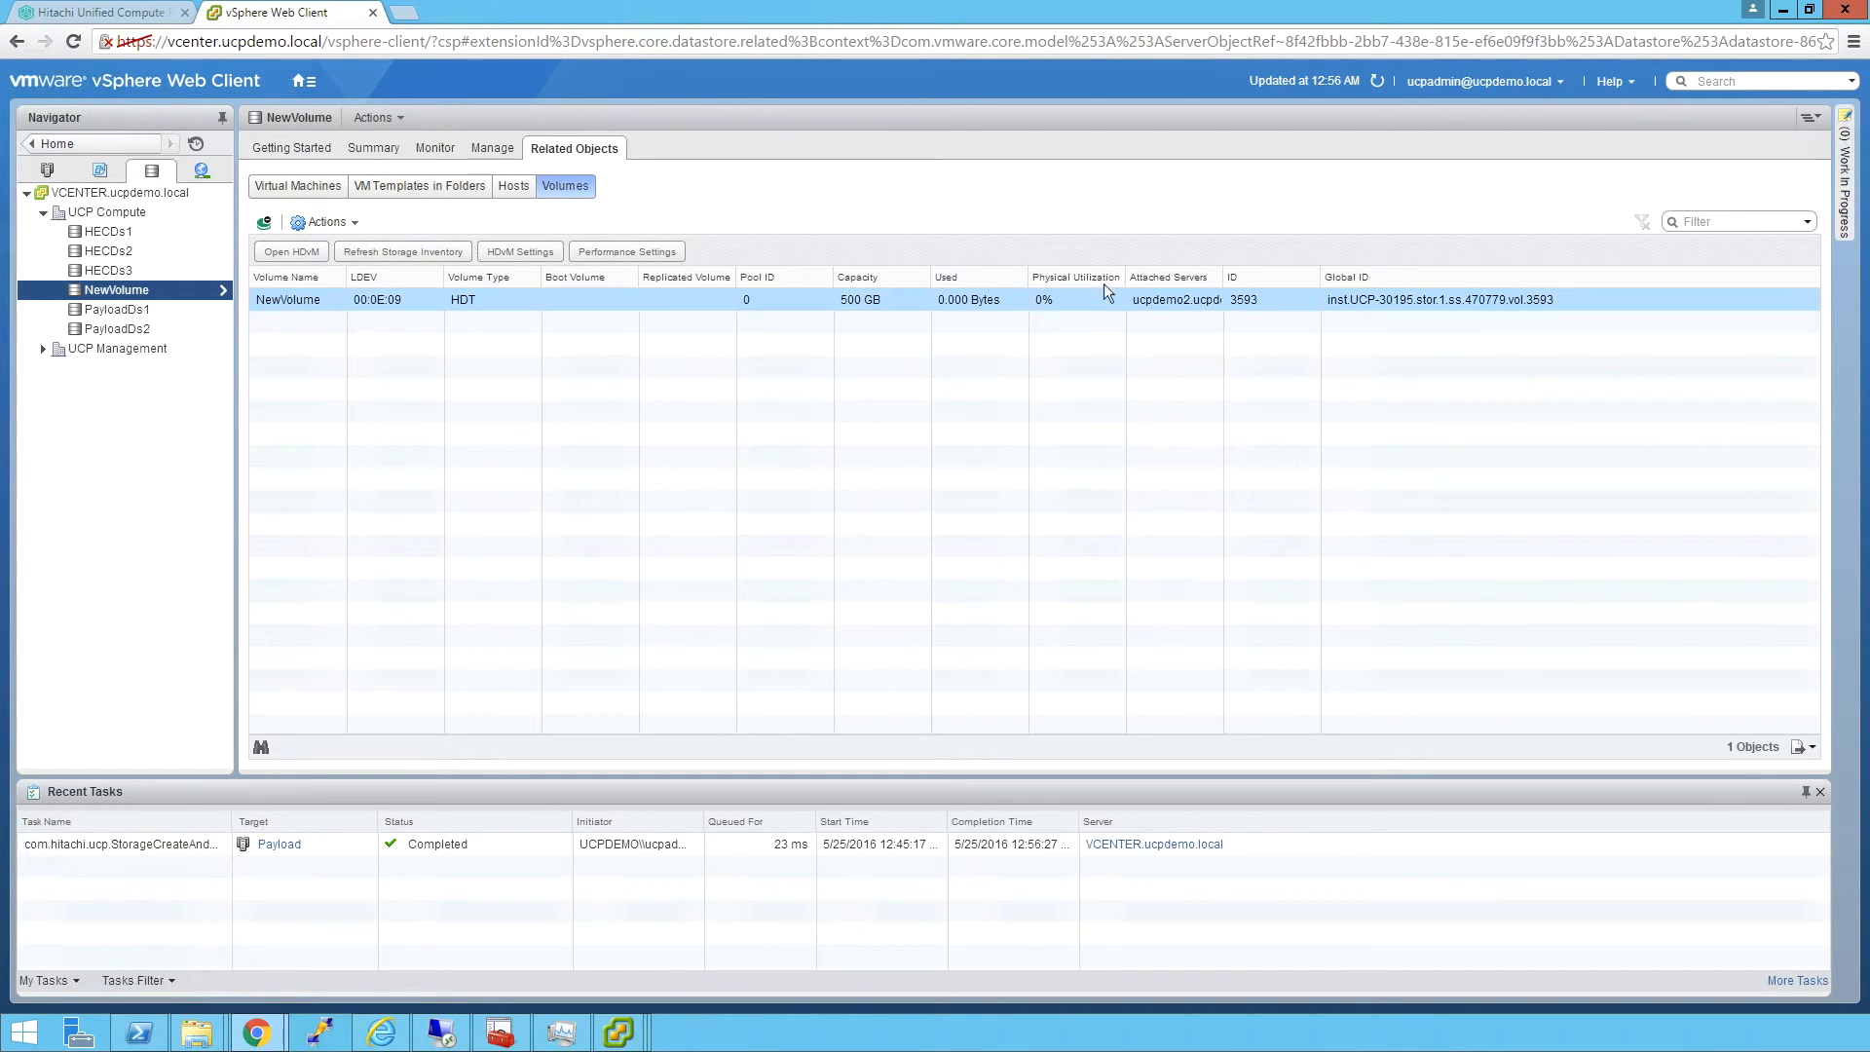
pyautogui.moveTo(1210, 294)
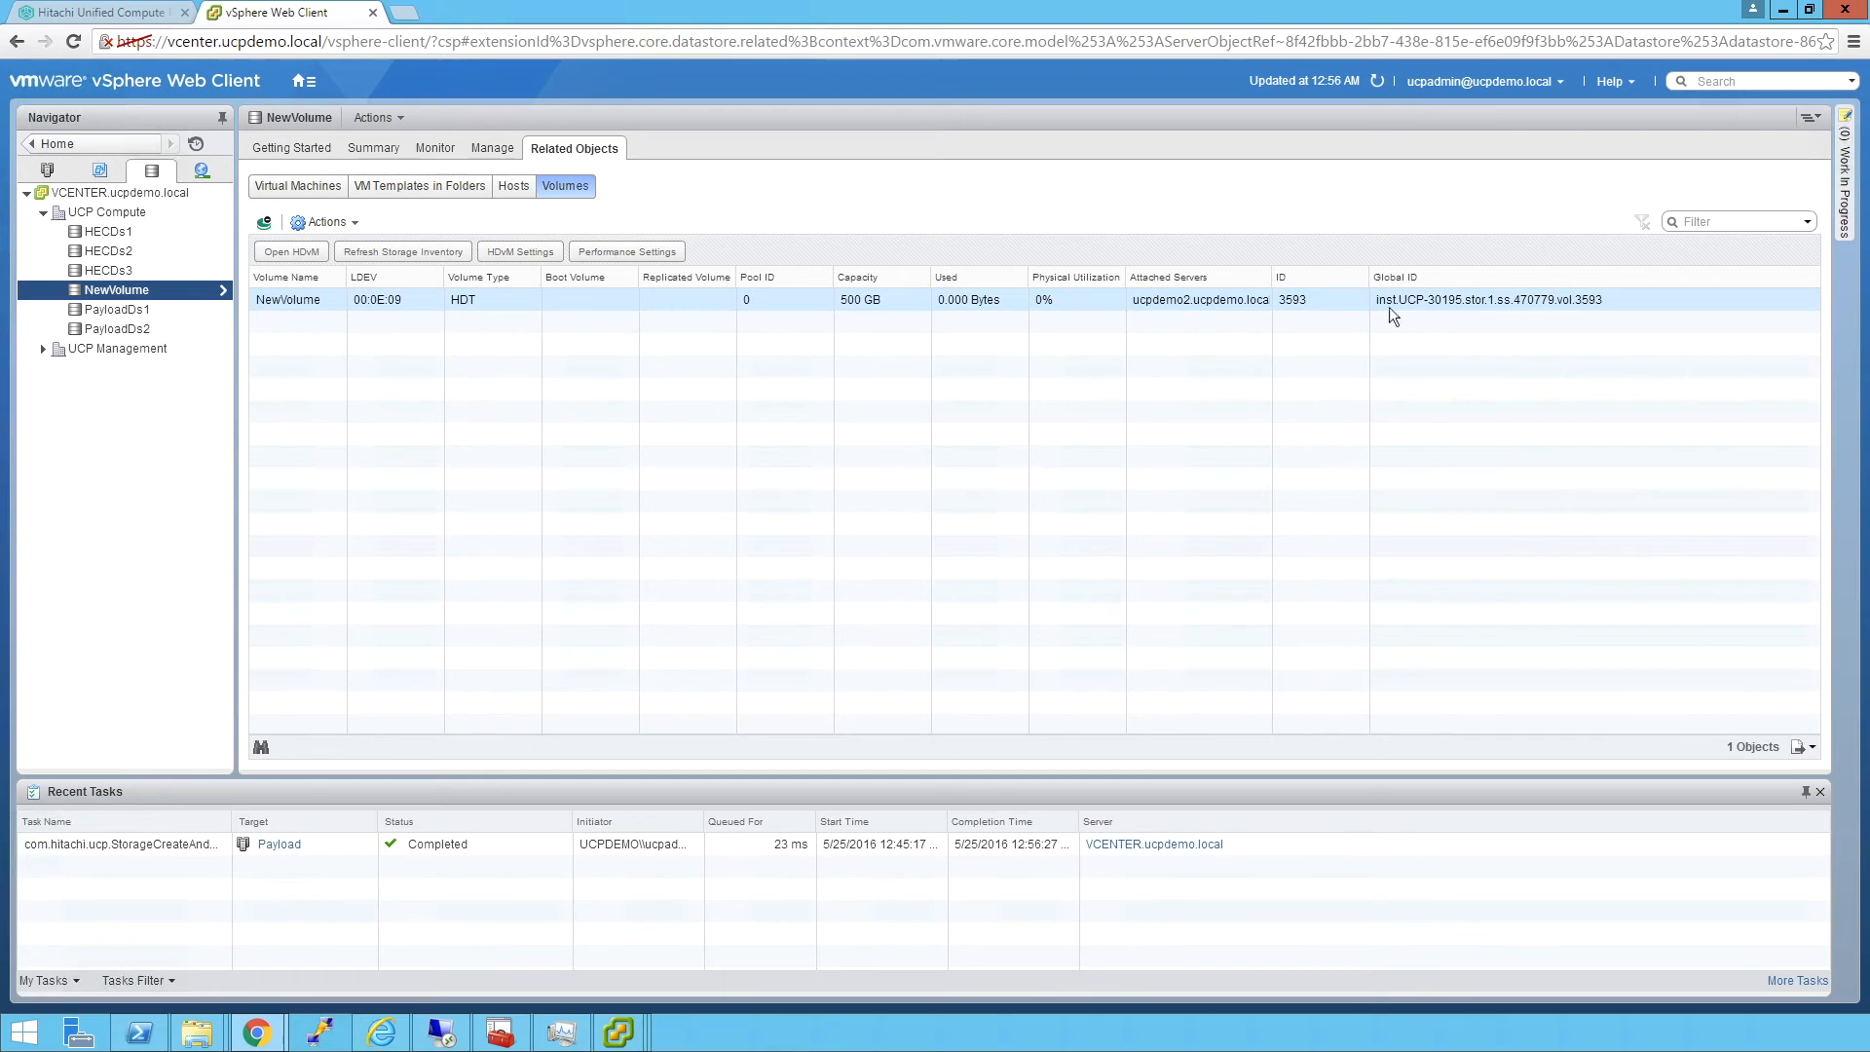
pyautogui.moveTo(1507, 310)
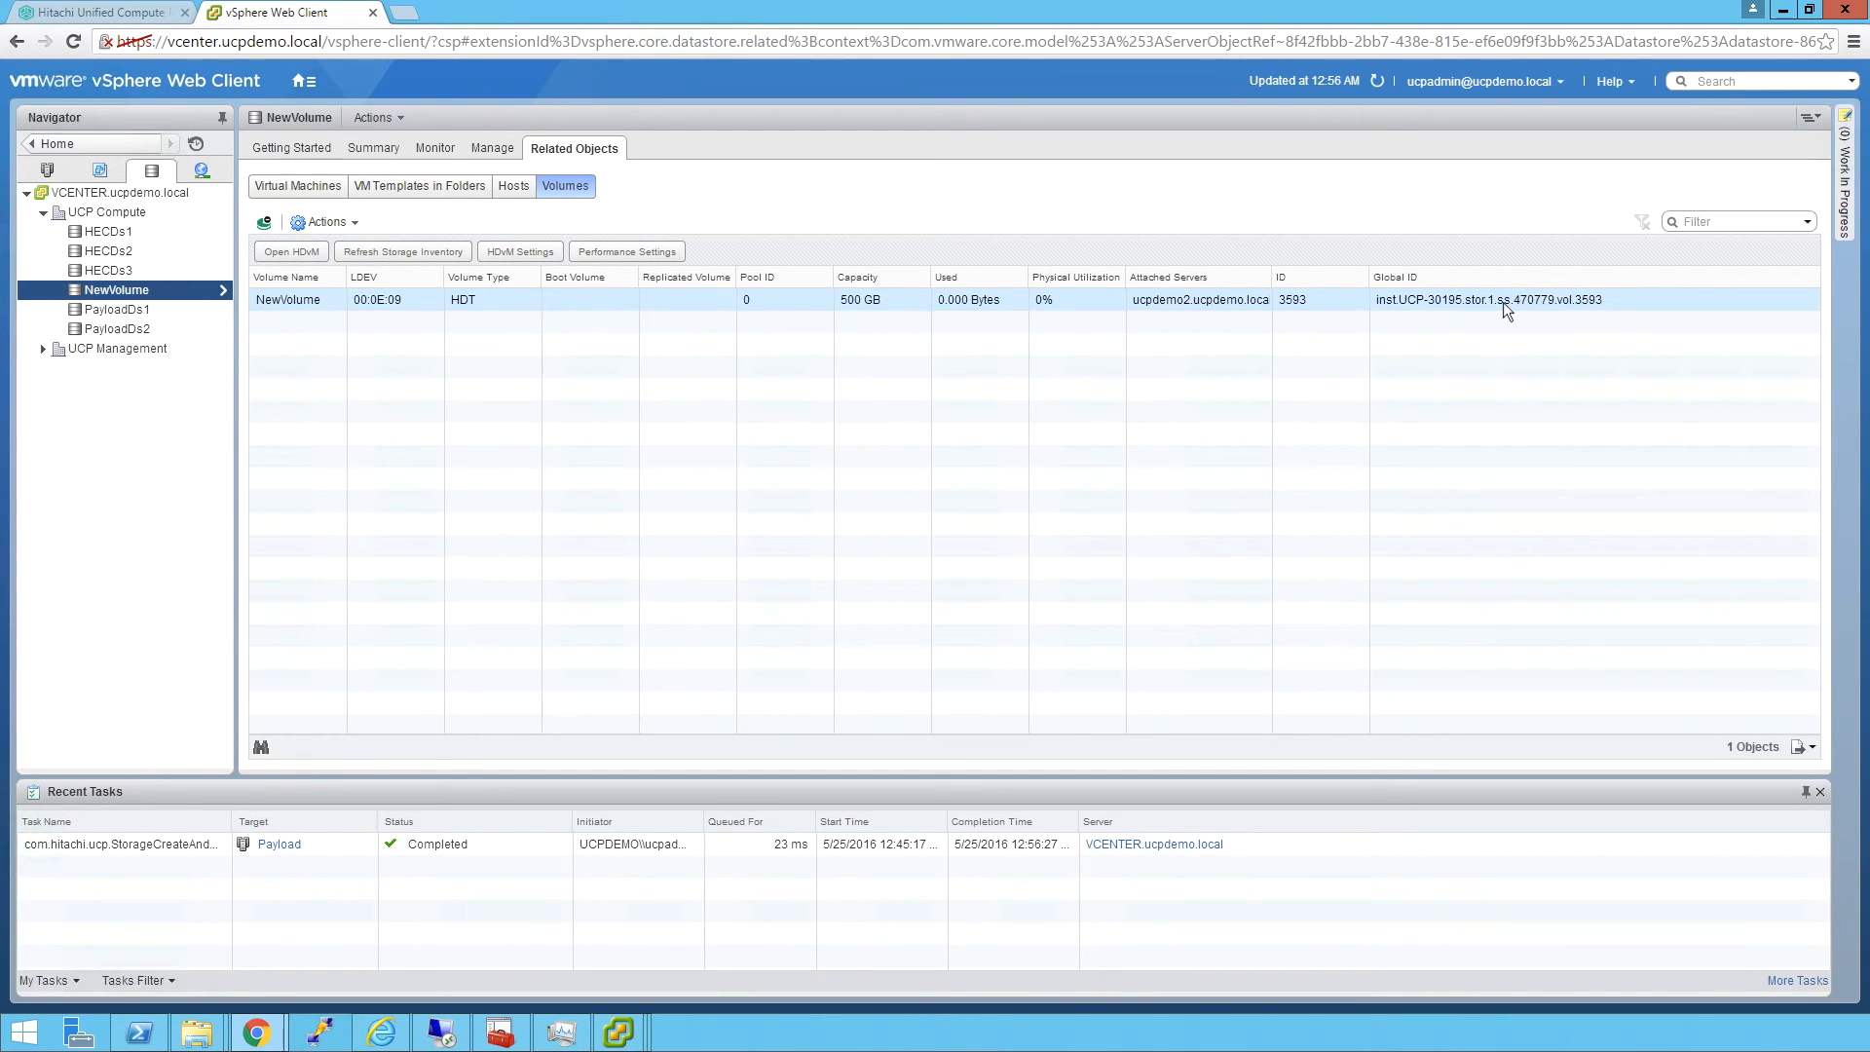